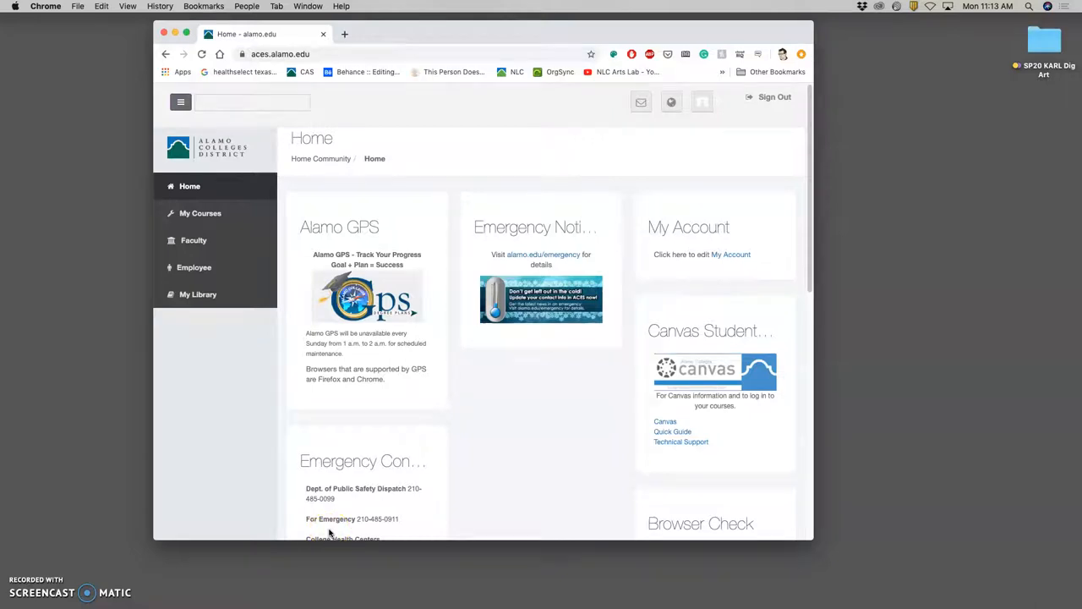
pyautogui.moveTo(257, 362)
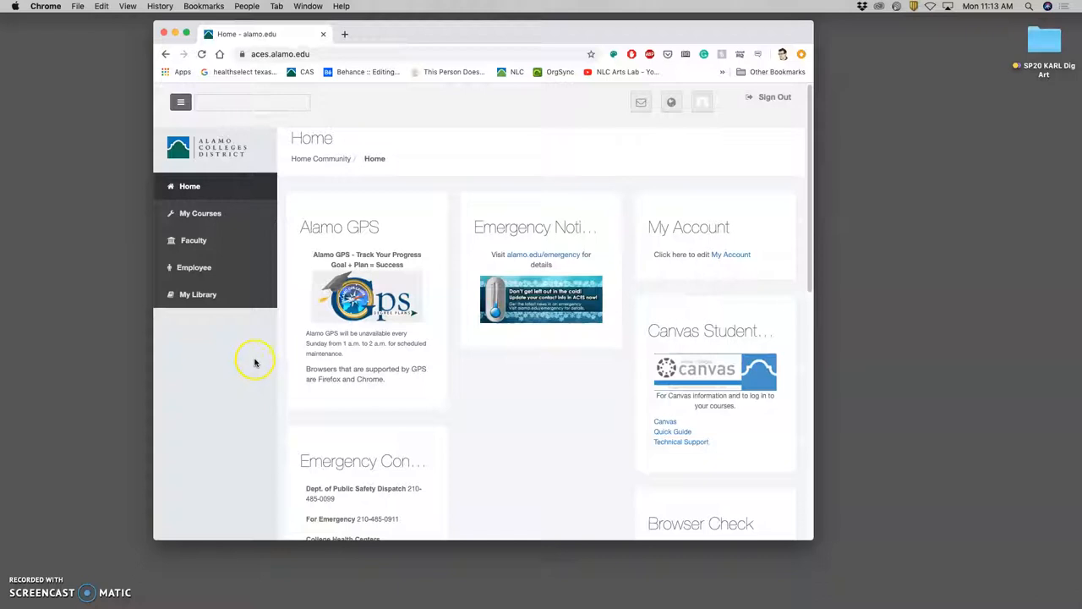
pyautogui.moveTo(510, 193)
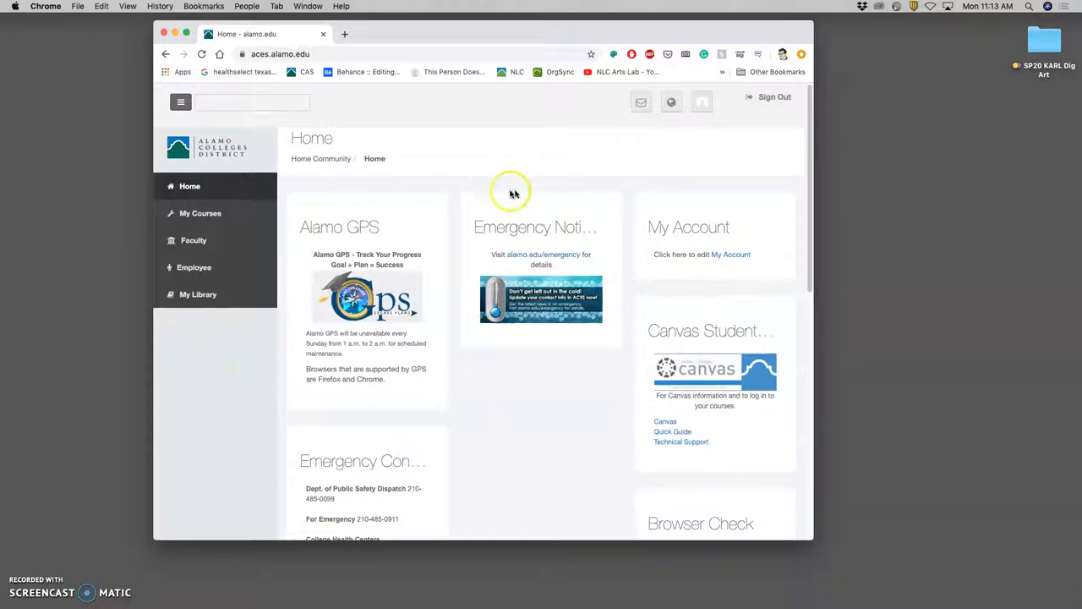
# - From My Courses, expand Digital Art I and go to its Canvas home page
pyautogui.click(200, 213)
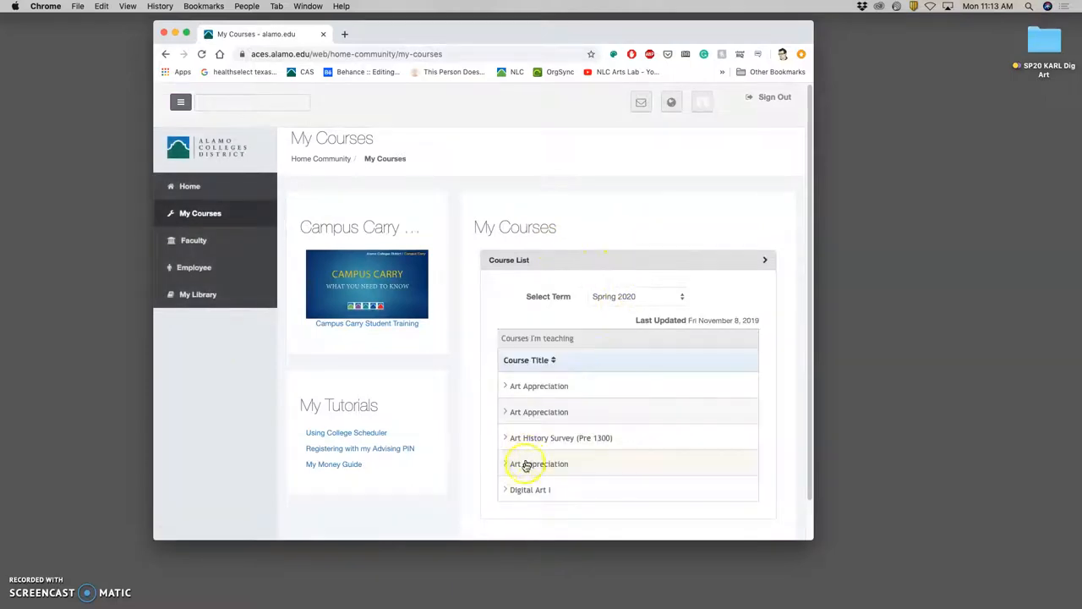
pyautogui.click(531, 491)
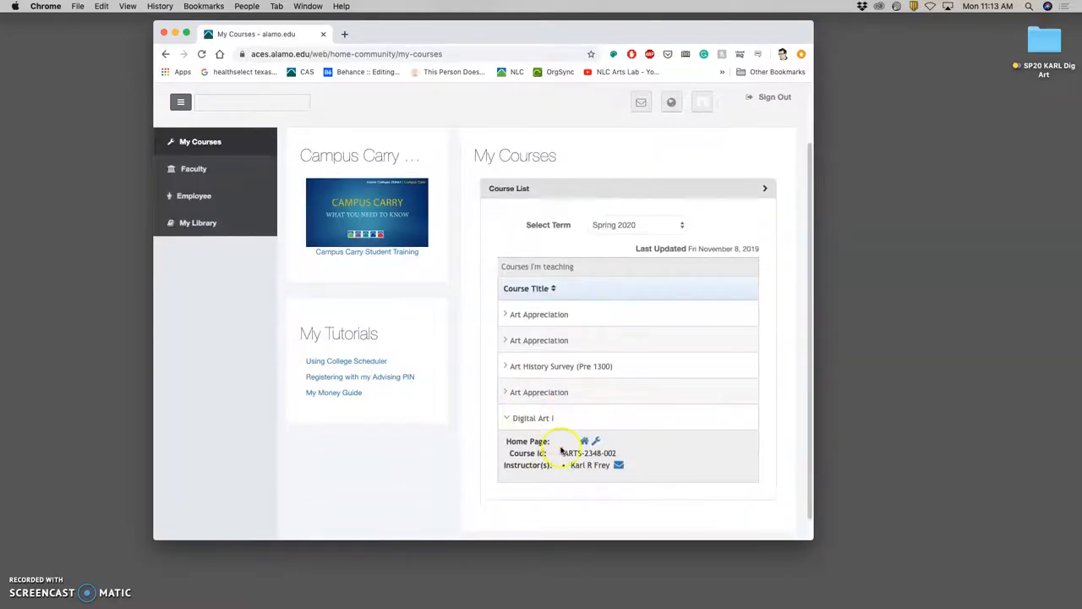
pyautogui.click(583, 440)
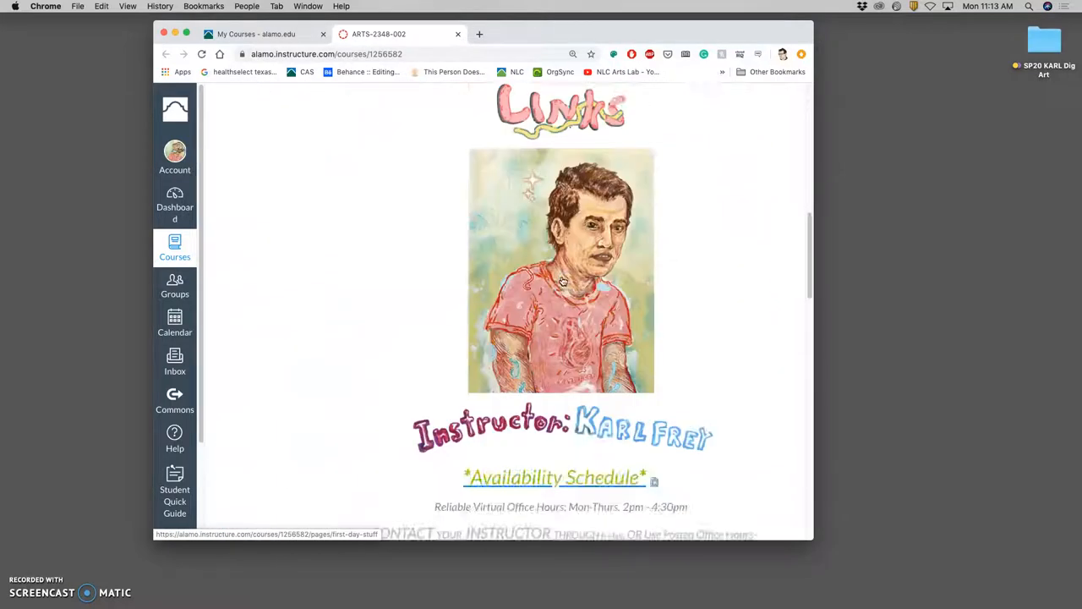
# - Scroll down the Digital Art I course home page toward the Links Page
pyautogui.scroll(-3)
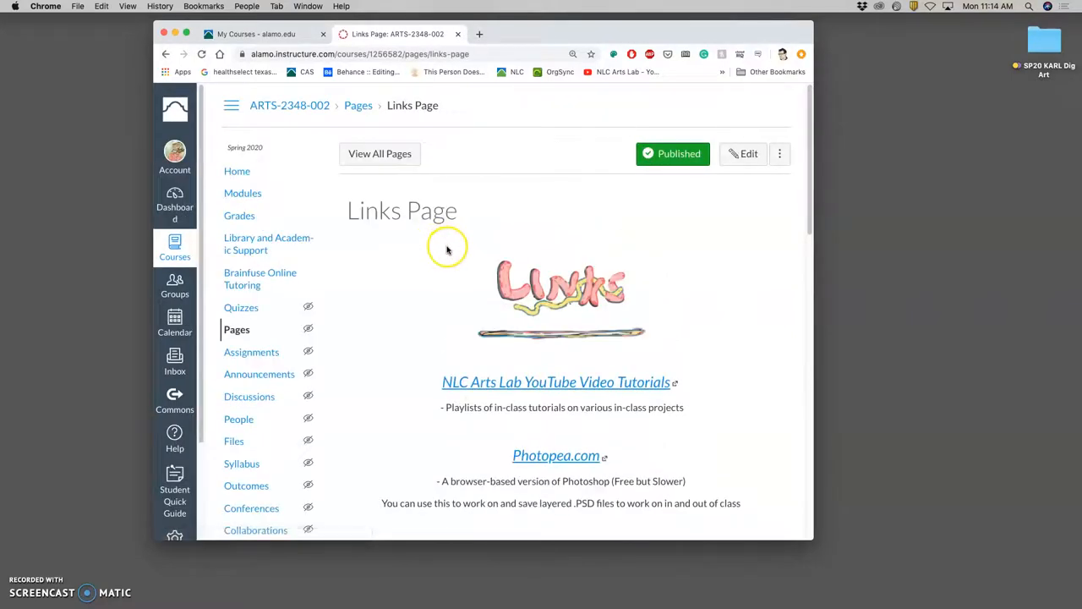
pyautogui.moveTo(555, 454)
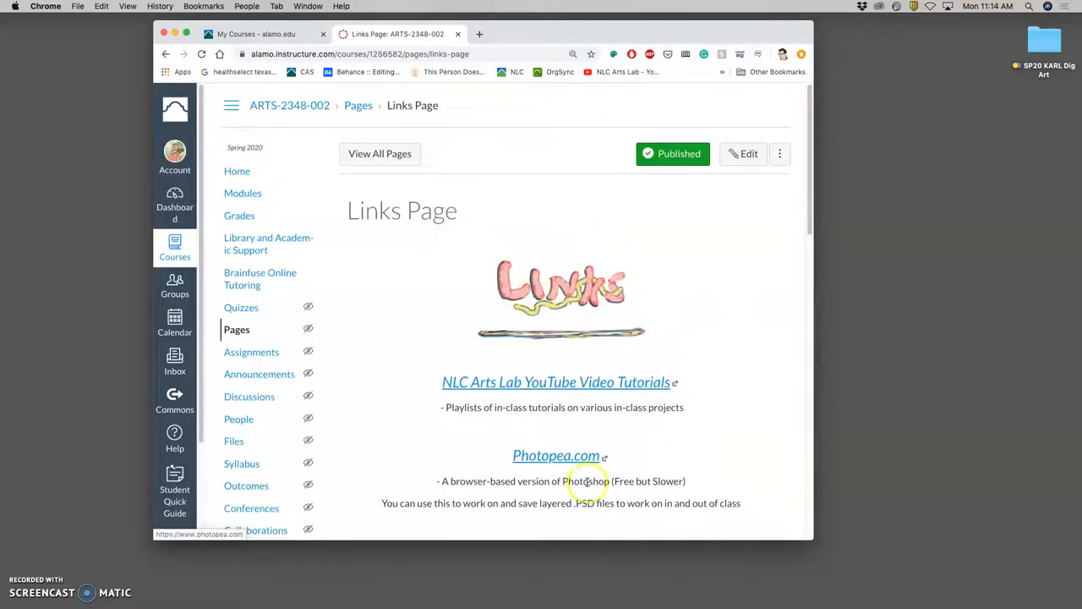
pyautogui.moveTo(713, 507)
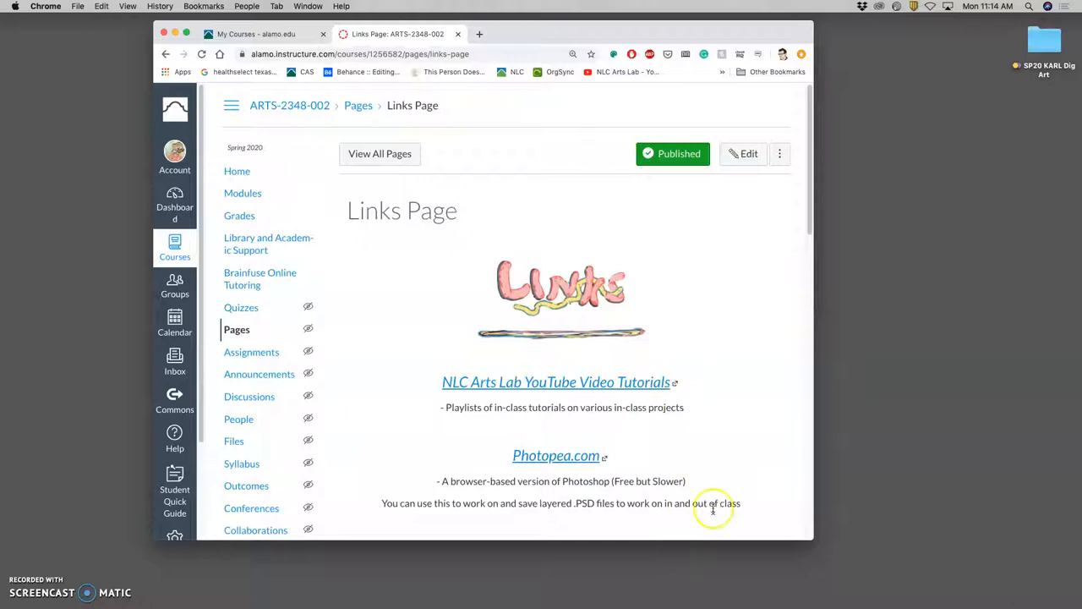
pyautogui.moveTo(724, 437)
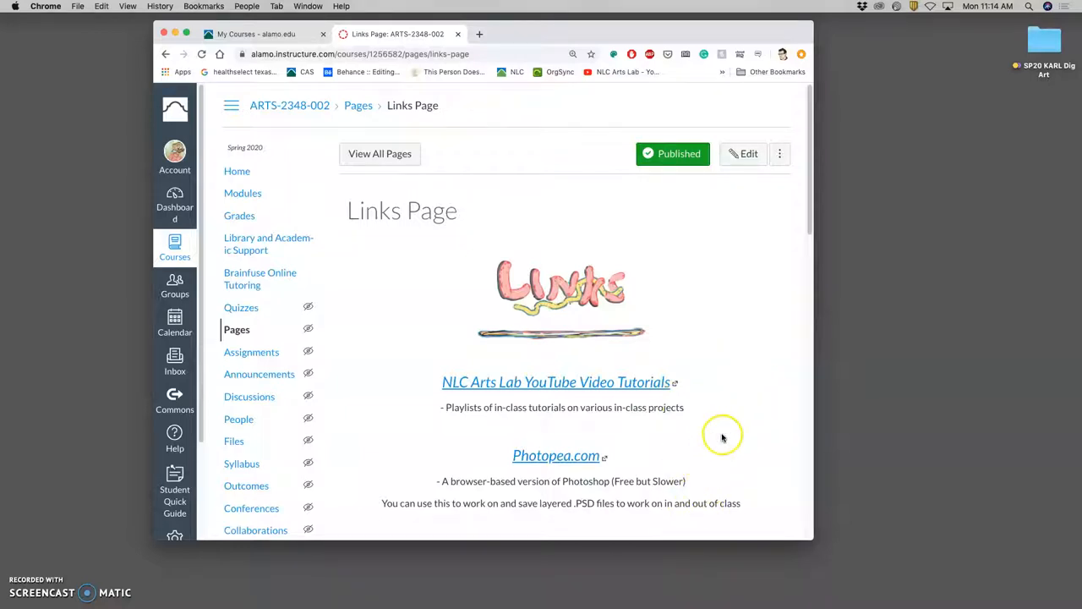
pyautogui.moveTo(480, 34)
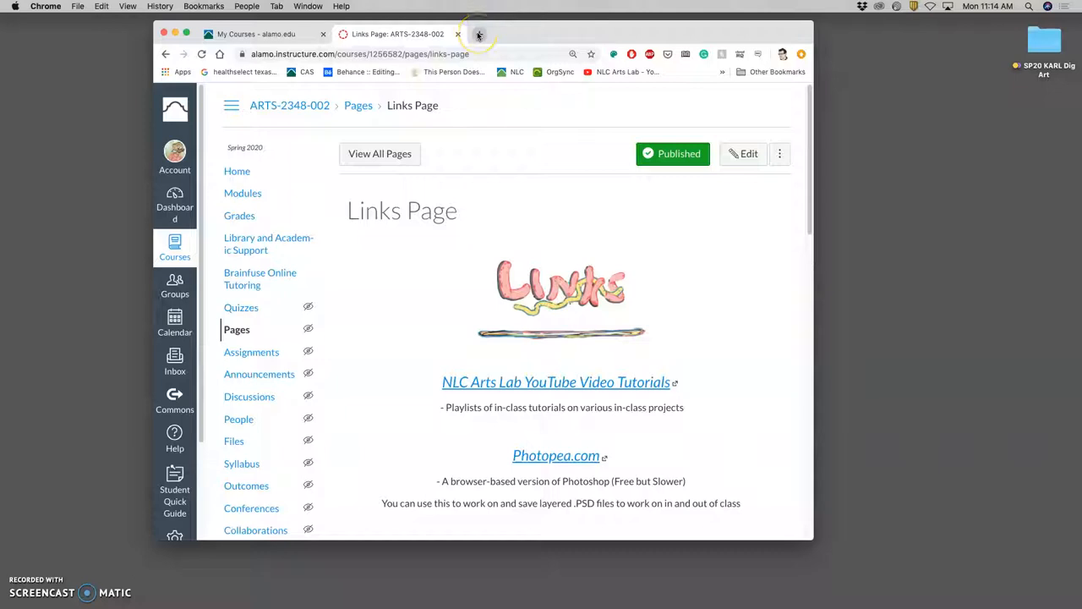
# - Bring up the Google Images search page in a new browser tab
pyautogui.click(478, 34)
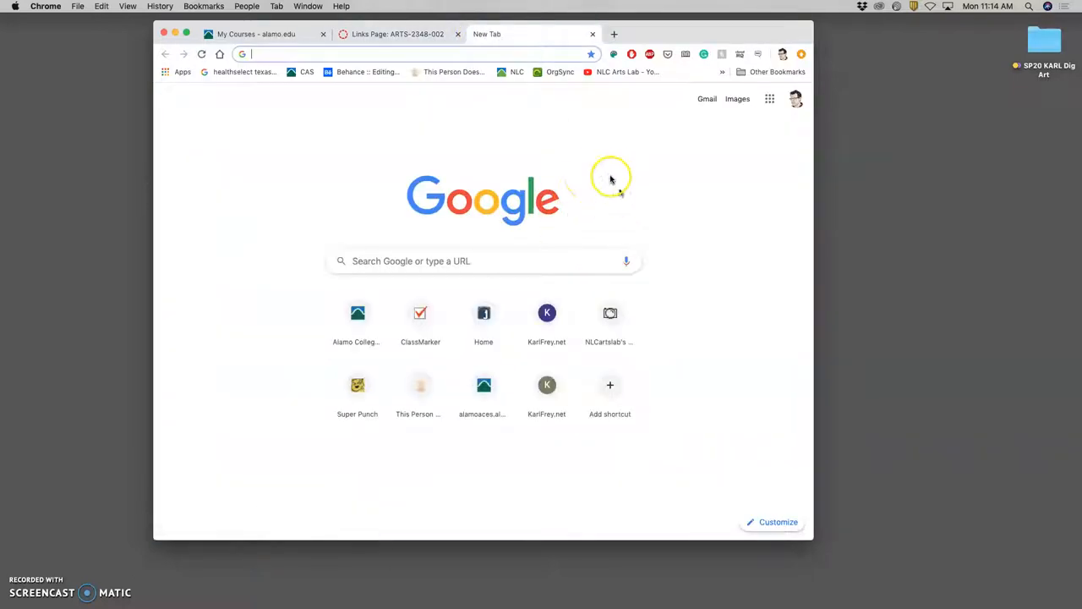
pyautogui.moveTo(737, 98)
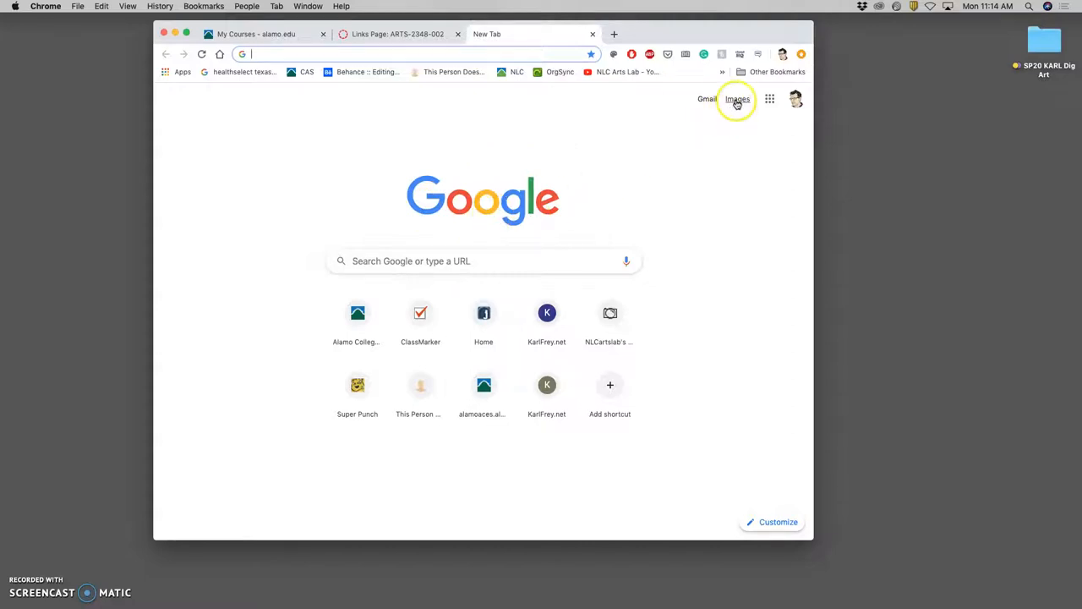
pyautogui.moveTo(738, 99)
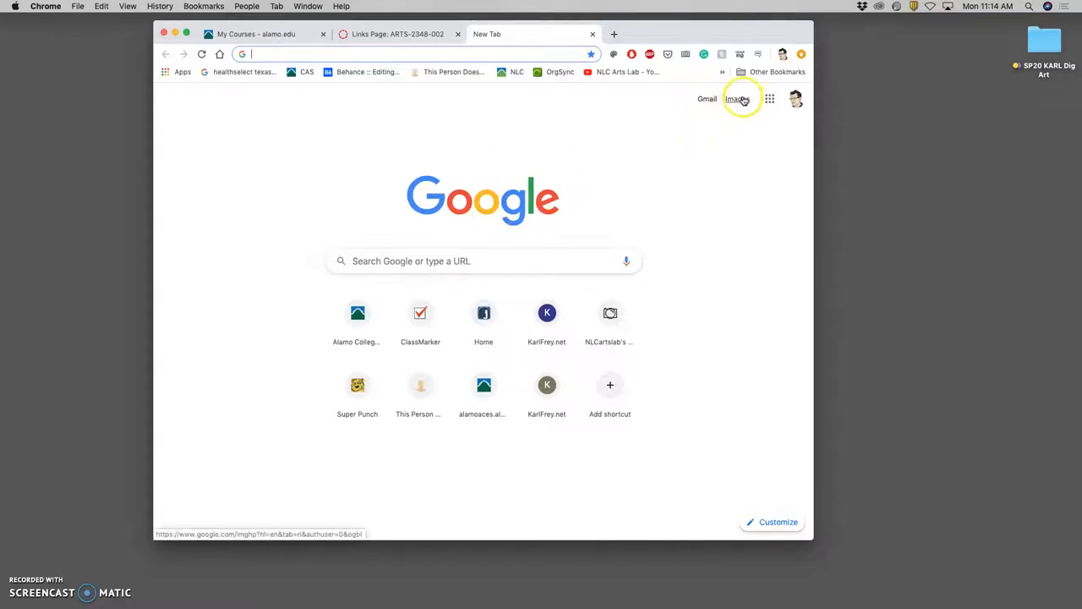
pyautogui.click(737, 98)
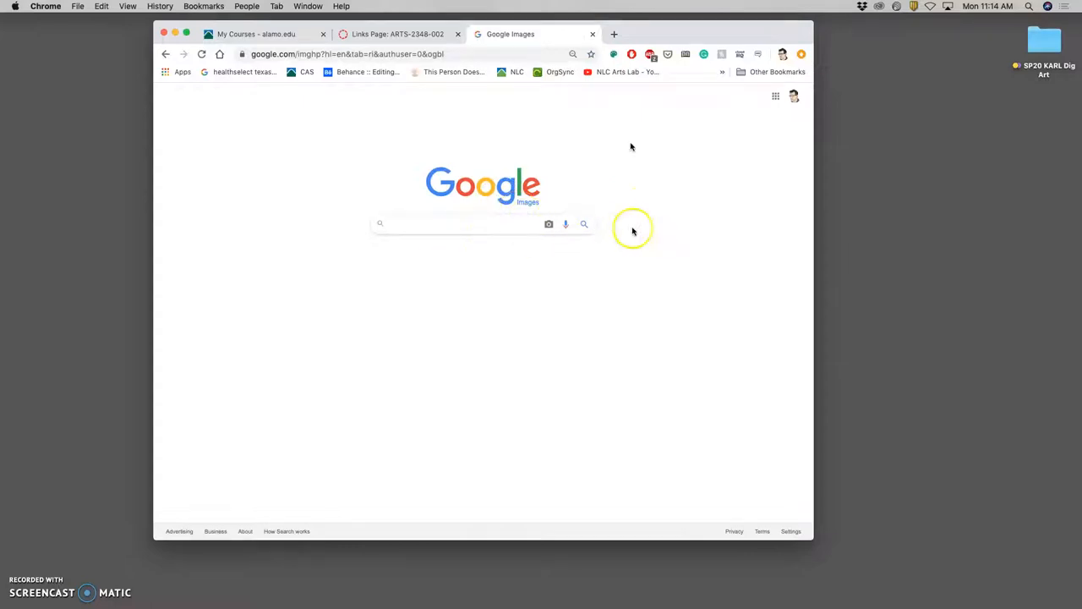
pyautogui.moveTo(615, 34)
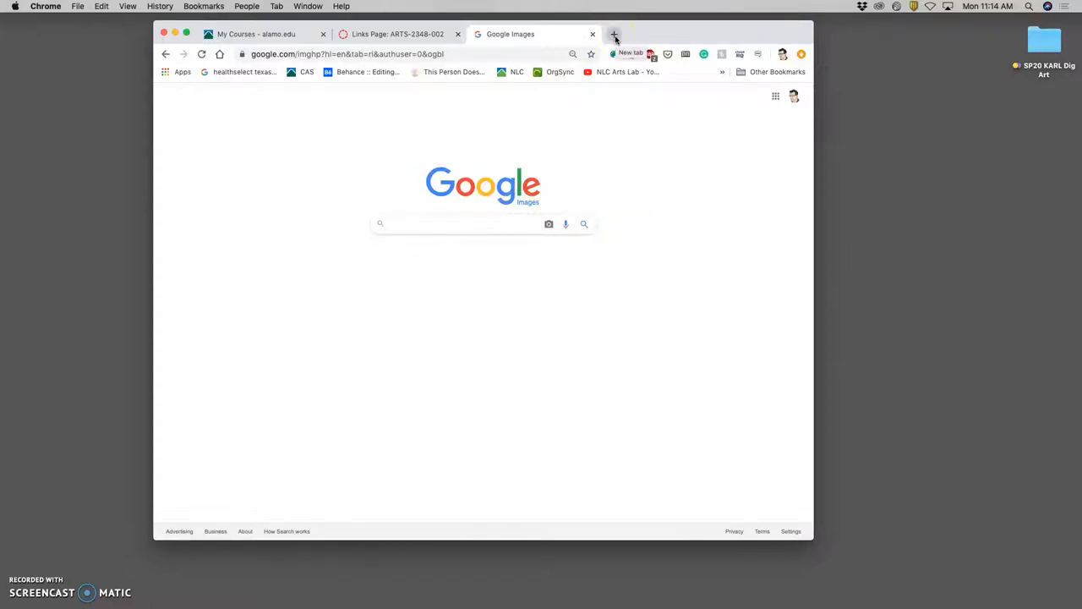
# - Load photobucket.com in another new browser tab
pyautogui.click(616, 34)
pyautogui.write('photo')
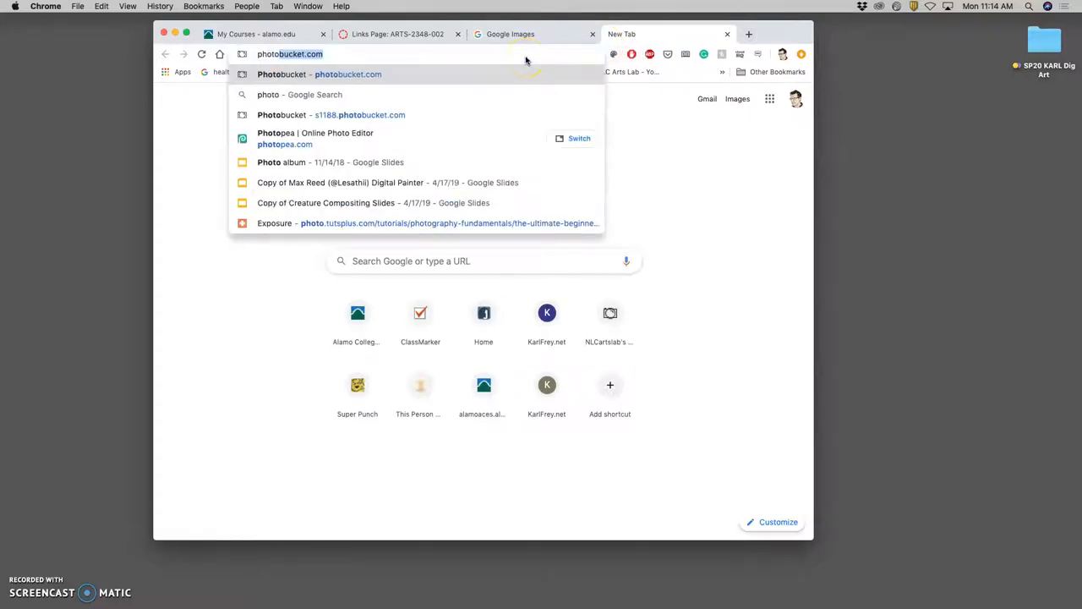
pyautogui.press('Return')
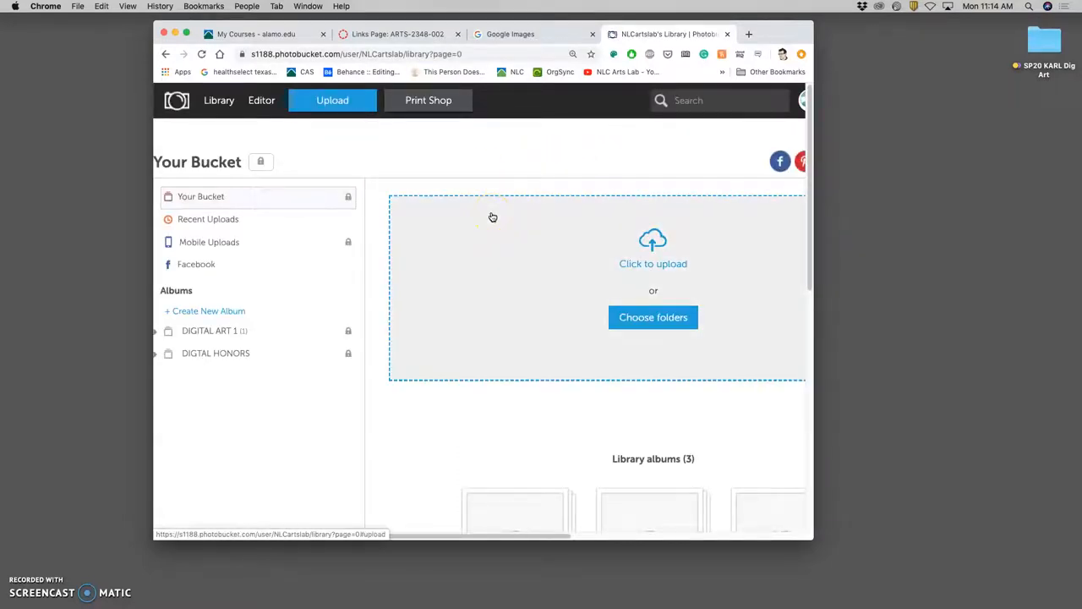
pyautogui.moveTo(342, 325)
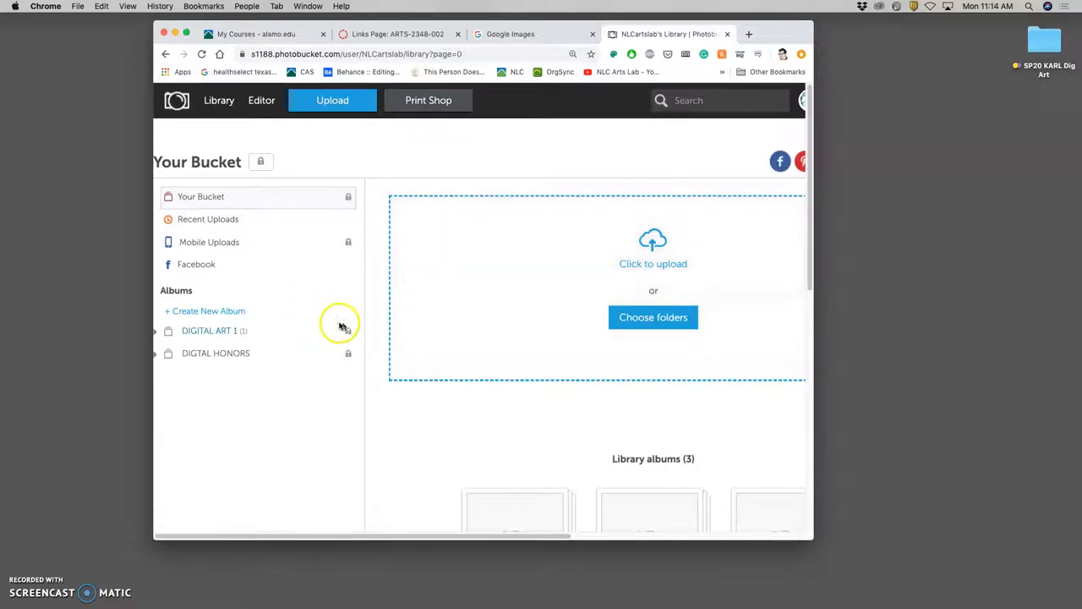
pyautogui.moveTo(436, 337)
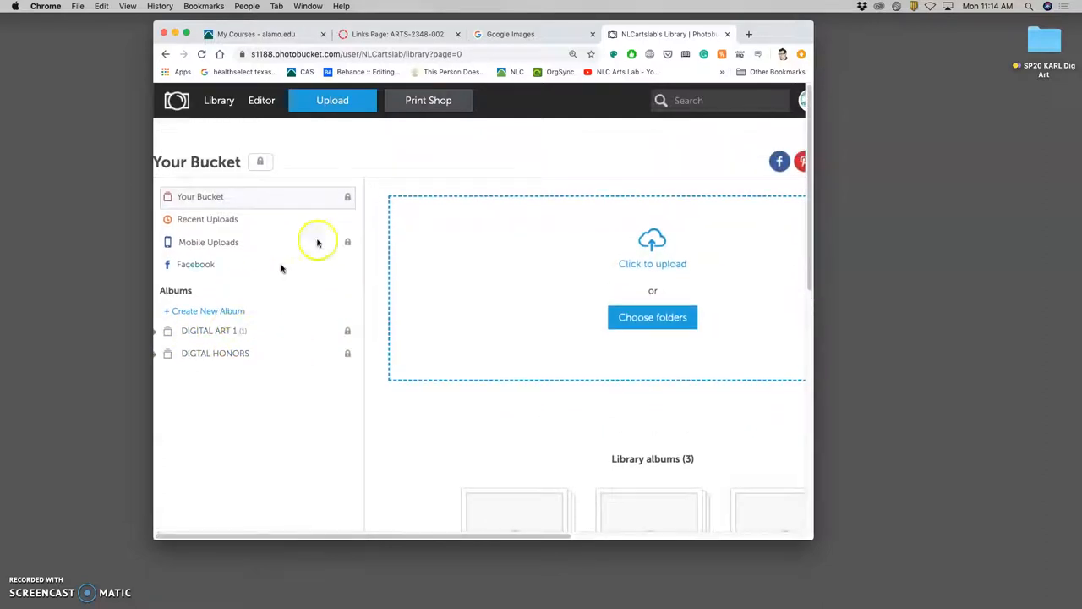
pyautogui.moveTo(811, 541)
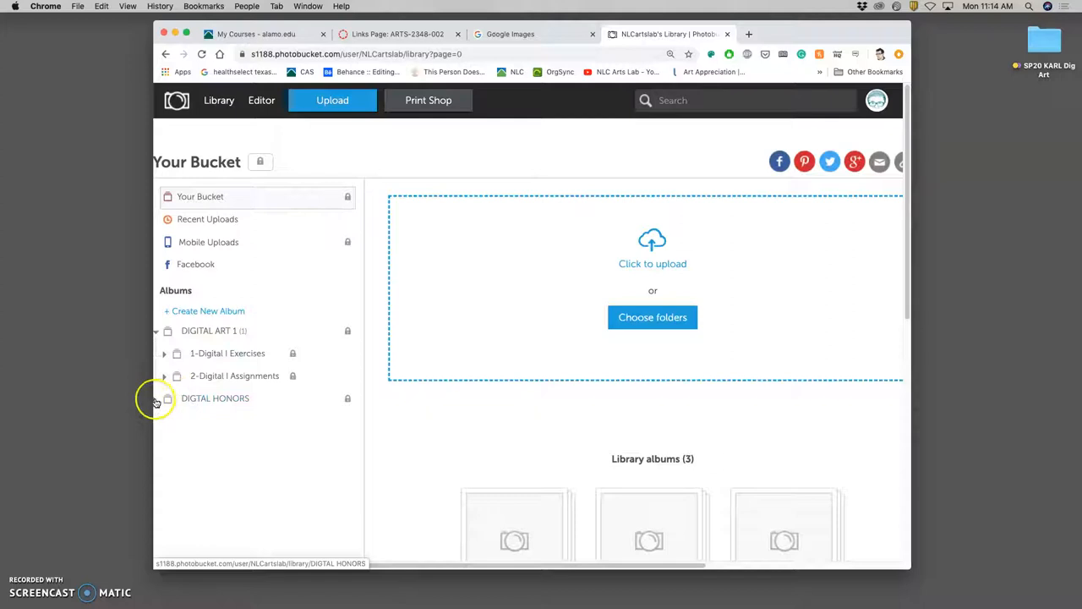
# - Expand DIGITAL HONORS and 1-Digital I Exercises in the Photobucket album sidebar
pyautogui.click(164, 399)
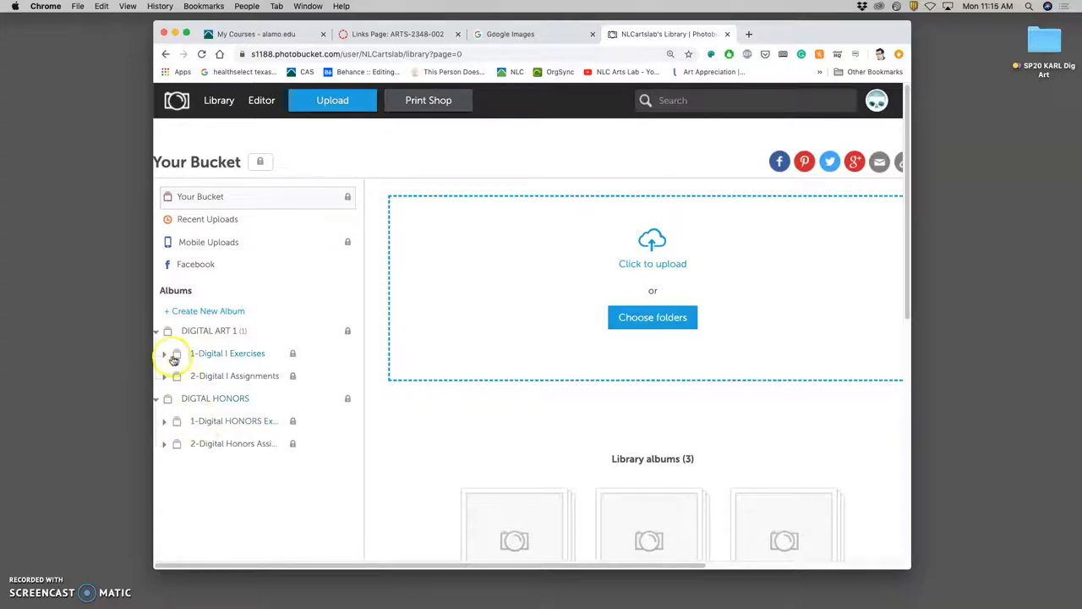
pyautogui.click(164, 353)
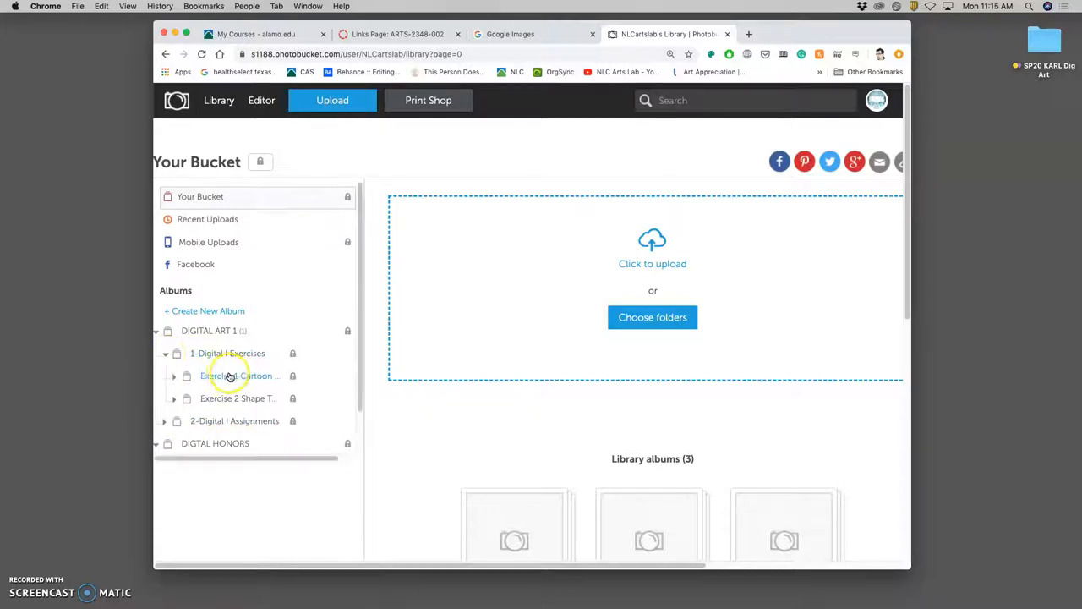
pyautogui.moveTo(210, 330)
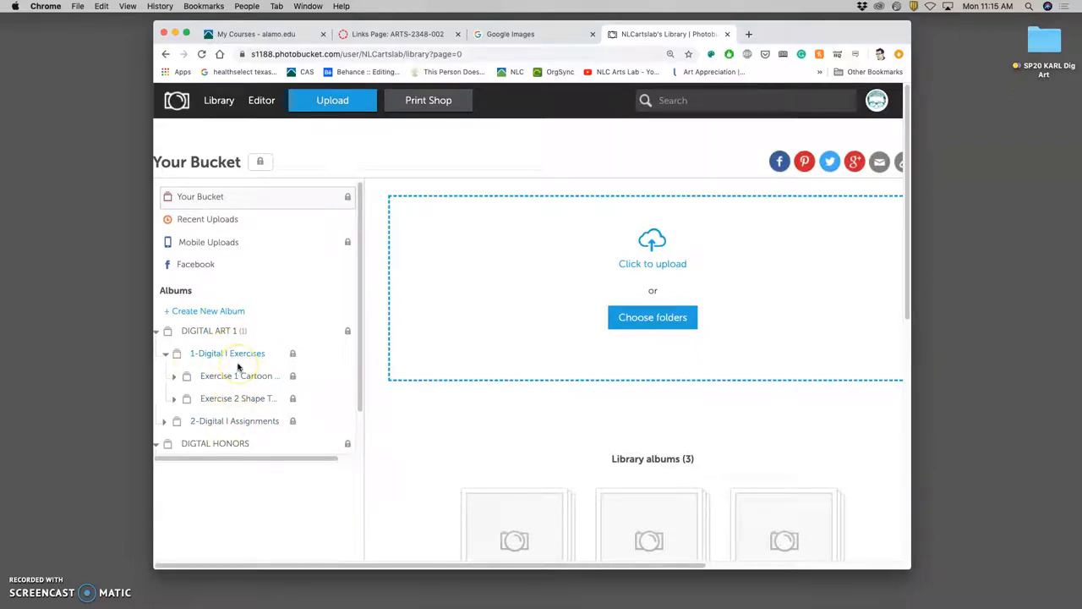
pyautogui.moveTo(1051, 44)
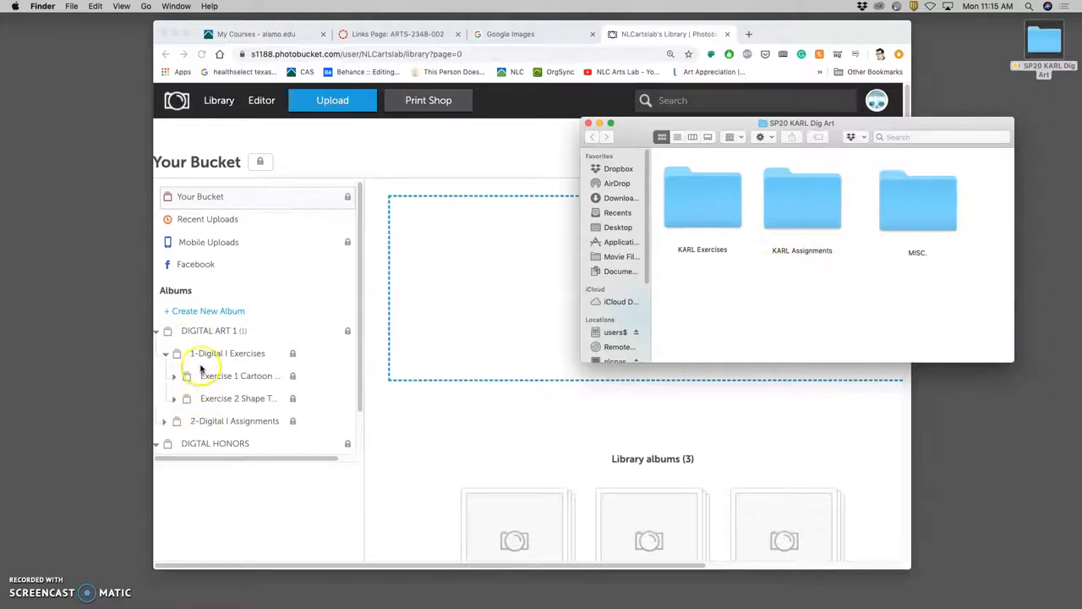
pyautogui.doubleClick(702, 199)
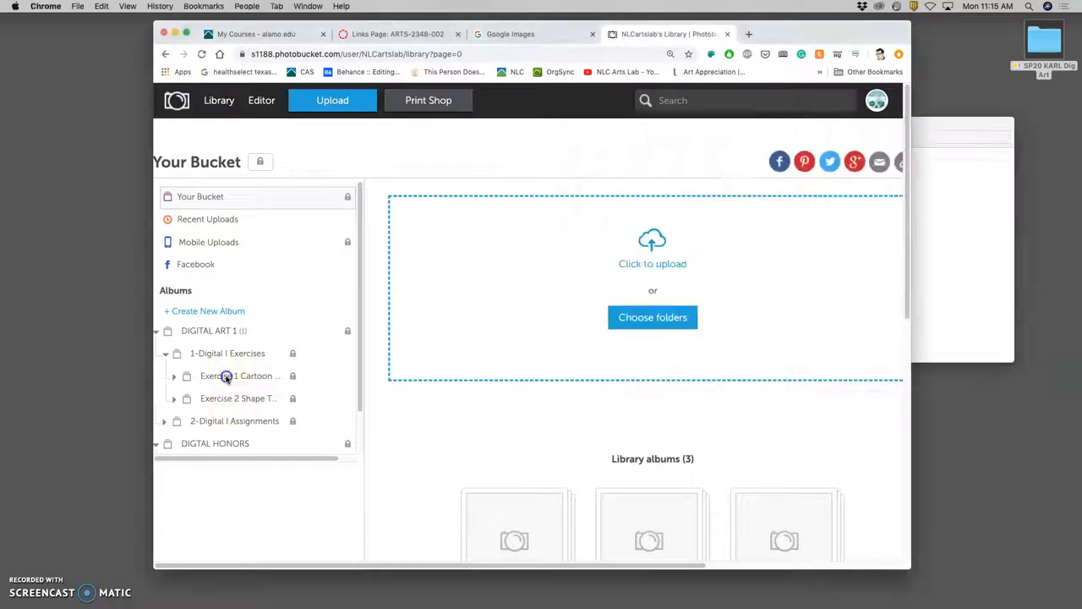
# - Enter the Exercise 1 Cartoon Jumble album and scroll to its sub-albums
pyautogui.click(240, 376)
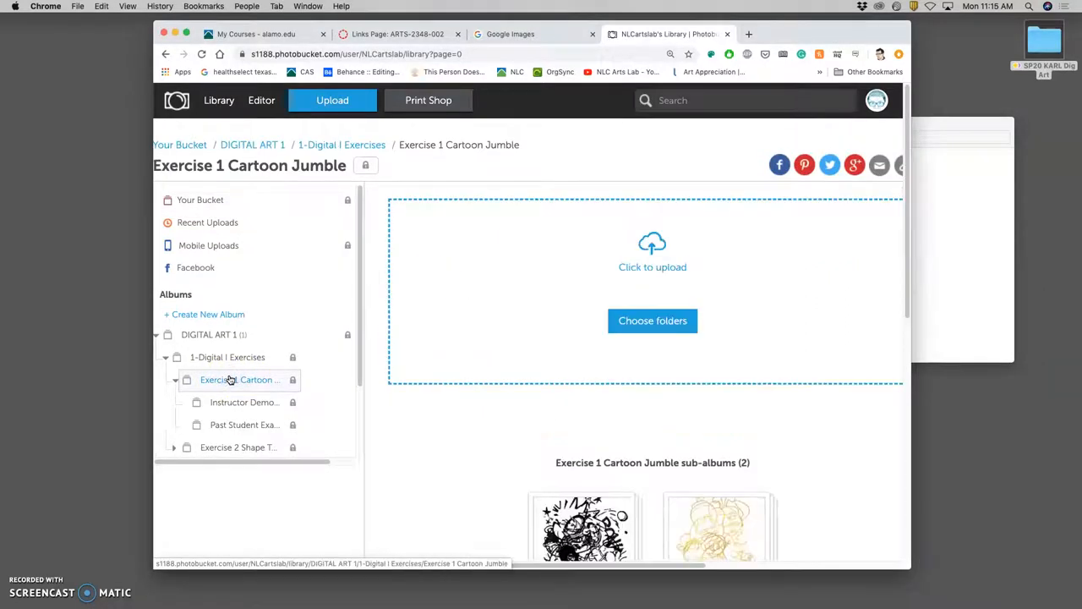
pyautogui.moveTo(707, 351)
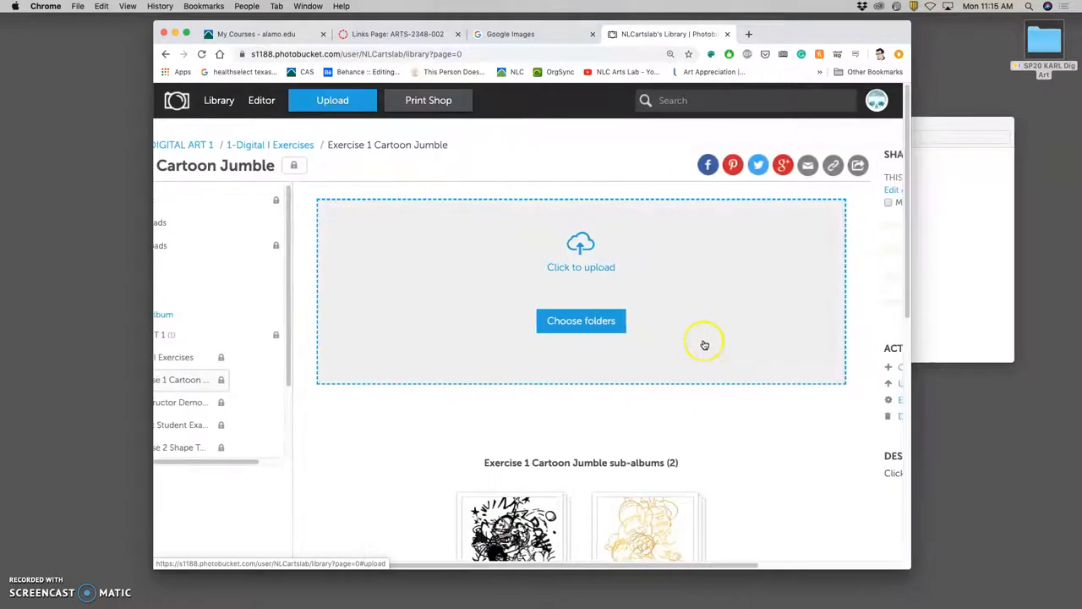
pyautogui.moveTo(607, 350)
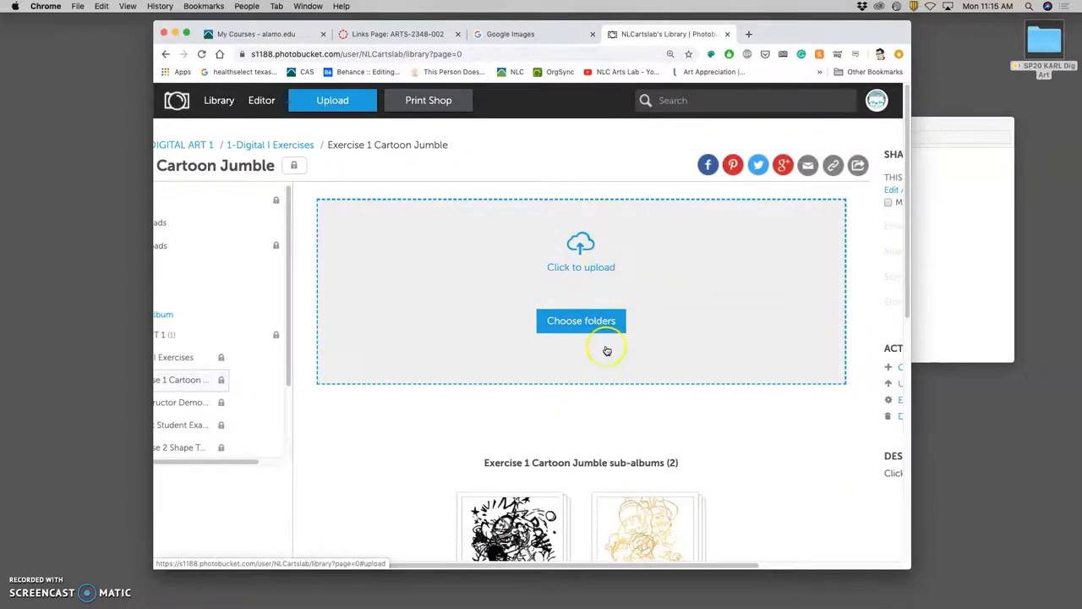
pyautogui.scroll(-3)
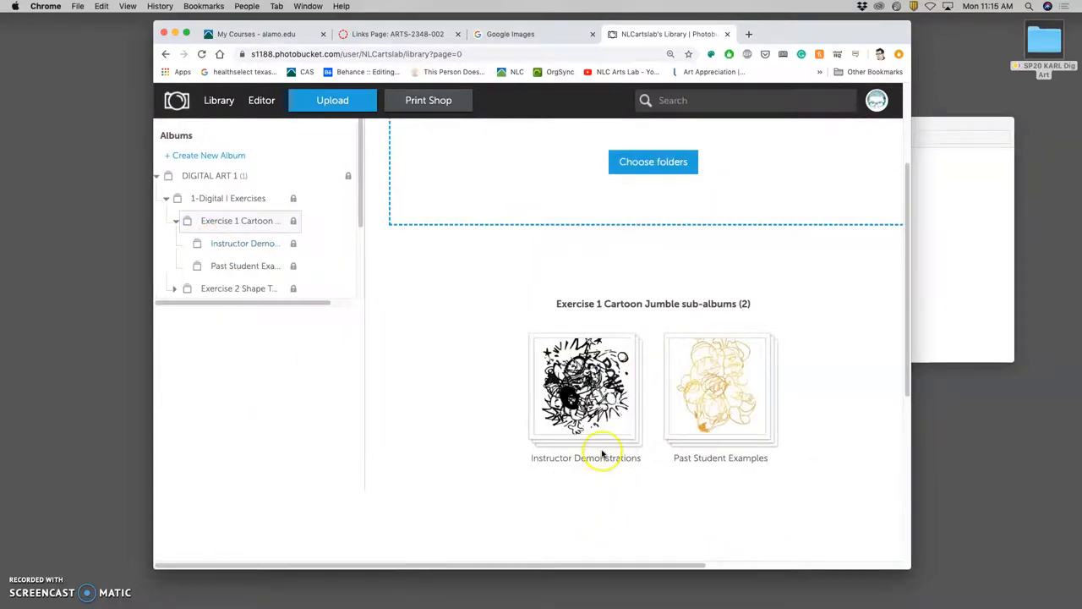
# - Open Instructor Demonstrations and Past Student Examples each in their own tab
pyautogui.rightClick(584, 386)
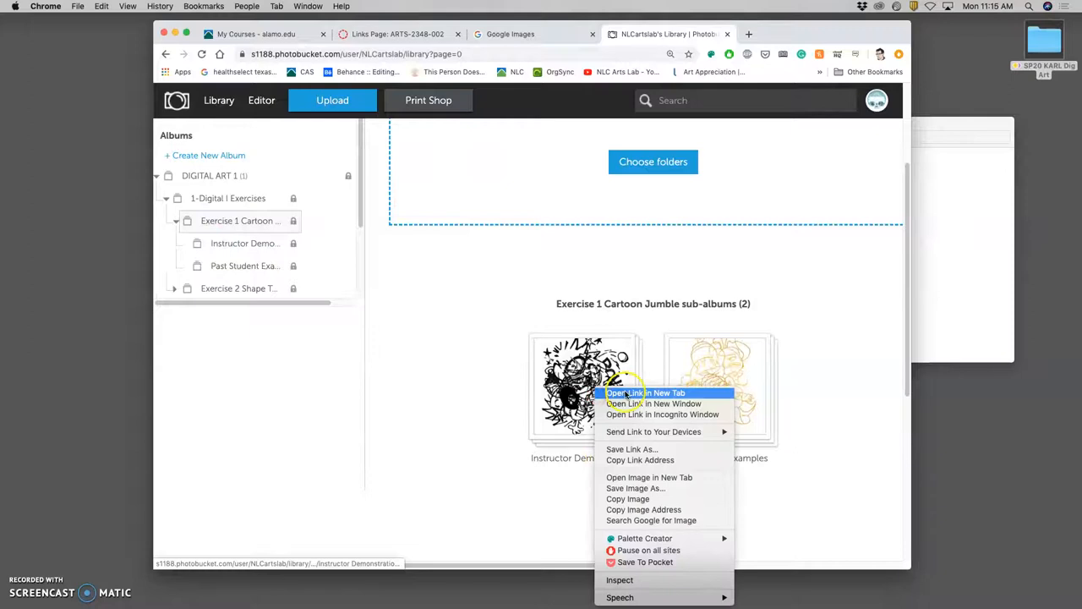
pyautogui.click(648, 392)
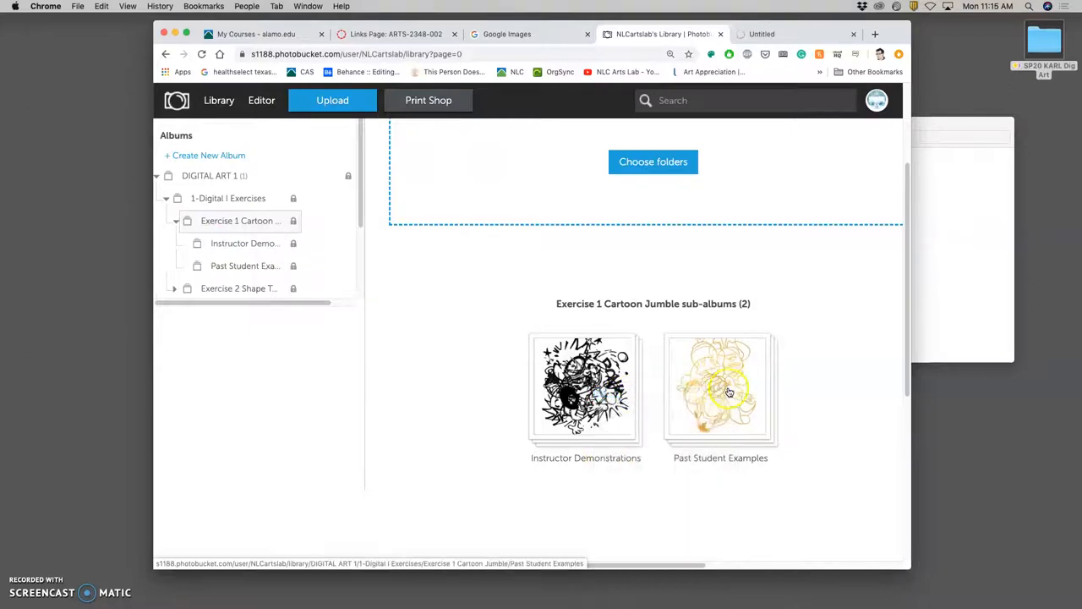
pyautogui.click(720, 385)
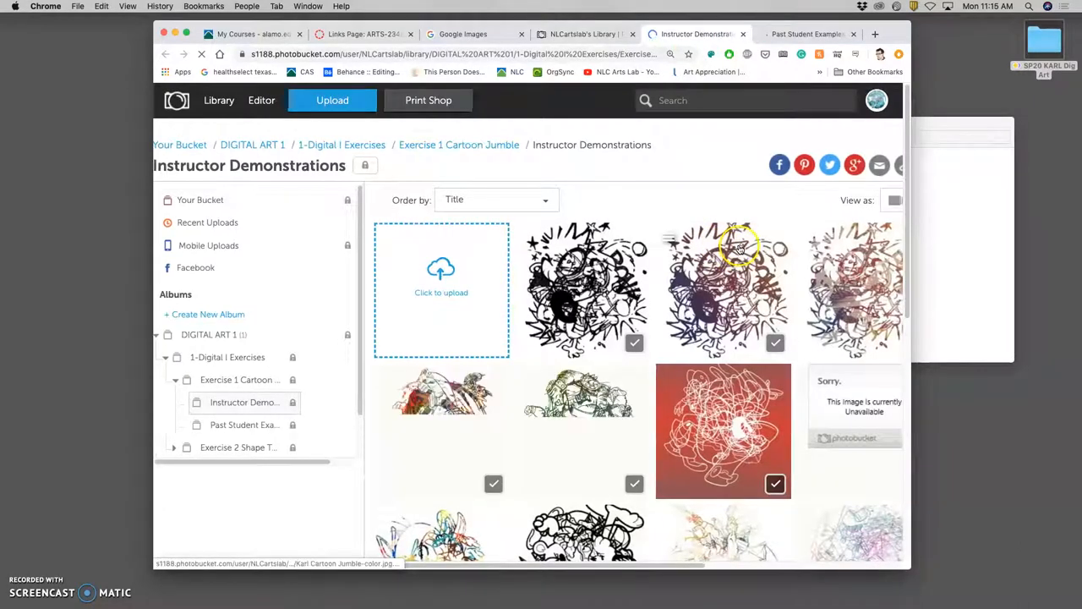
# - Permanently delete the unavailable image from the Instructor Demonstrations album
pyautogui.scroll(-3)
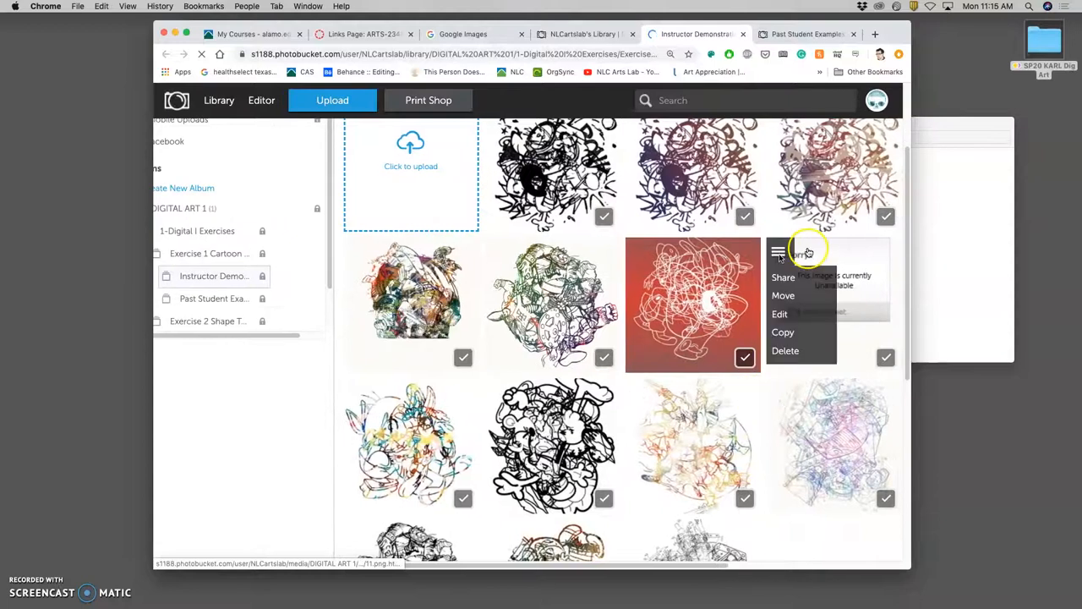
pyautogui.click(785, 350)
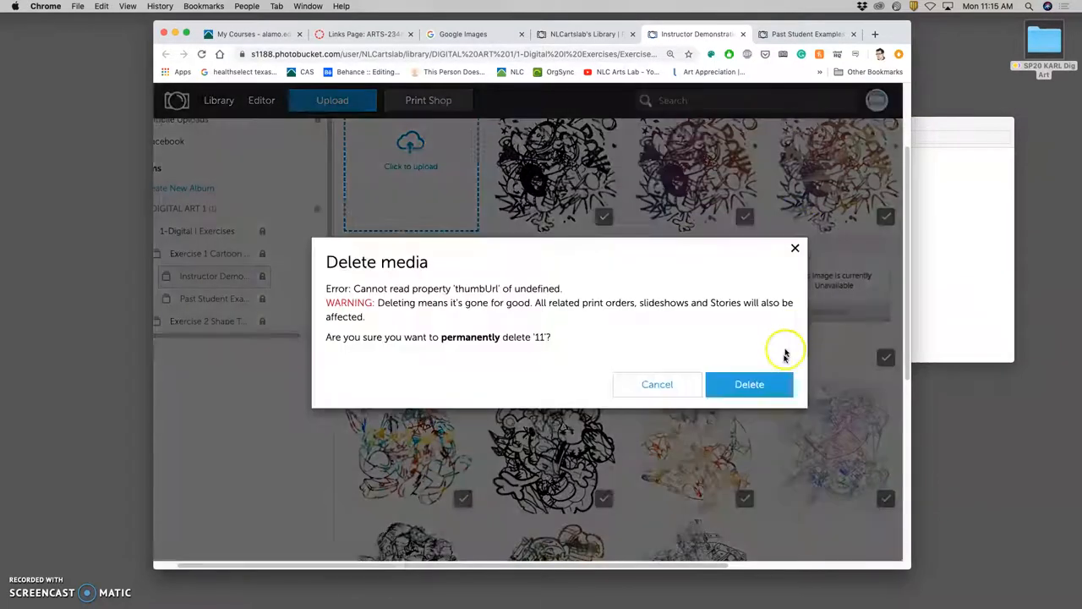
pyautogui.click(749, 384)
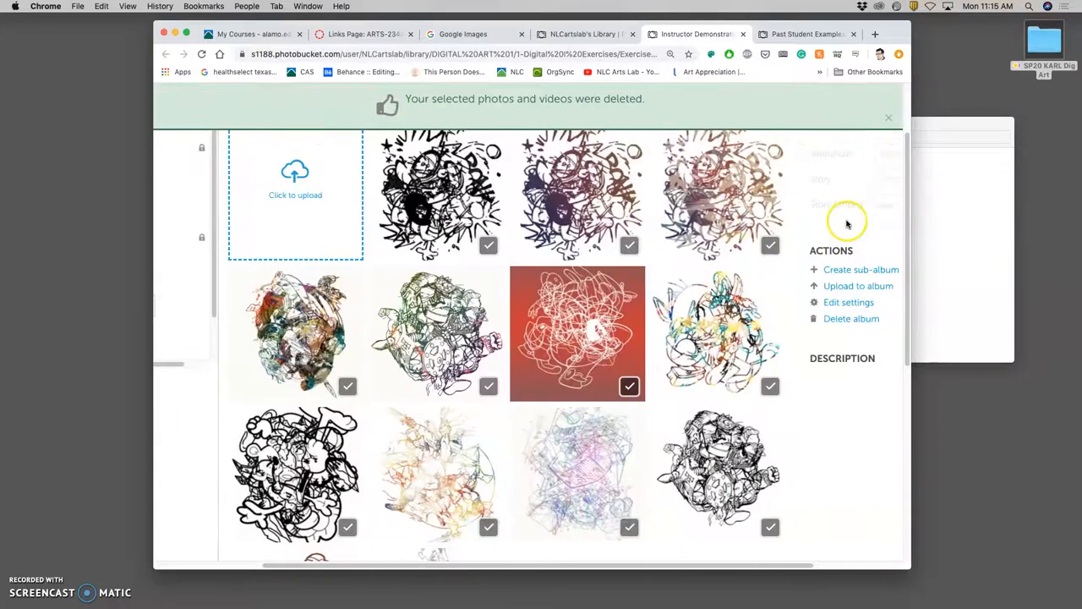
pyautogui.scroll(3)
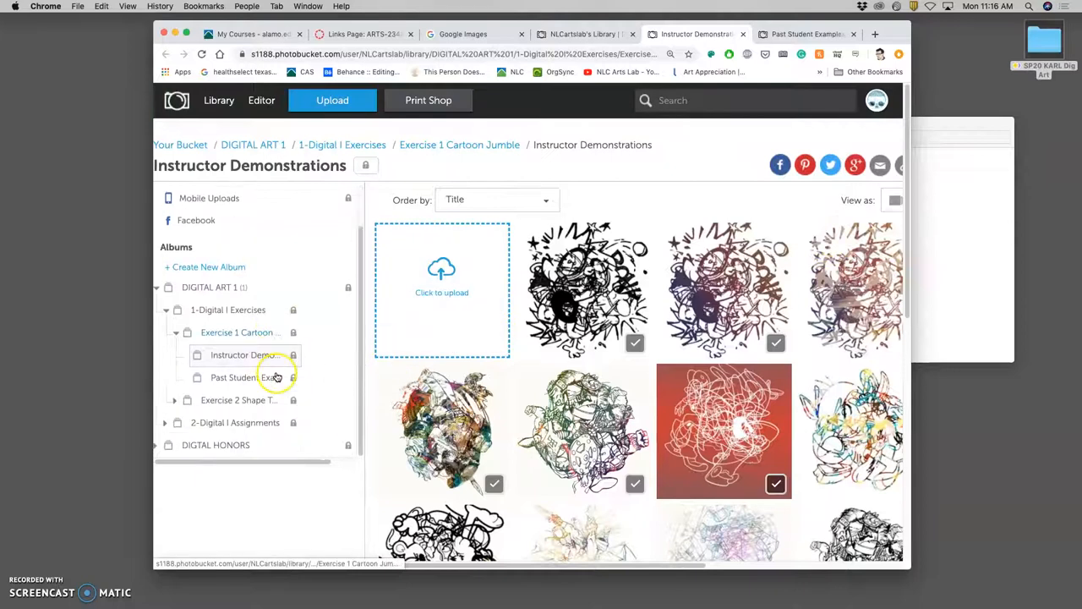
pyautogui.scroll(3)
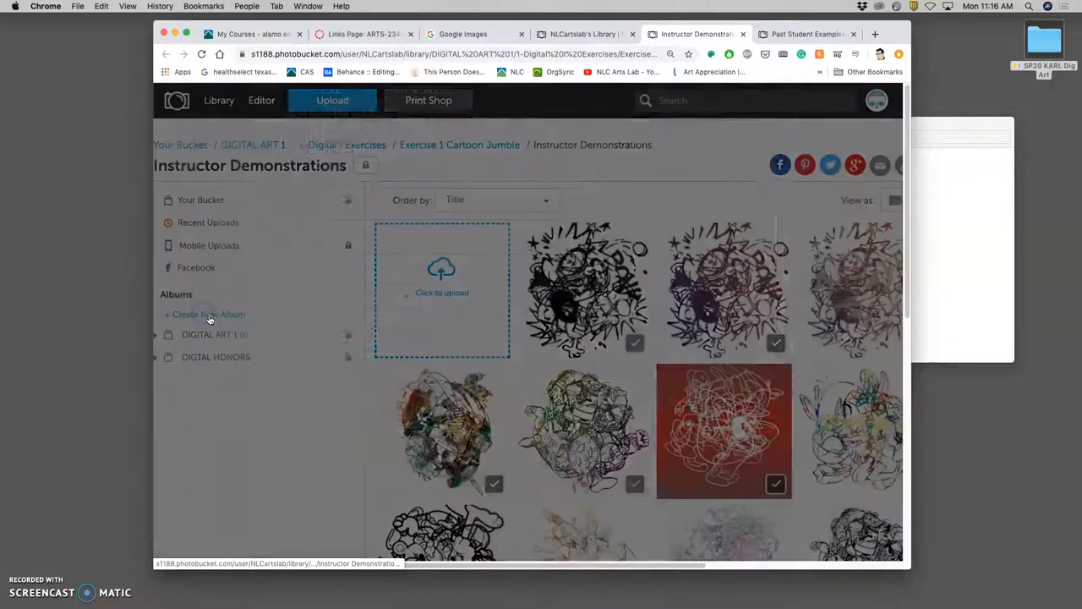
# - Start a new album named TRASH from the Create New Album form
pyautogui.click(208, 313)
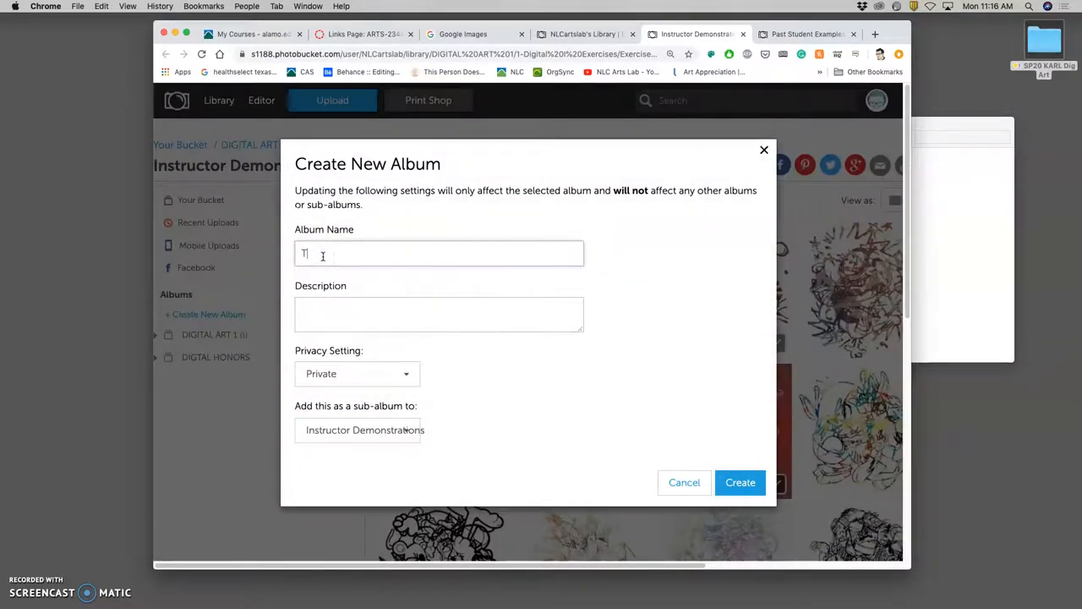
pyautogui.click(683, 482)
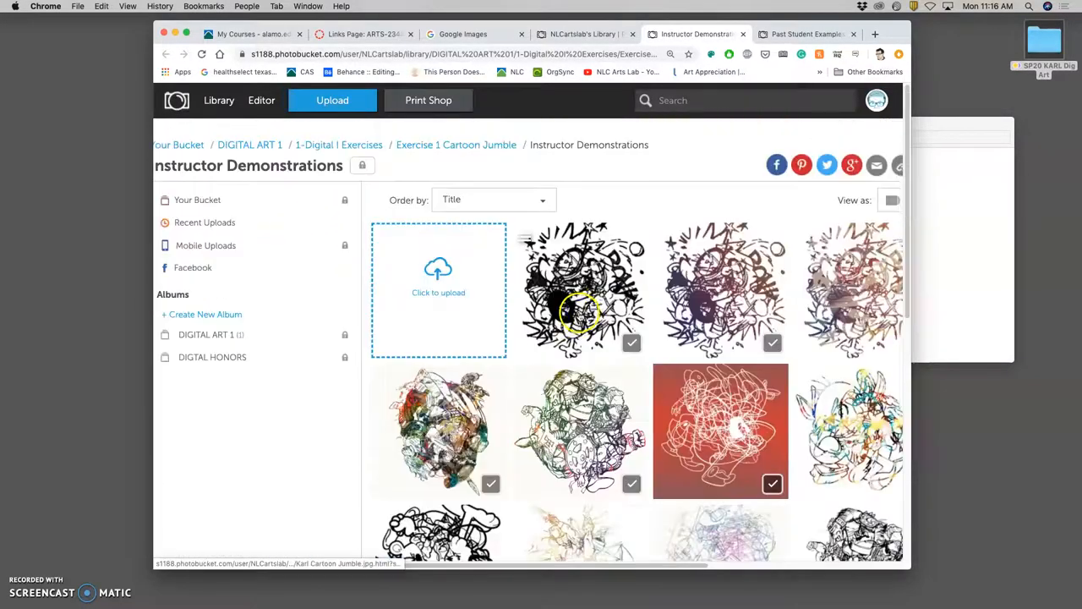
pyautogui.click(206, 313)
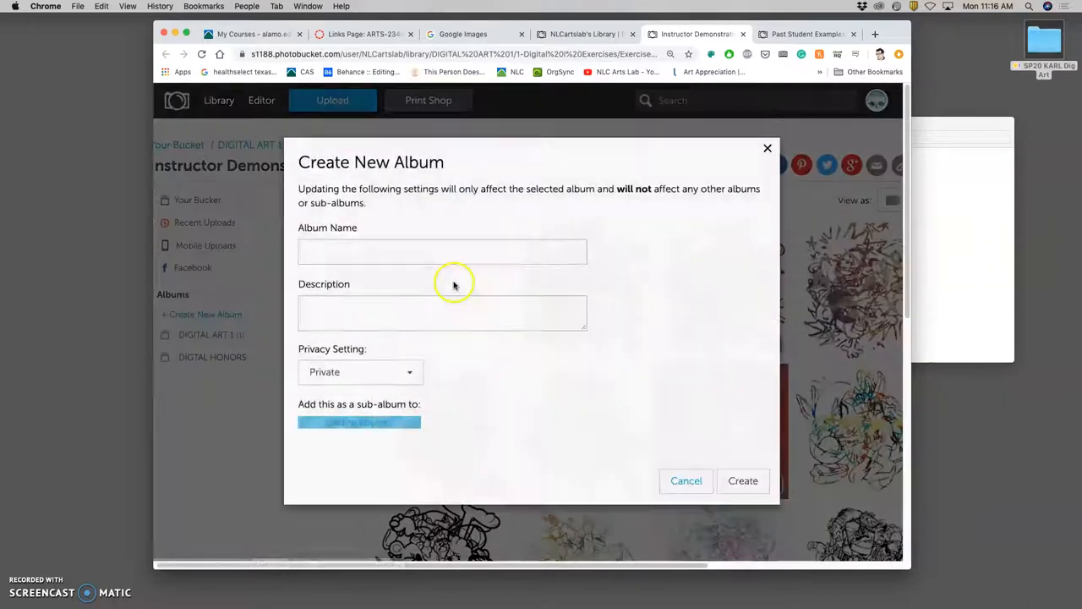
pyautogui.write('TR')
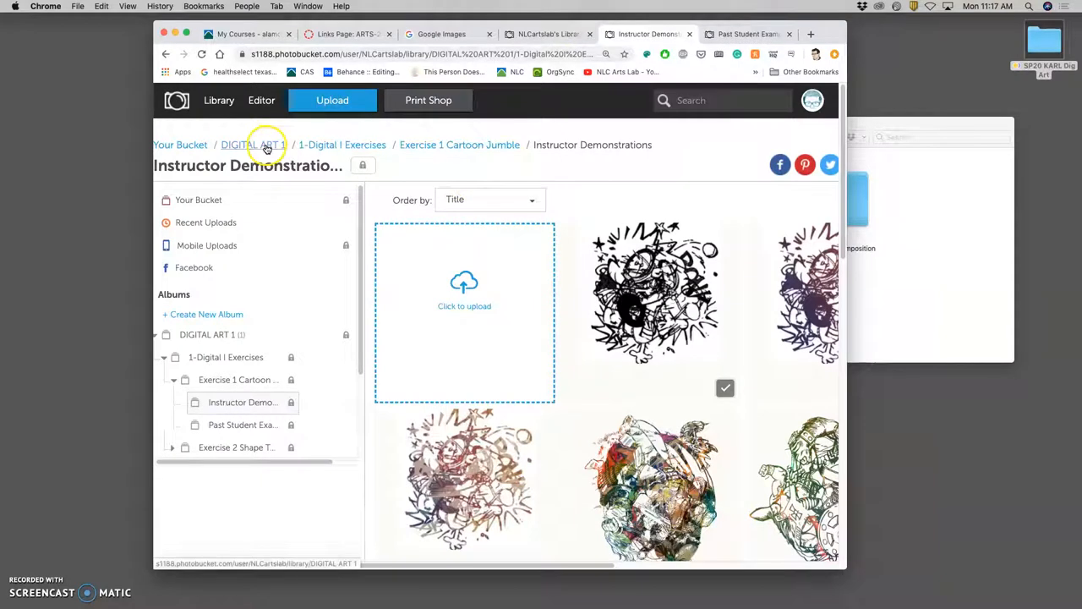
pyautogui.moveTo(463, 146)
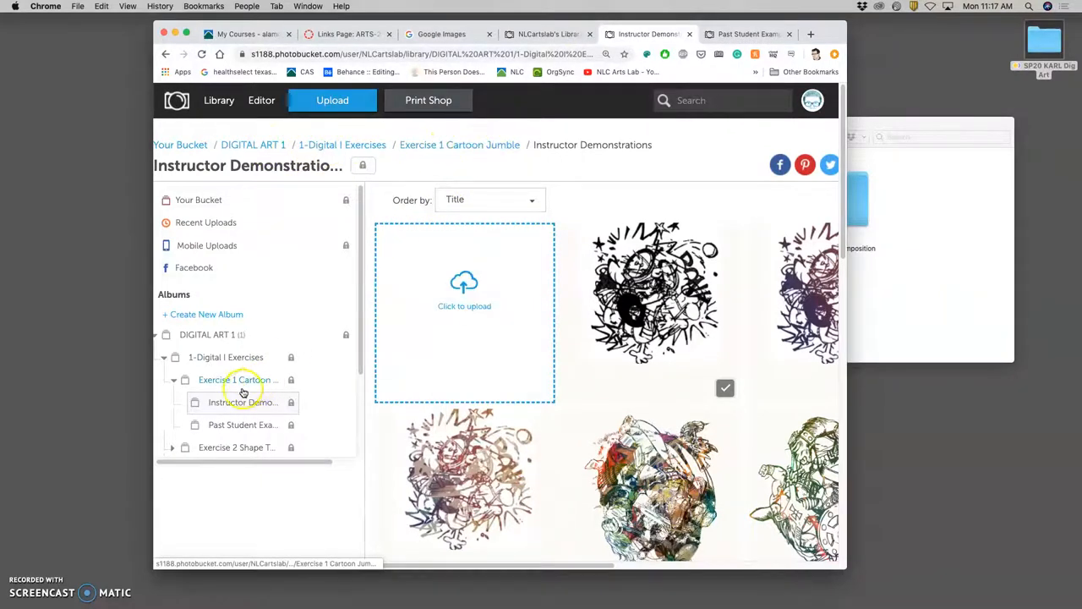
# - Drag an Instructor Demonstrations image down into the sidebar album tree
pyautogui.scroll(-3)
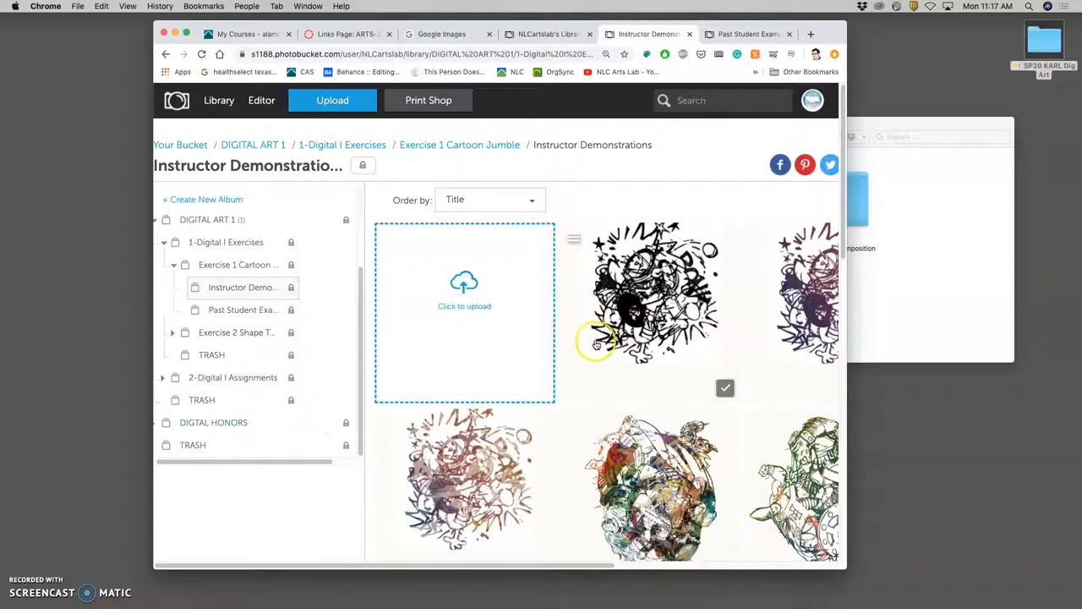
pyautogui.moveTo(651, 295); pyautogui.dragTo(281, 463)
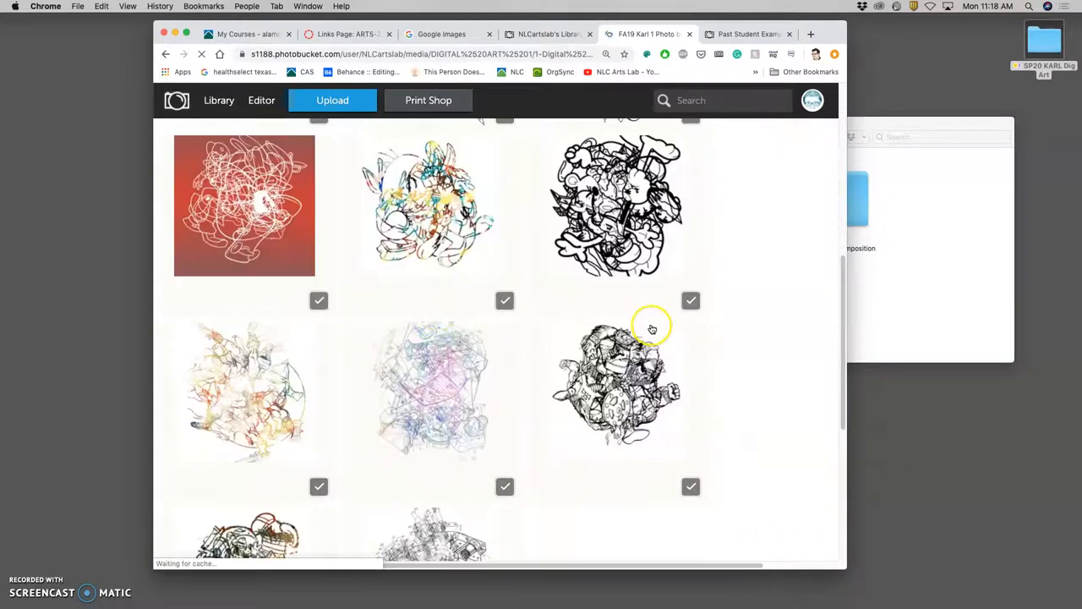
# - View the black line-art demonstration full size and page through every demonstration back to the first
pyautogui.click(617, 386)
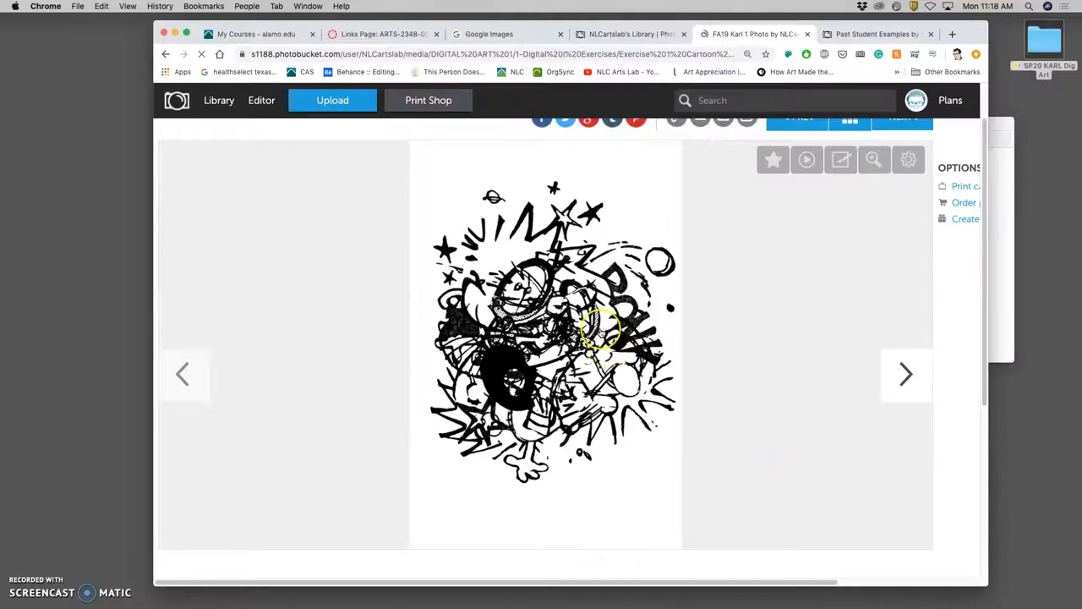
pyautogui.moveTo(600, 329)
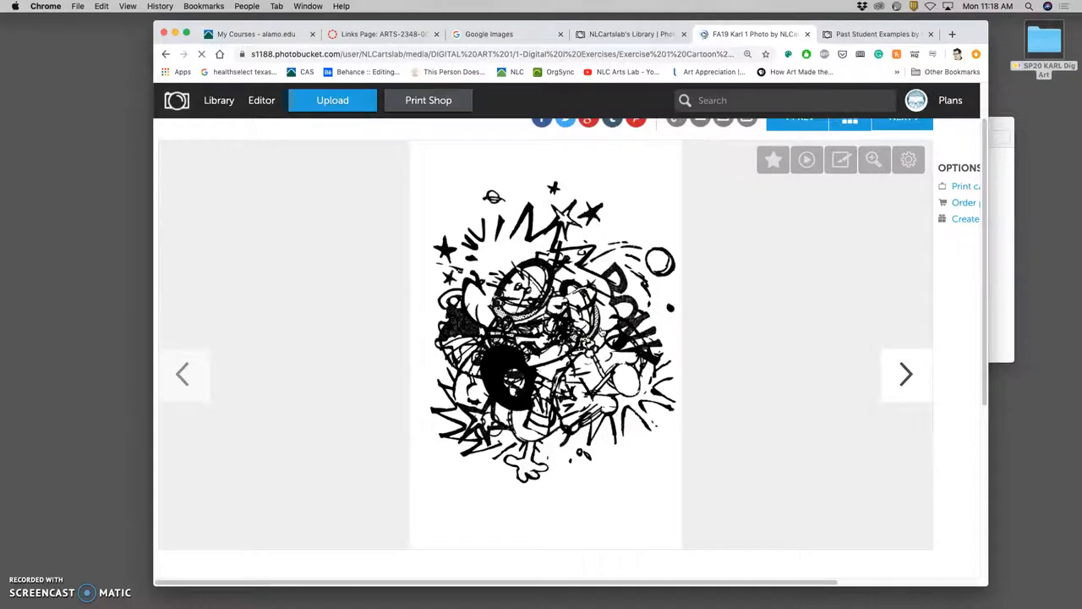
pyautogui.moveTo(906, 373)
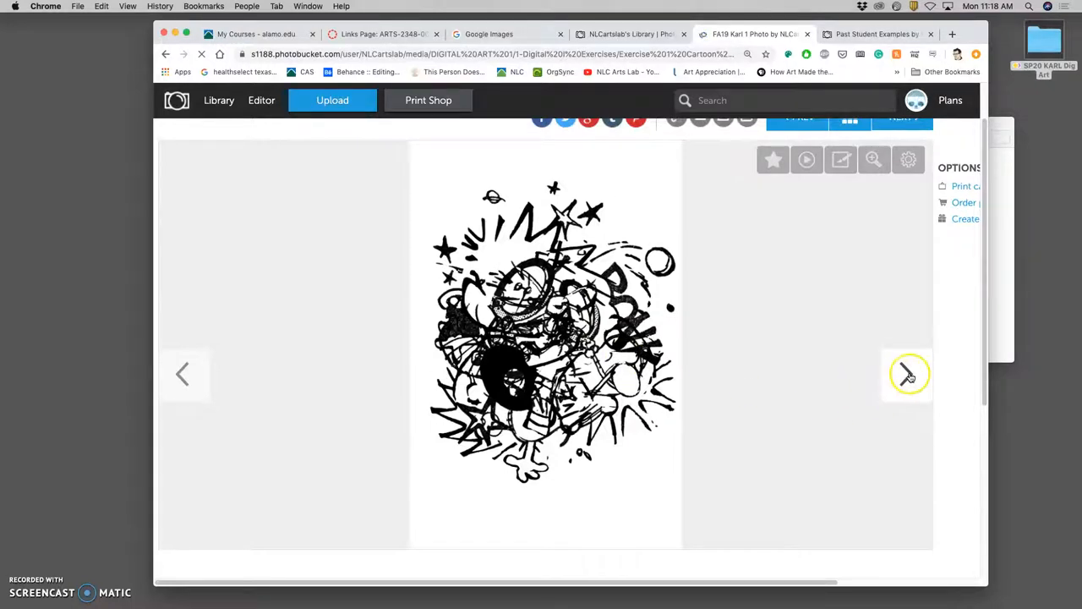
pyautogui.click(906, 373)
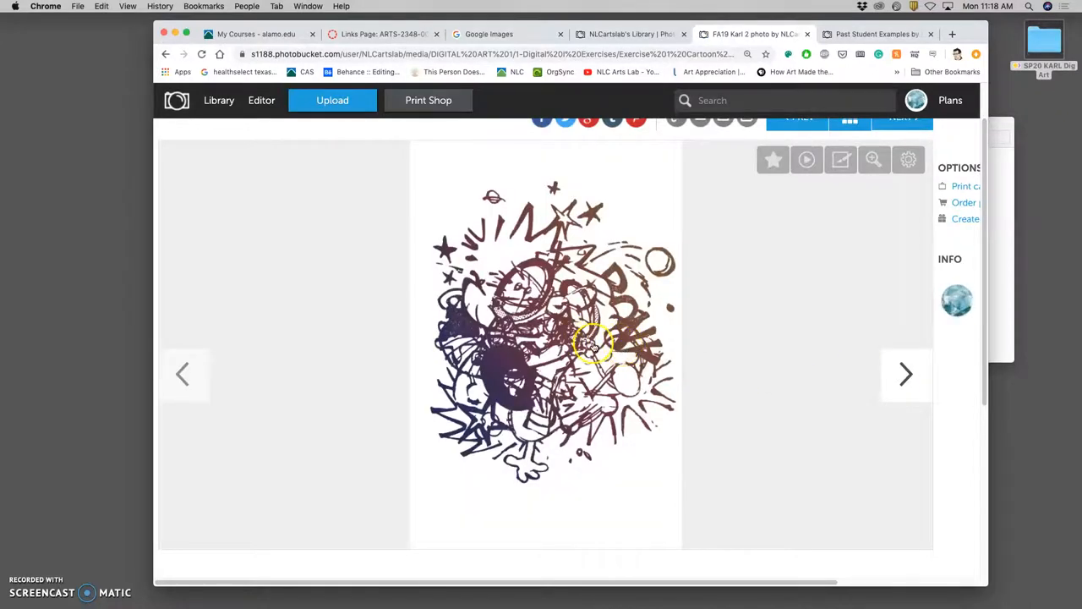
pyautogui.click(907, 374)
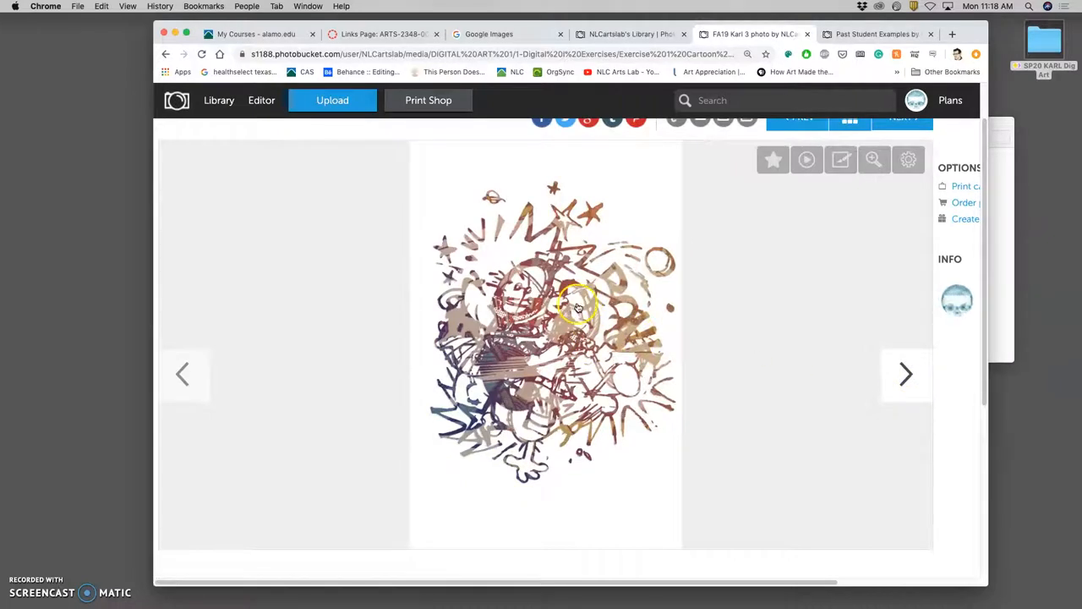
pyautogui.moveTo(598, 348)
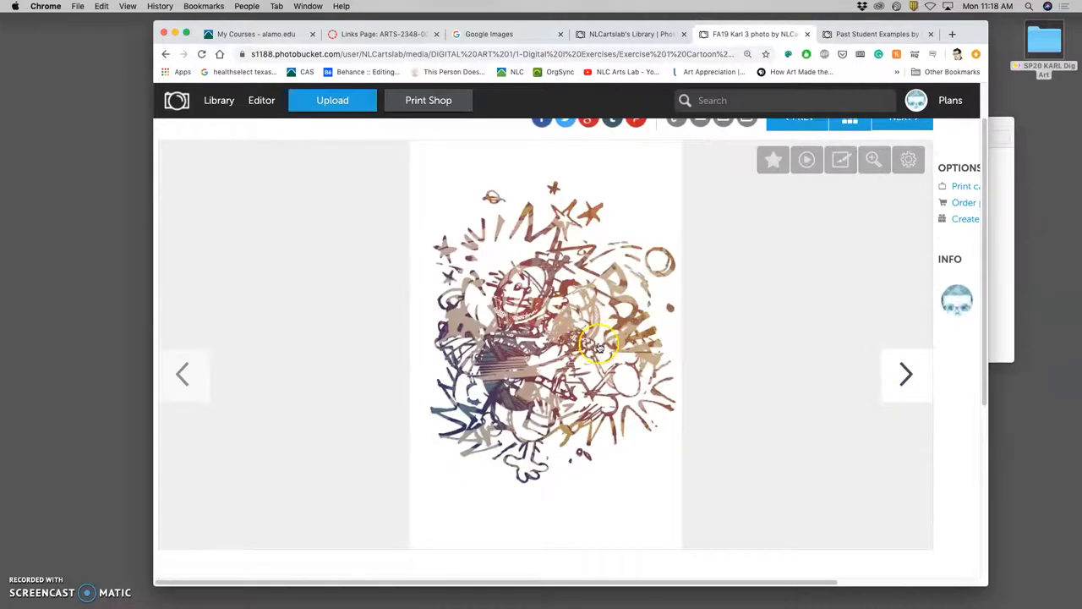
pyautogui.click(906, 374)
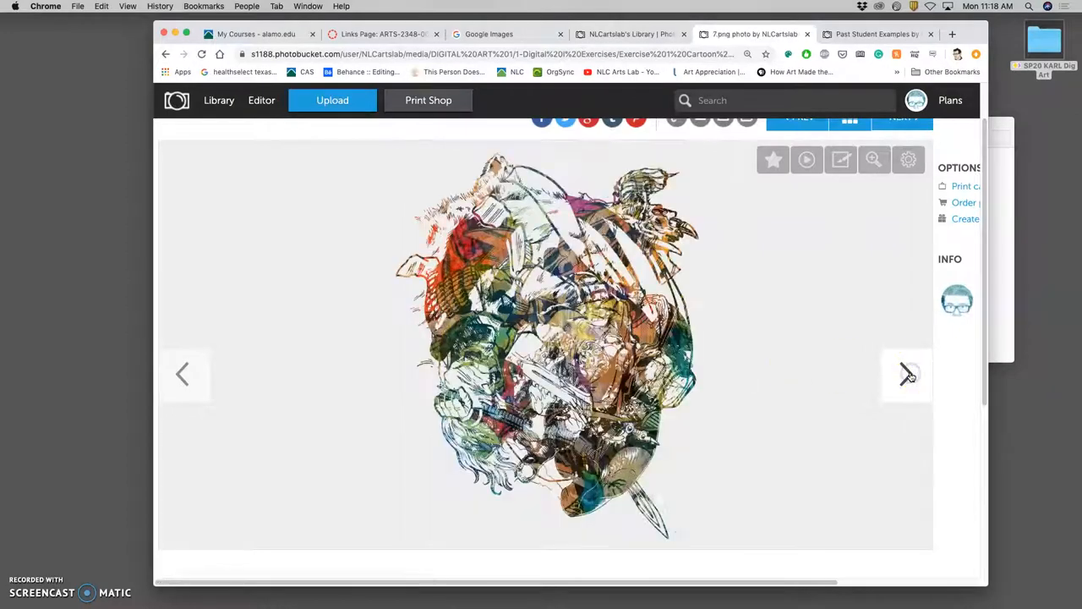
pyautogui.click(906, 375)
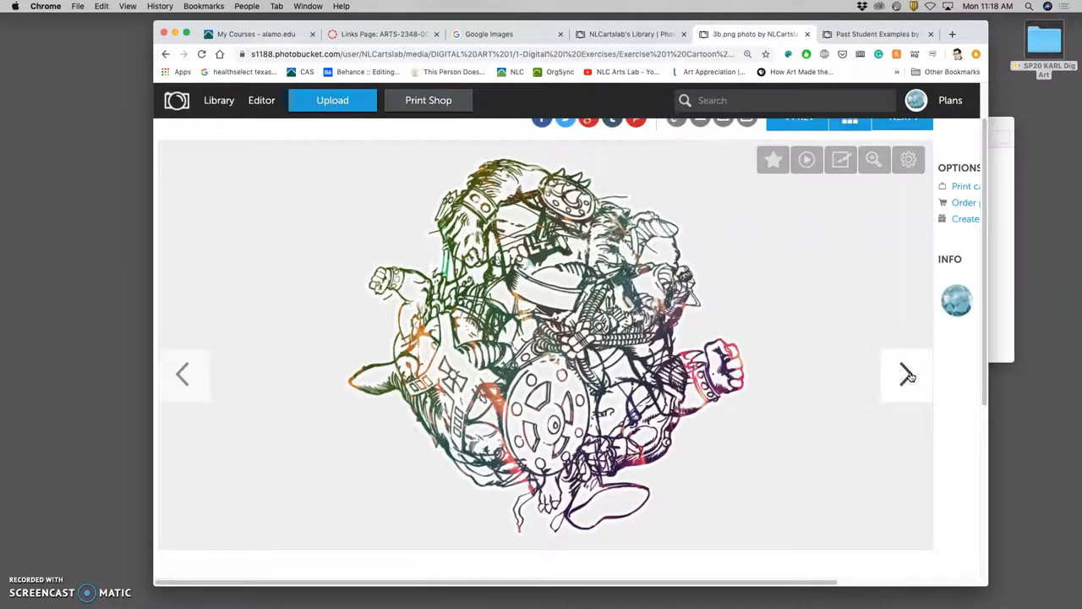
pyautogui.click(907, 376)
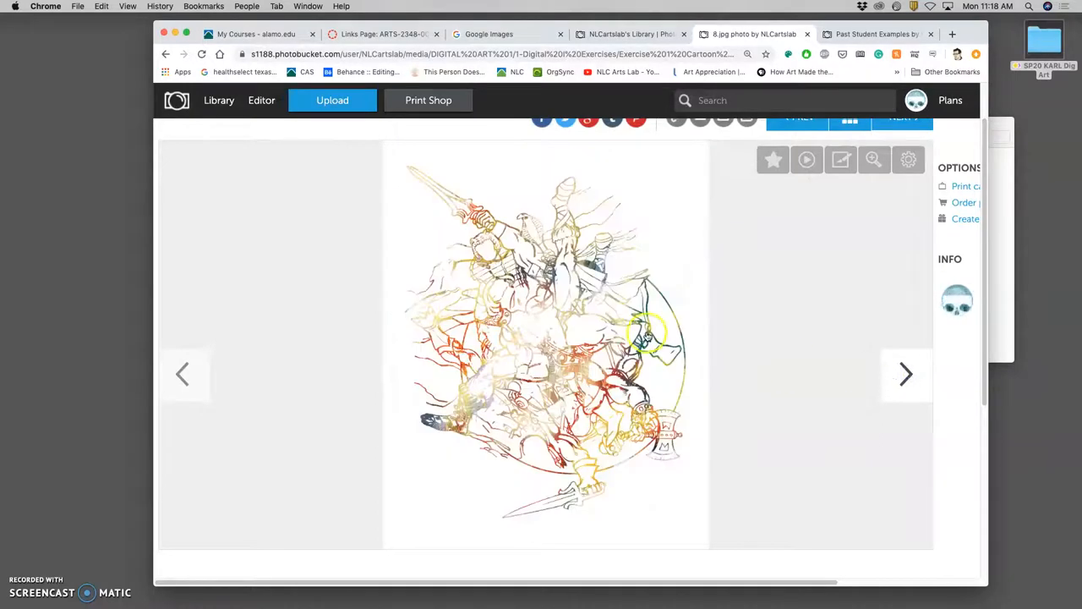
pyautogui.click(906, 375)
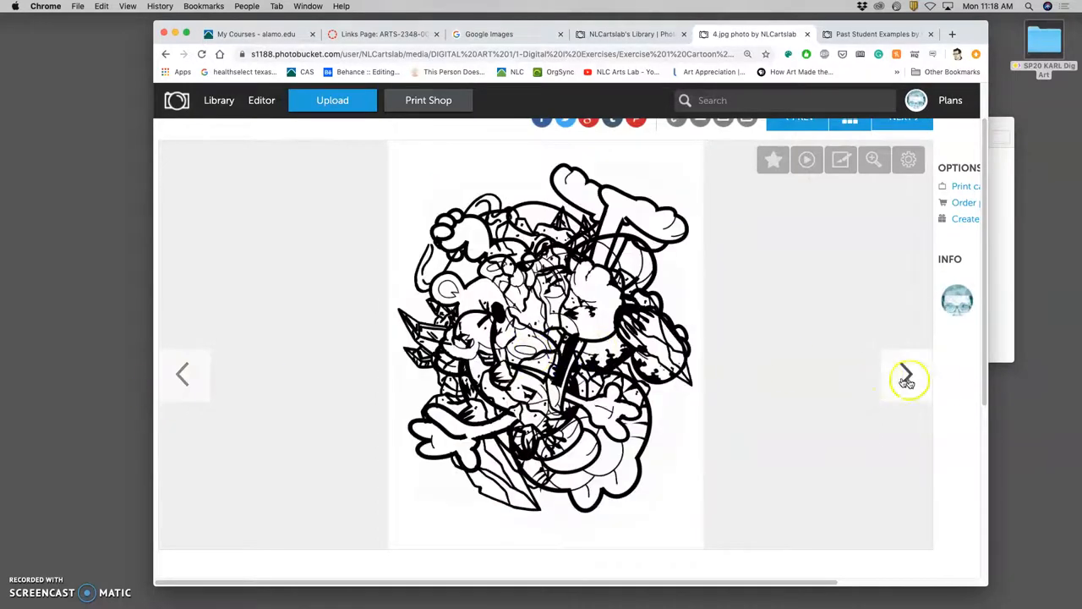
pyautogui.click(906, 376)
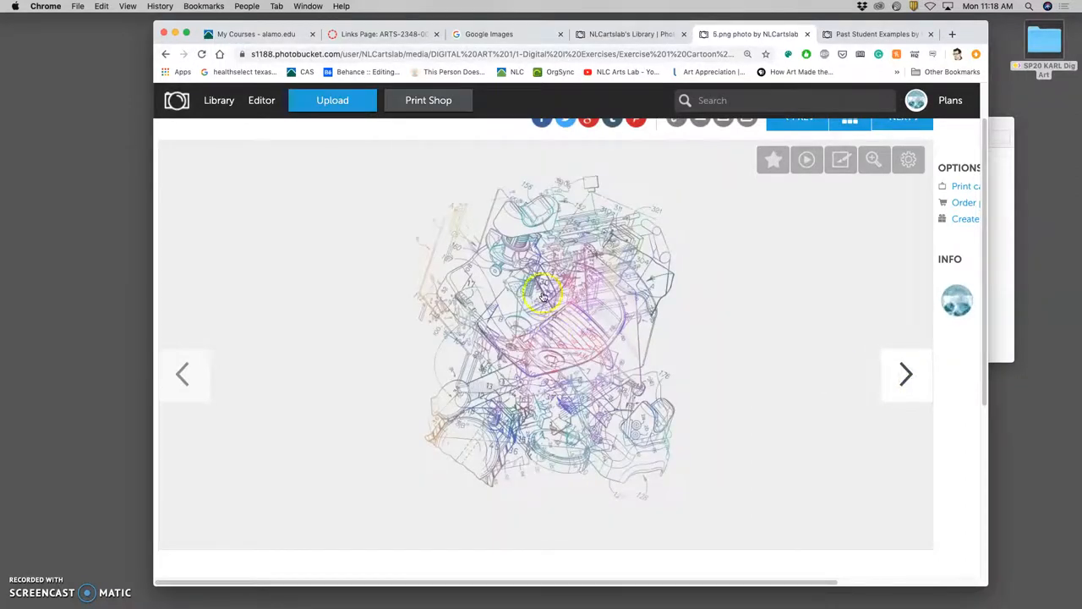
pyautogui.click(907, 374)
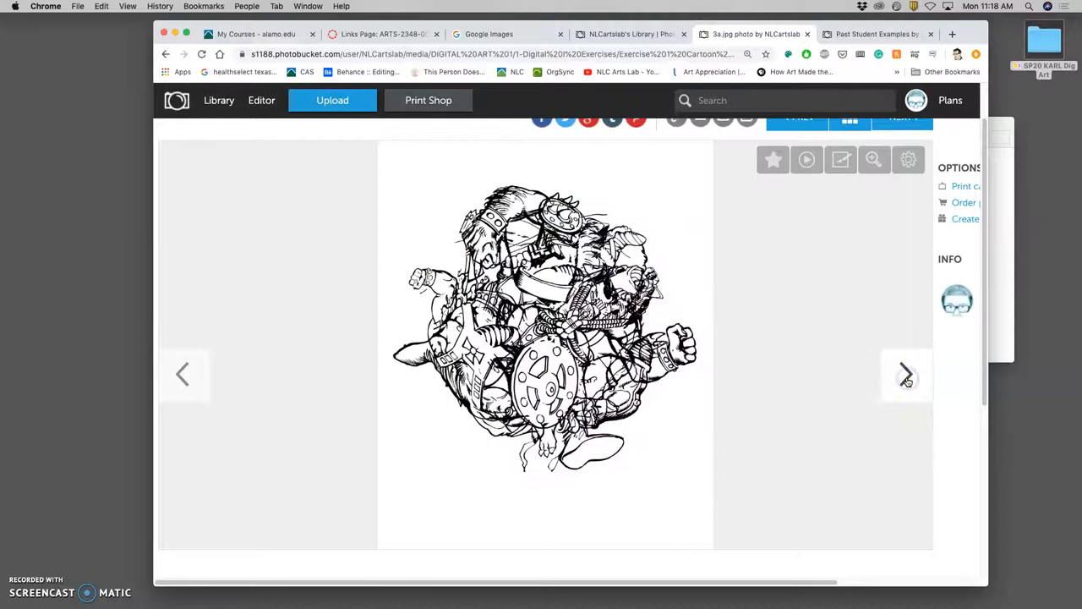
pyautogui.click(906, 376)
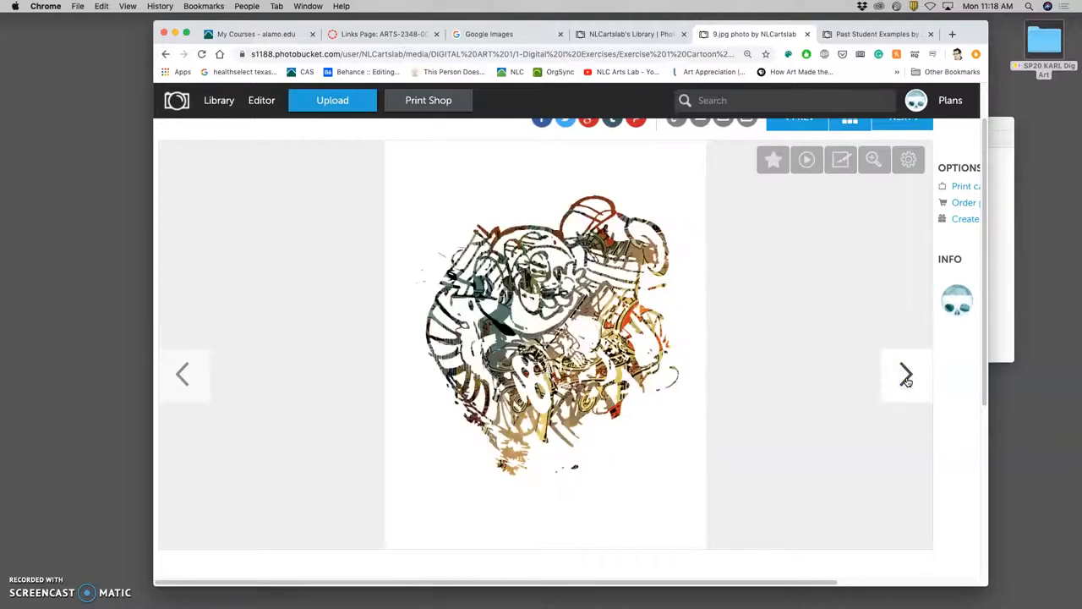
pyautogui.click(906, 374)
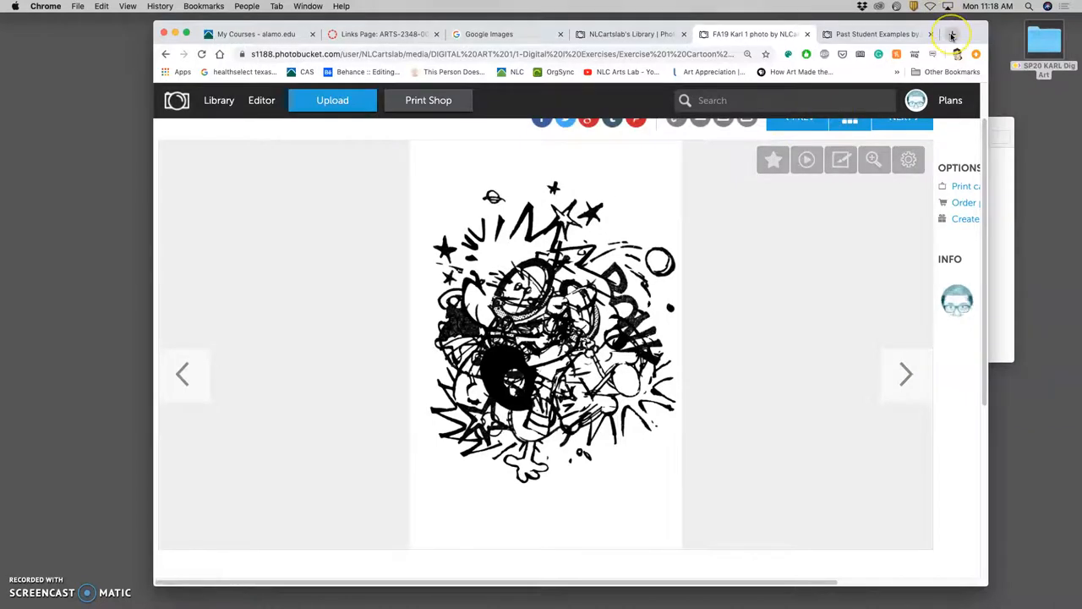
# - Search Google Images for 'asterix and obelix'
pyautogui.click(487, 34)
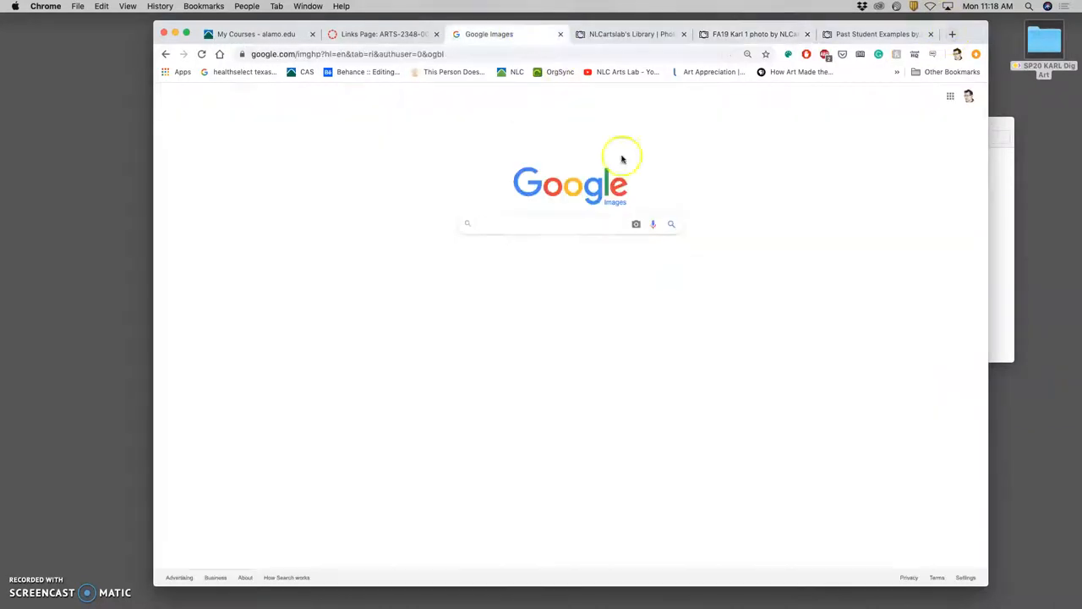
pyautogui.click(541, 223)
pyautogui.write('asterix and obelix')
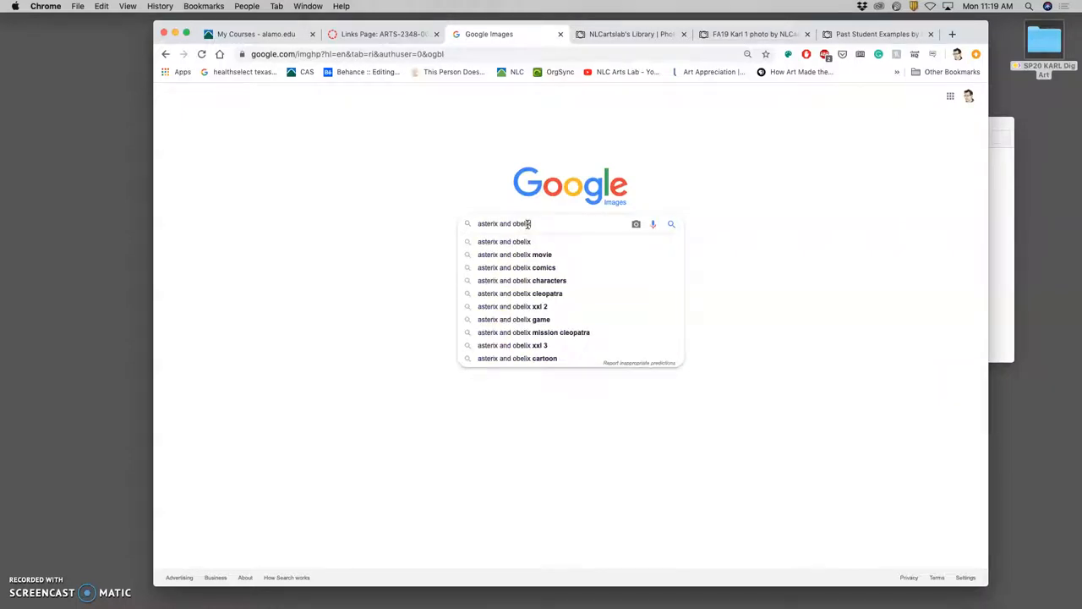
pyautogui.press('Return')
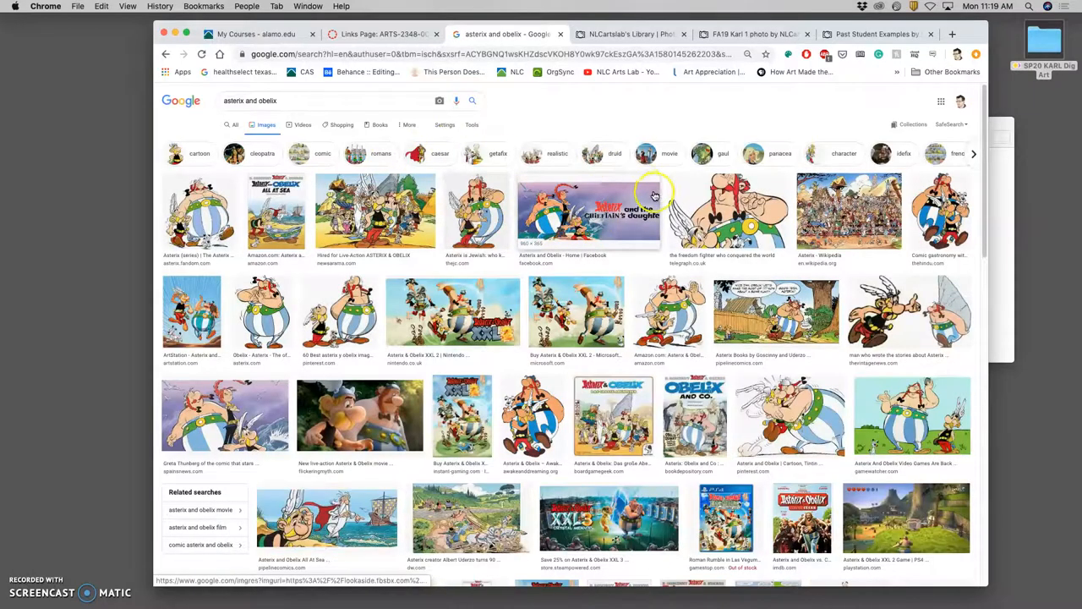
pyautogui.moveTo(736, 206)
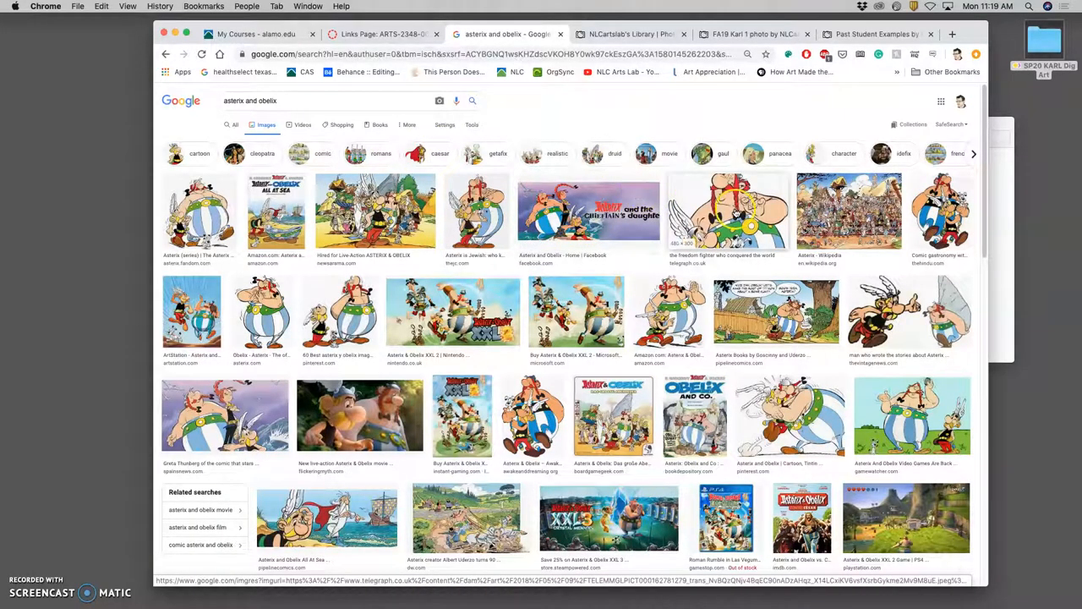
# - Scroll up and down through the colour Asterix and Obelix results
pyautogui.scroll(-3)
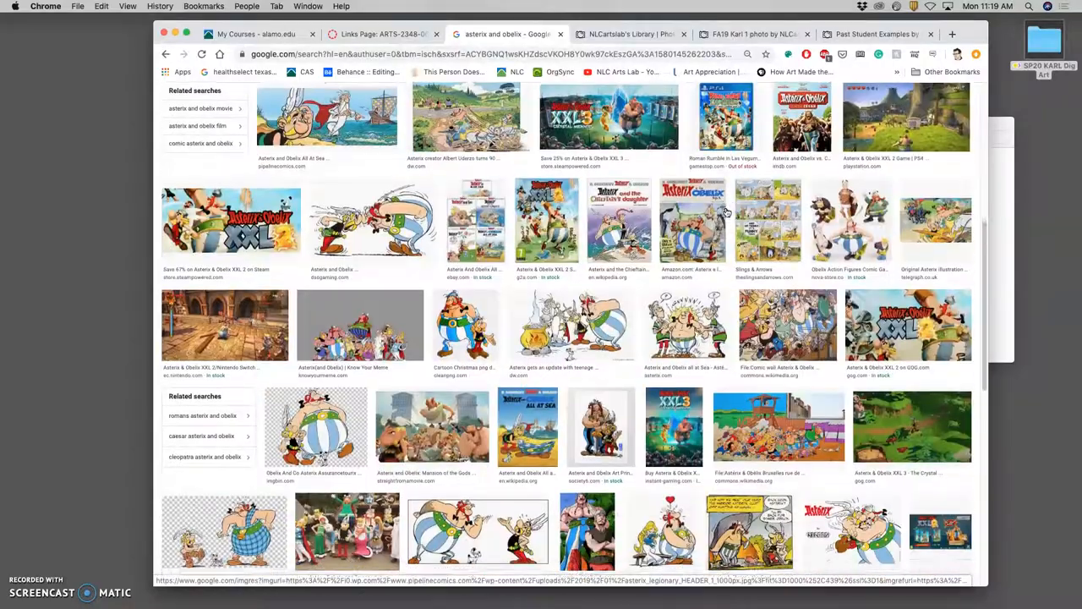
pyautogui.scroll(-3)
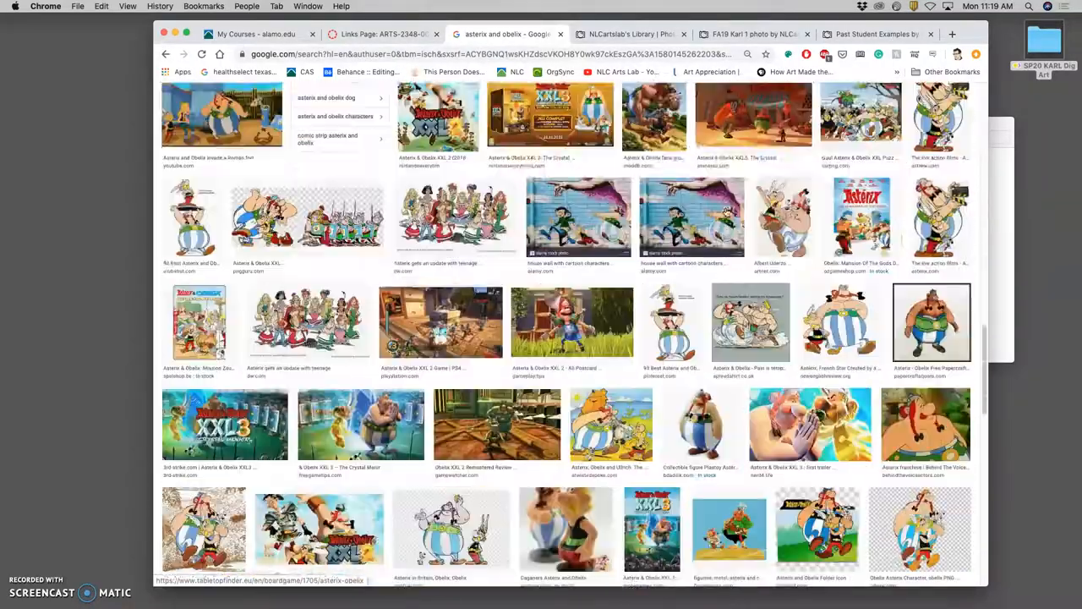
pyautogui.scroll(3)
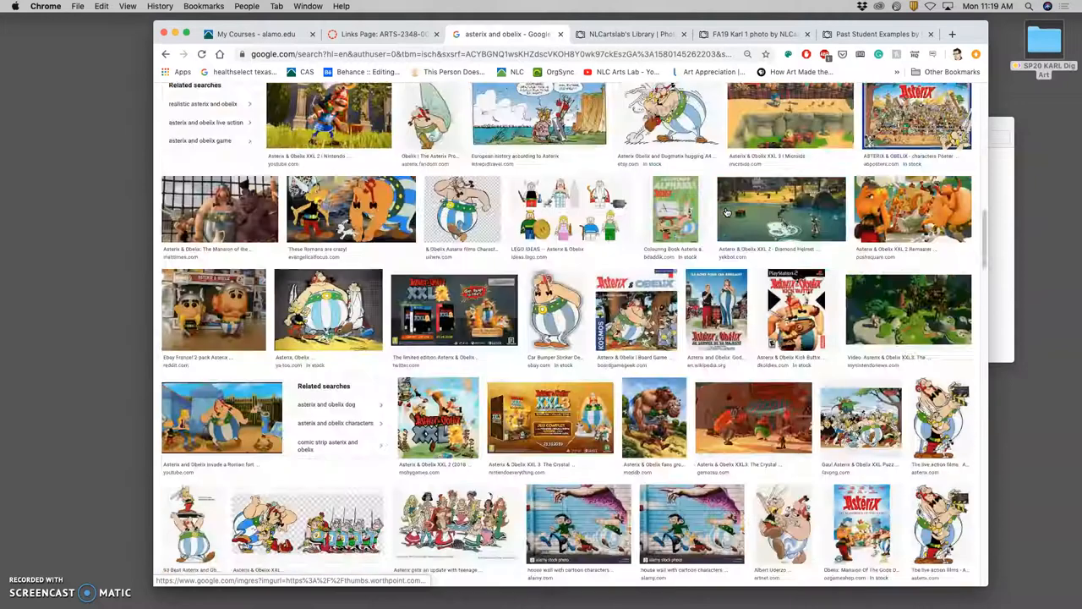
pyautogui.scroll(3)
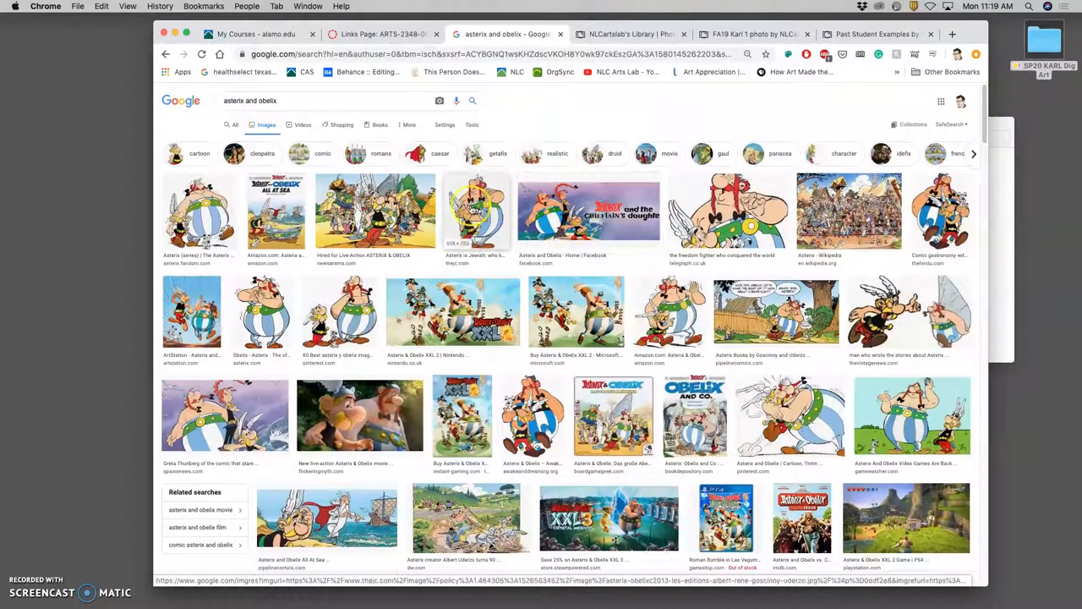
pyautogui.scroll(-3)
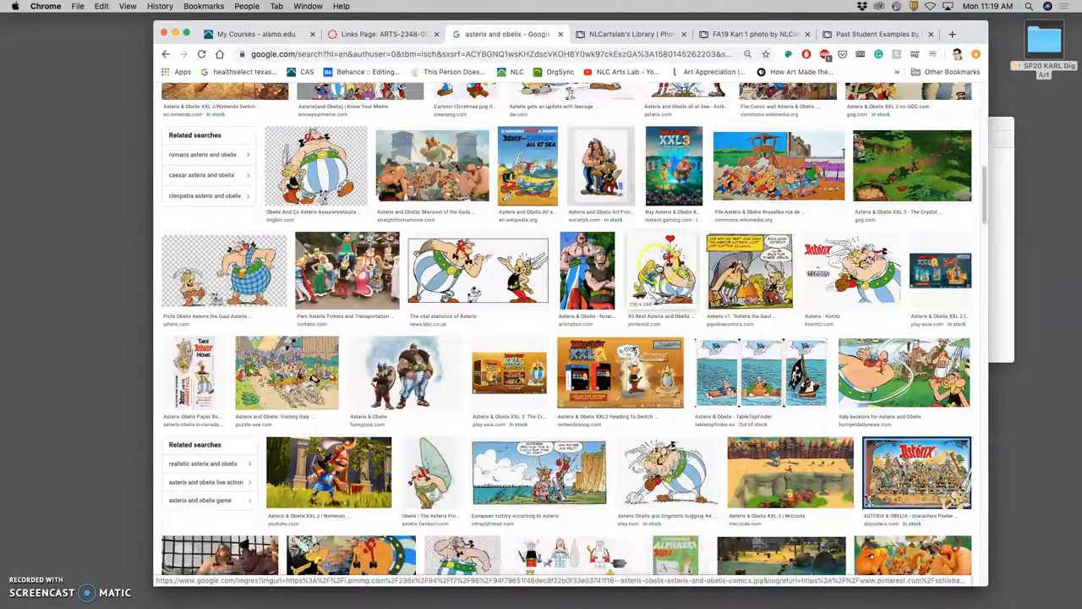
pyautogui.scroll(3)
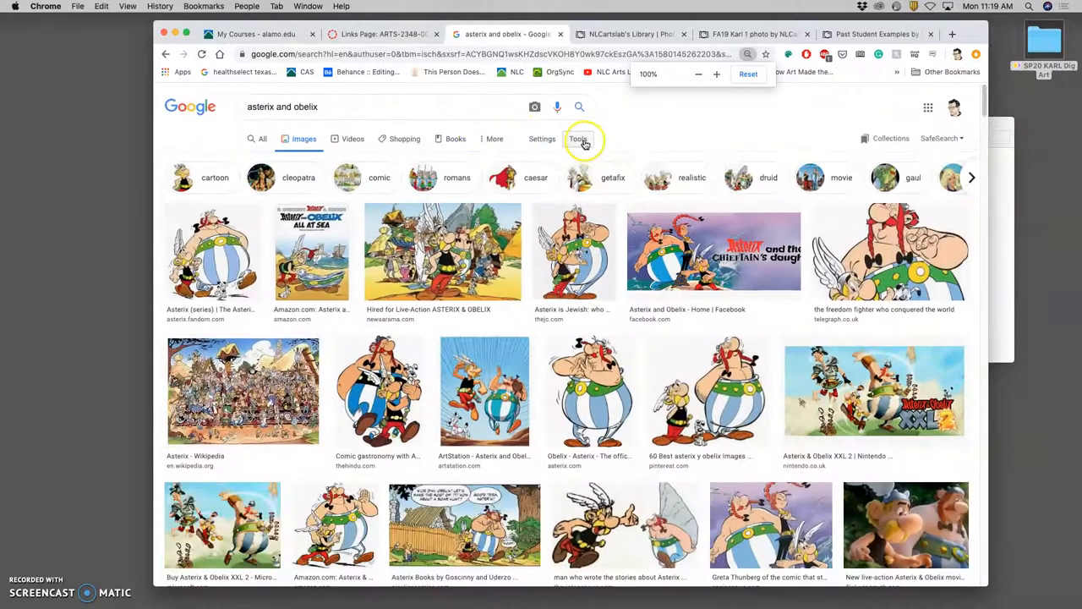
# - Filter the results via Tools to Size Large and Type Line drawing
pyautogui.click(578, 139)
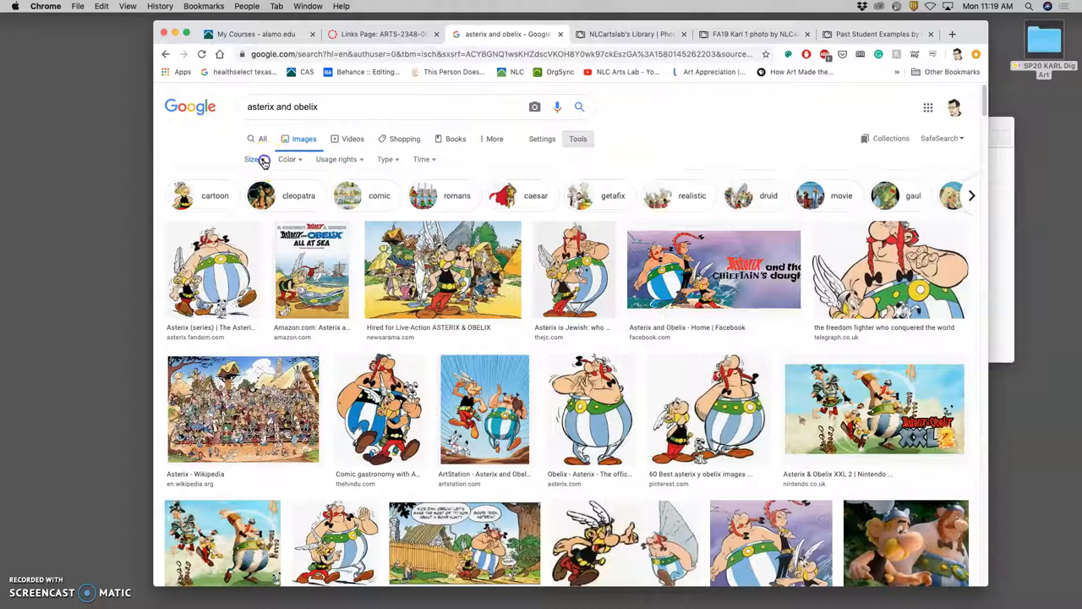
pyautogui.click(253, 159)
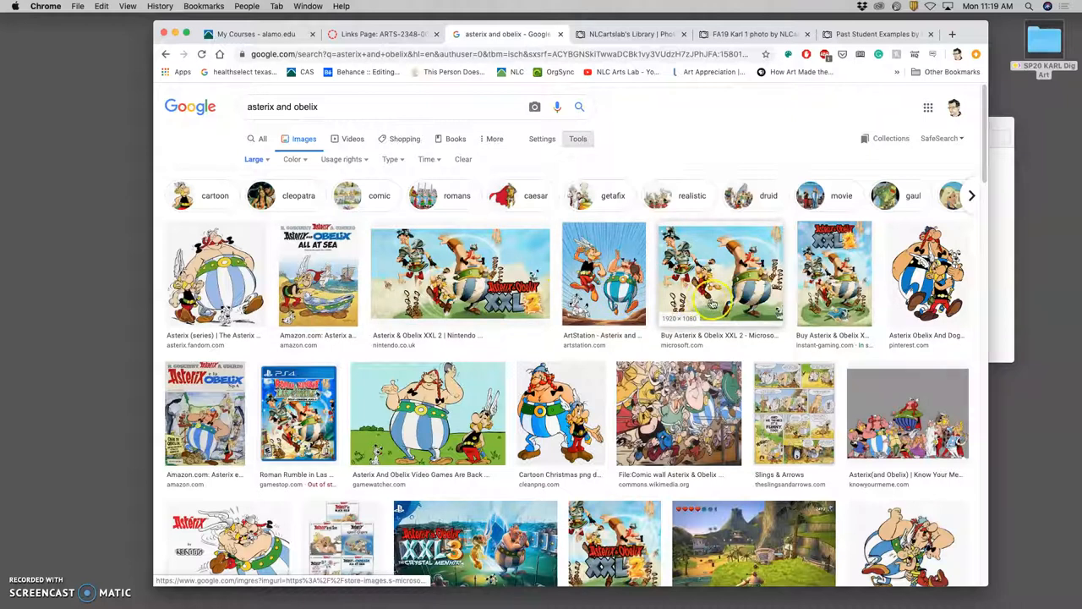
pyautogui.moveTo(833, 274)
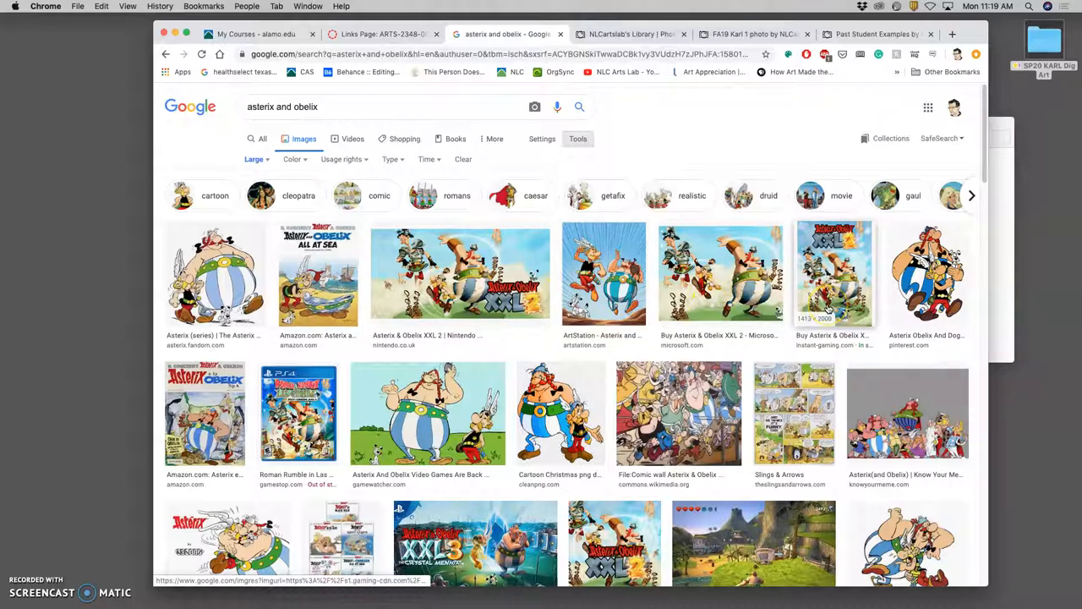
pyautogui.moveTo(834, 273)
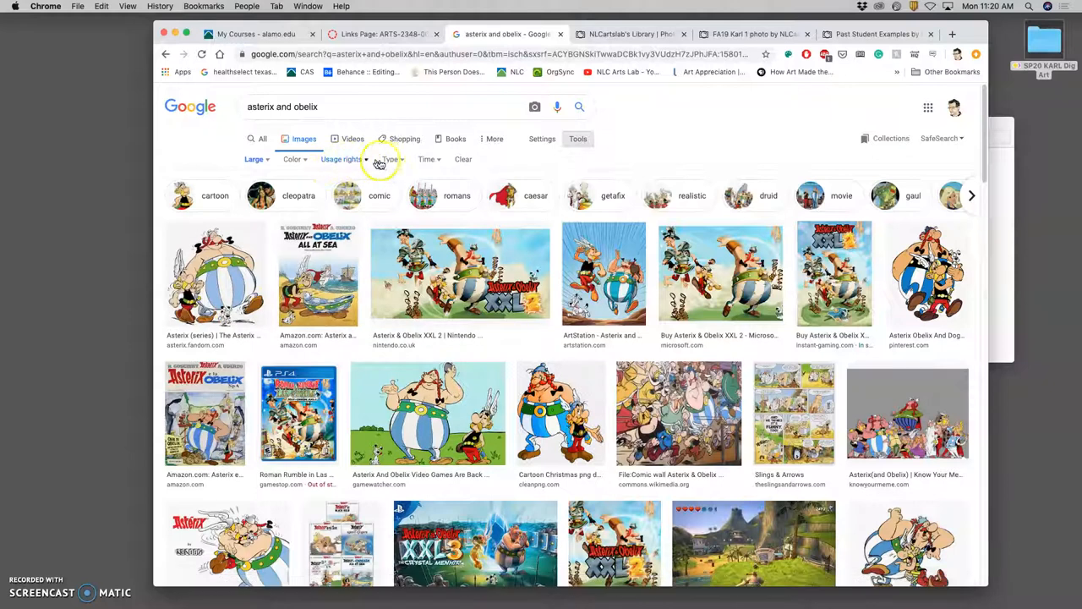
pyautogui.click(390, 159)
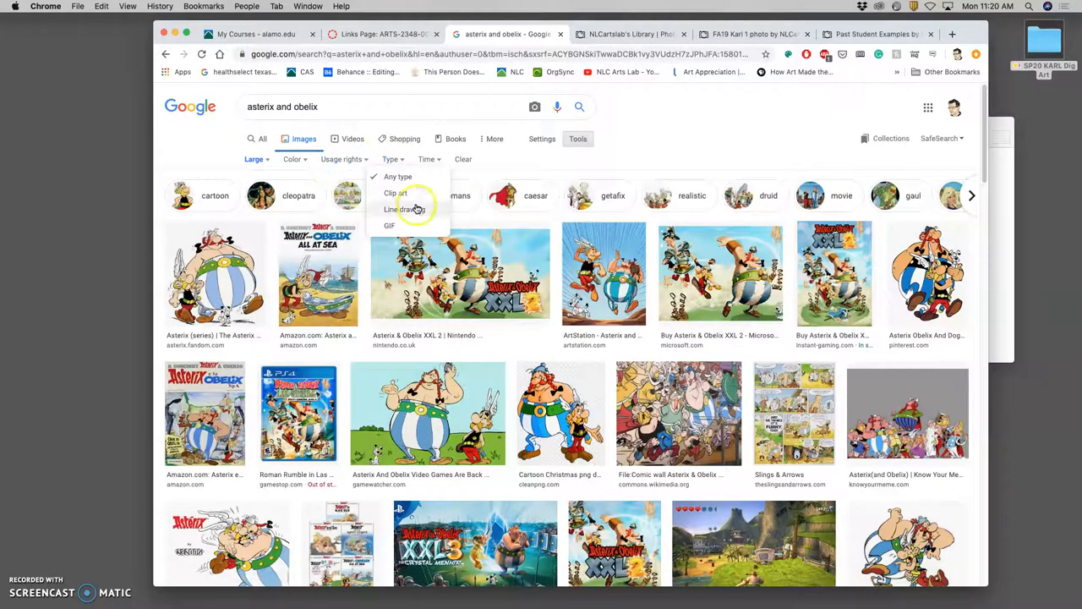
pyautogui.click(406, 209)
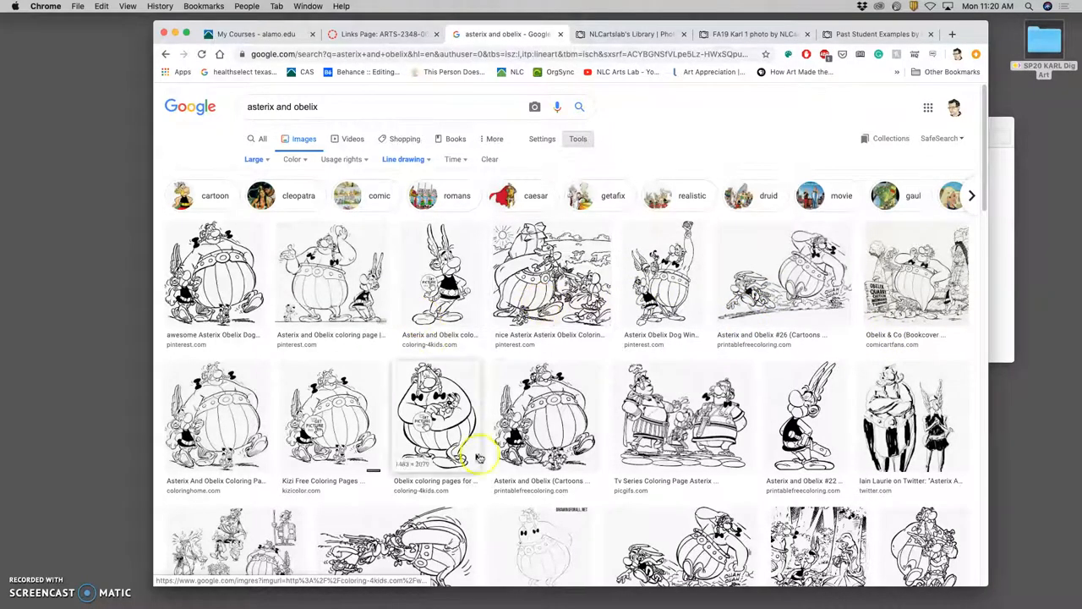
pyautogui.scroll(-3)
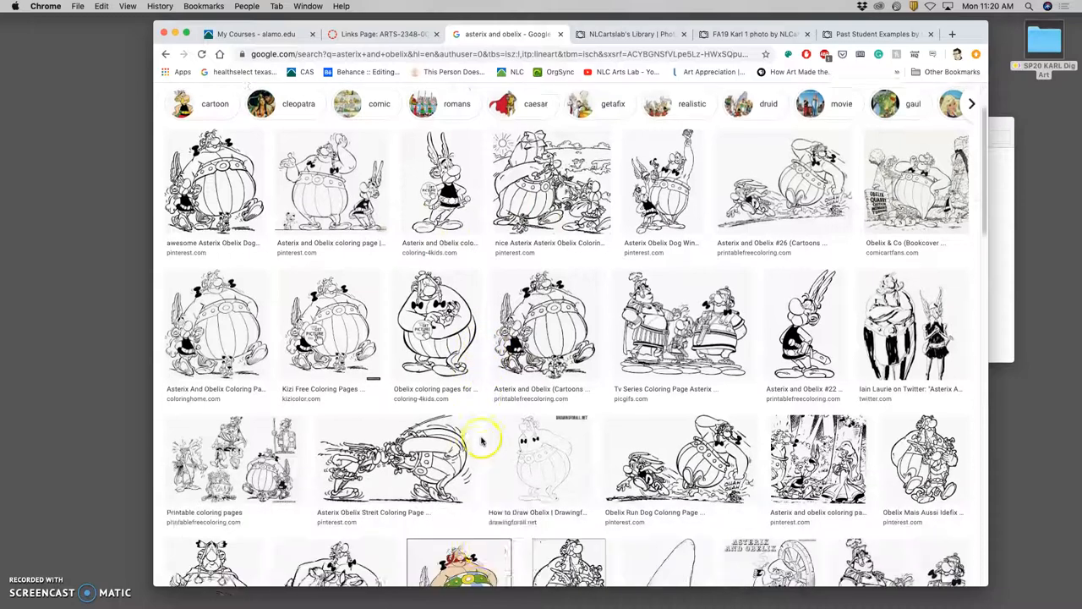
pyautogui.scroll(3)
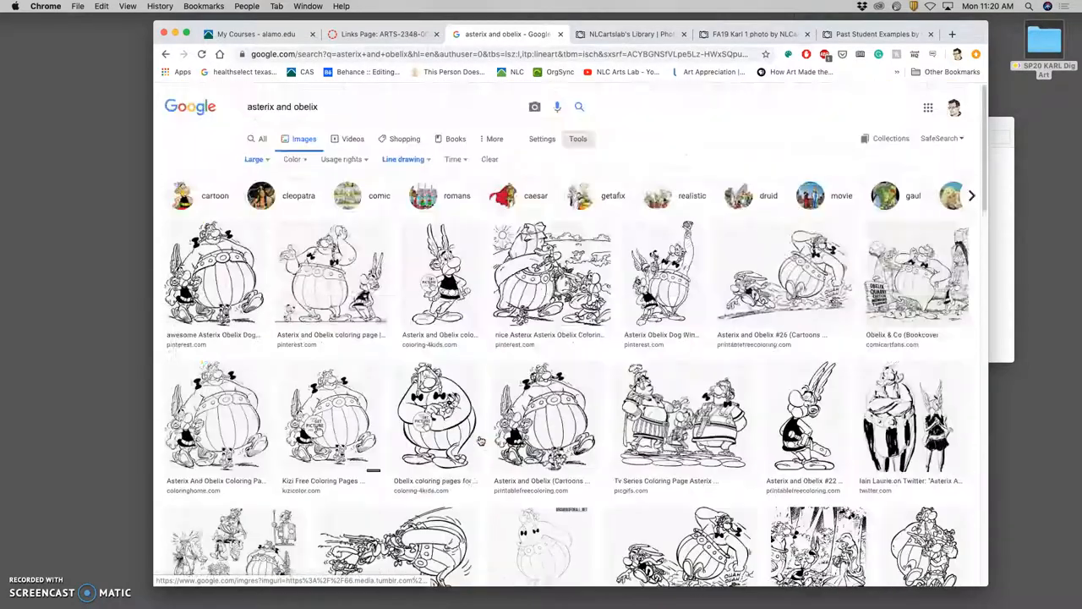
pyautogui.moveTo(439, 271)
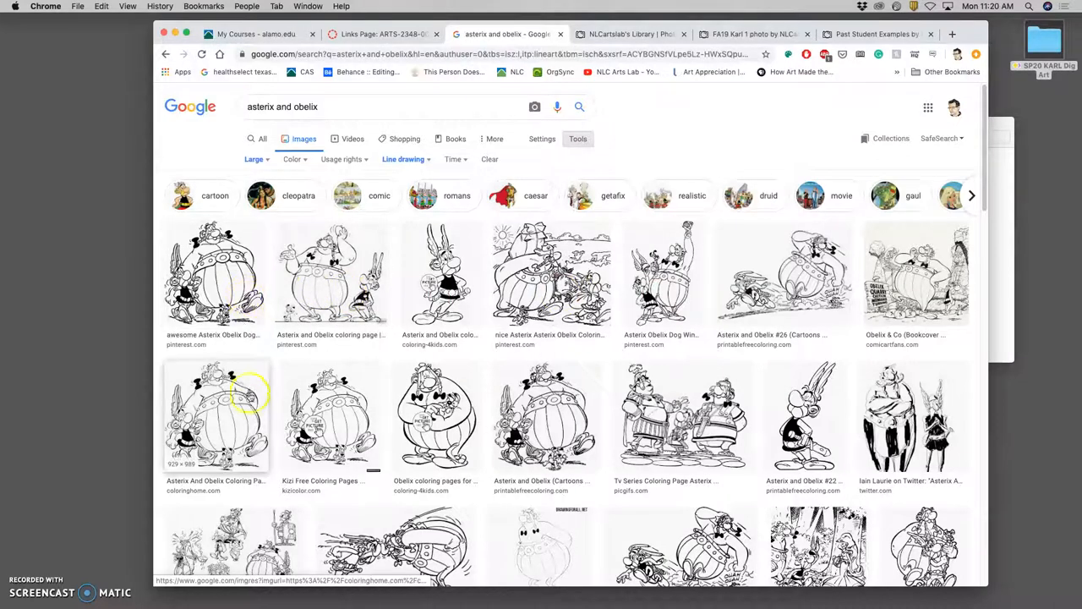
pyautogui.scroll(-3)
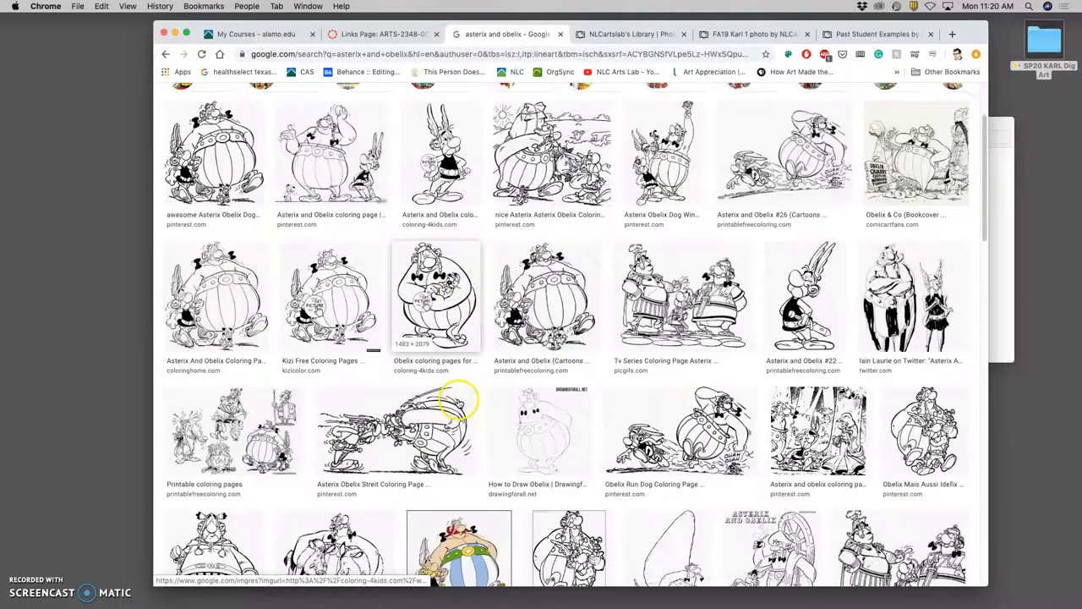
pyautogui.scroll(-3)
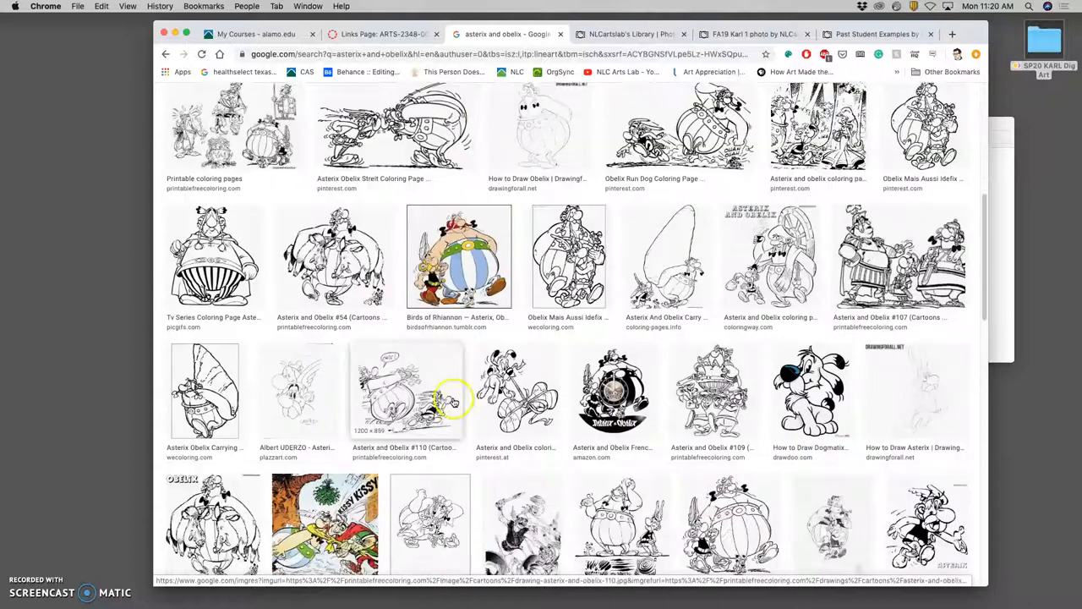
pyautogui.scroll(-3)
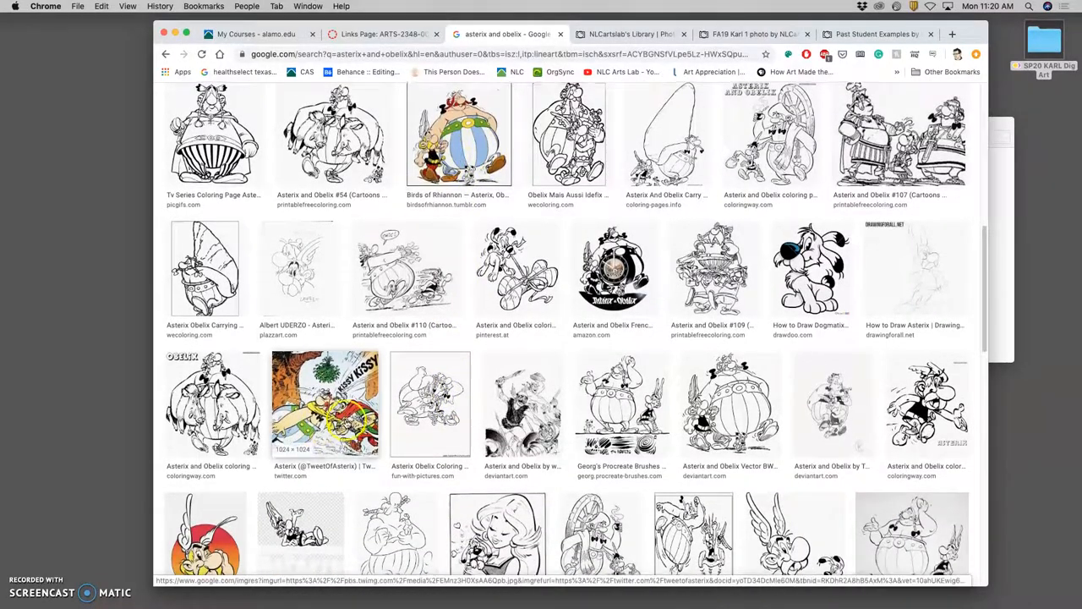
pyautogui.scroll(-3)
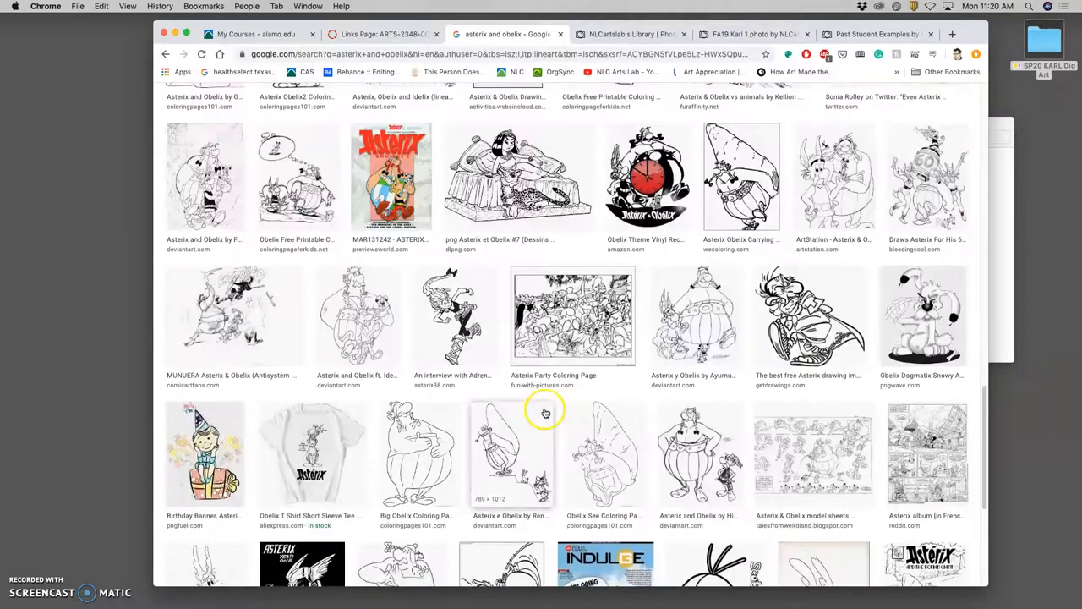
pyautogui.scroll(-3)
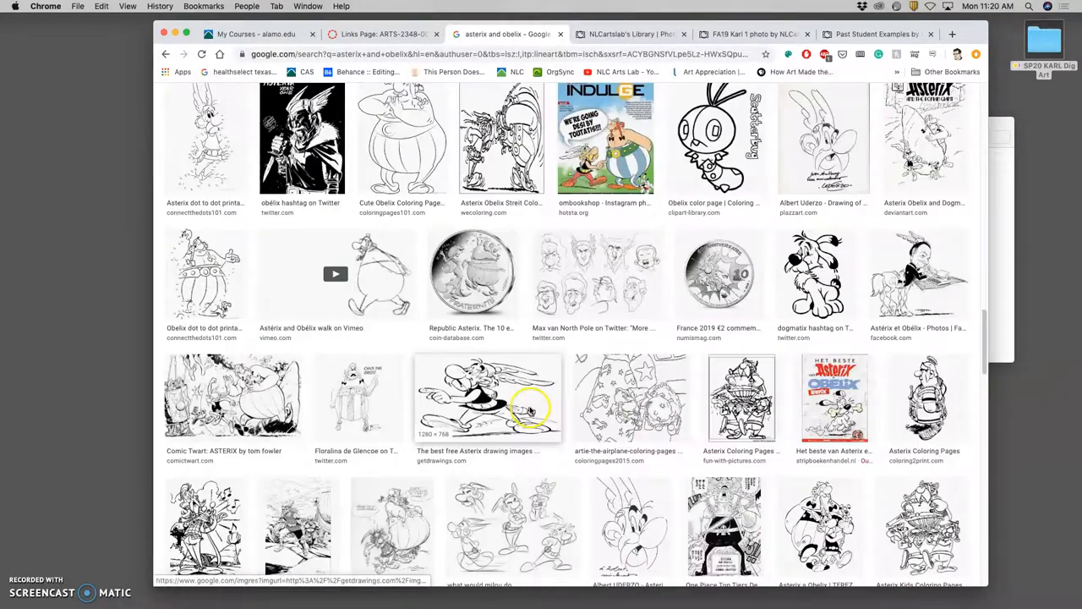
pyautogui.scroll(-3)
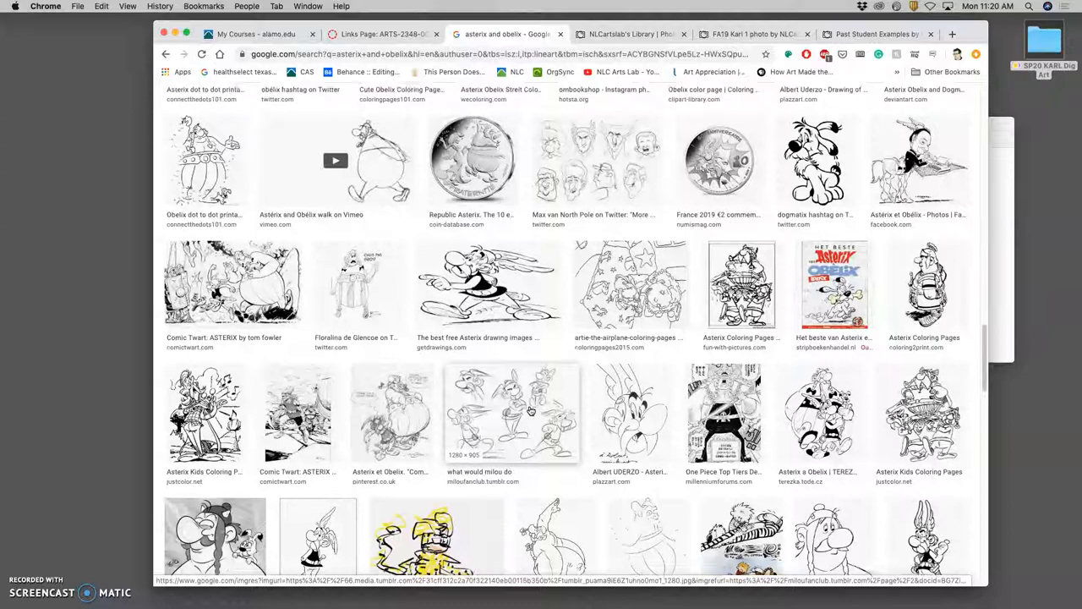
pyautogui.scroll(-3)
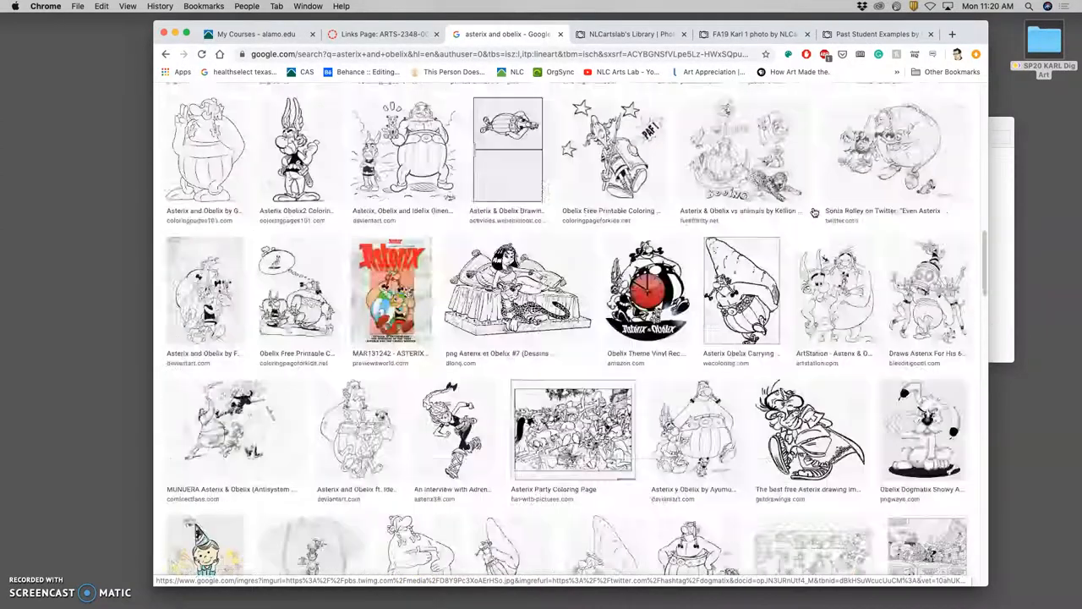
pyautogui.scroll(3)
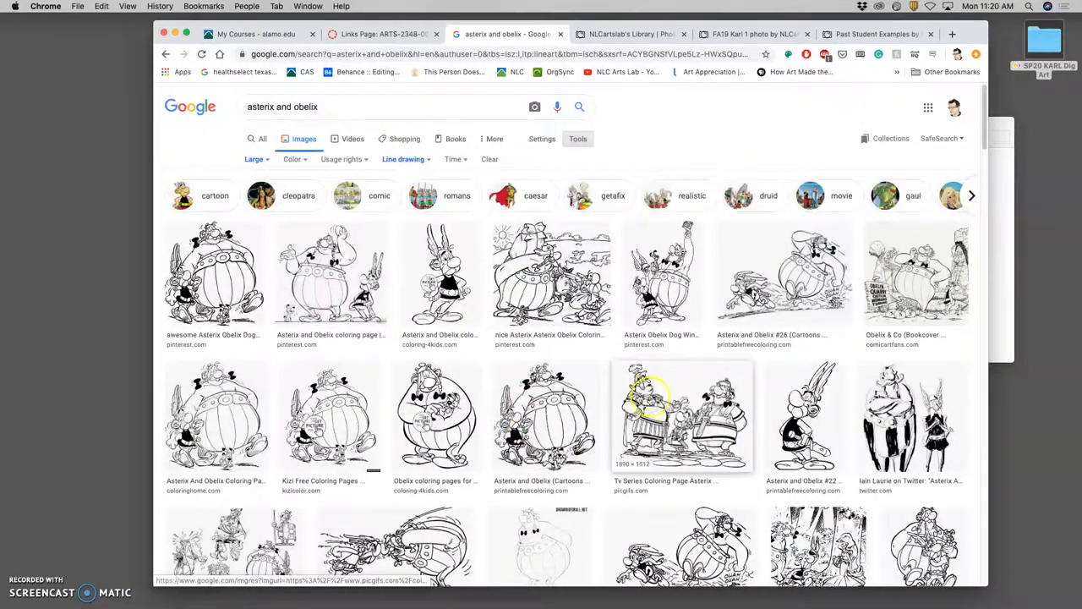
pyautogui.moveTo(437, 414)
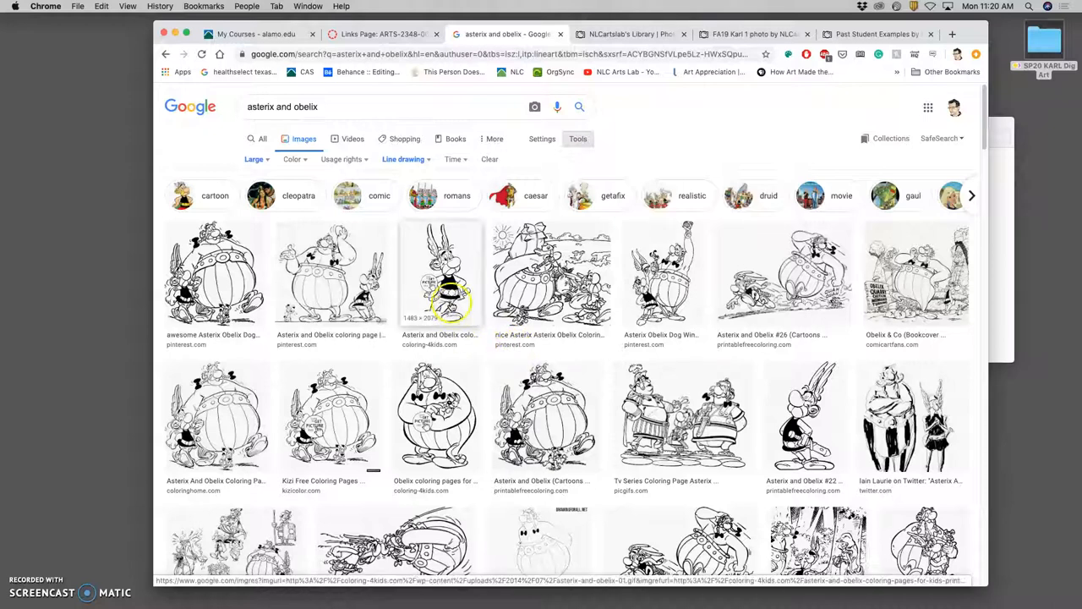
# - Open the standing Asterix drawing and an Obelix coloring result in new background tabs
pyautogui.rightClick(448, 288)
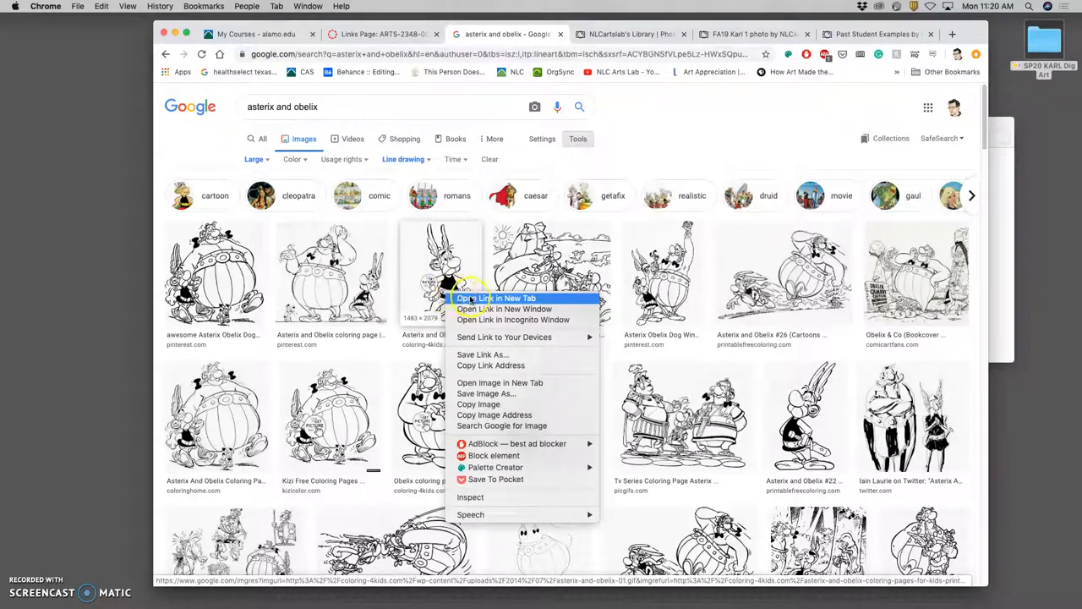
pyautogui.click(497, 298)
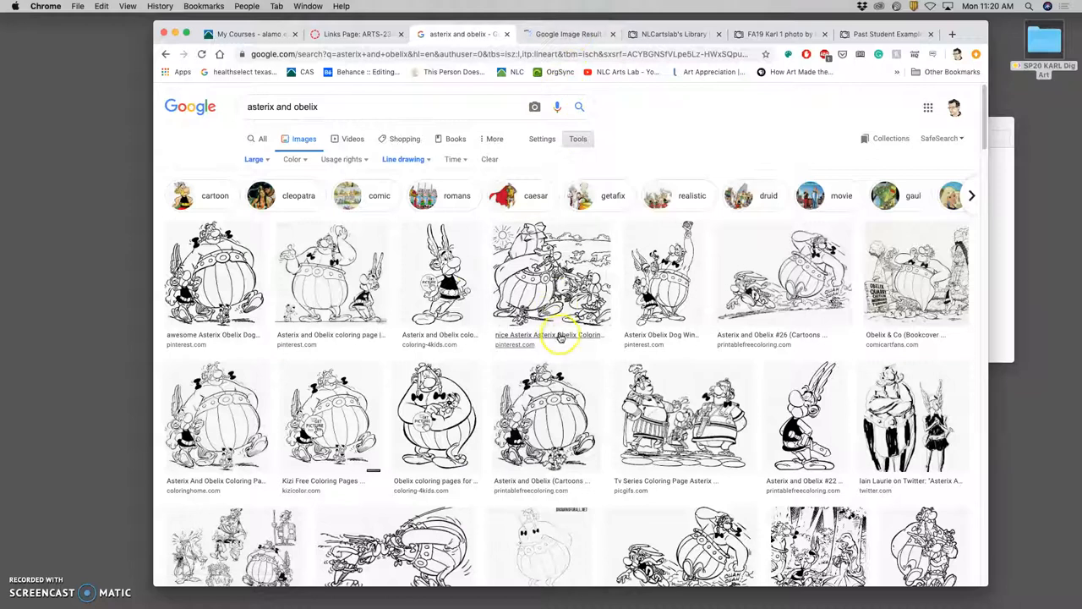
pyautogui.scroll(-3)
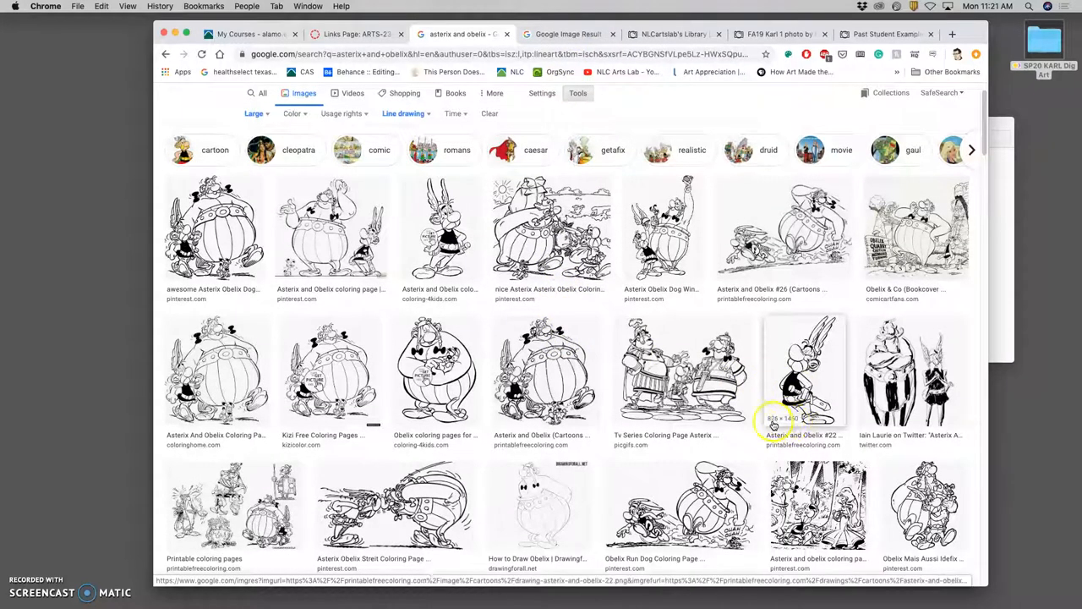
pyautogui.scroll(-3)
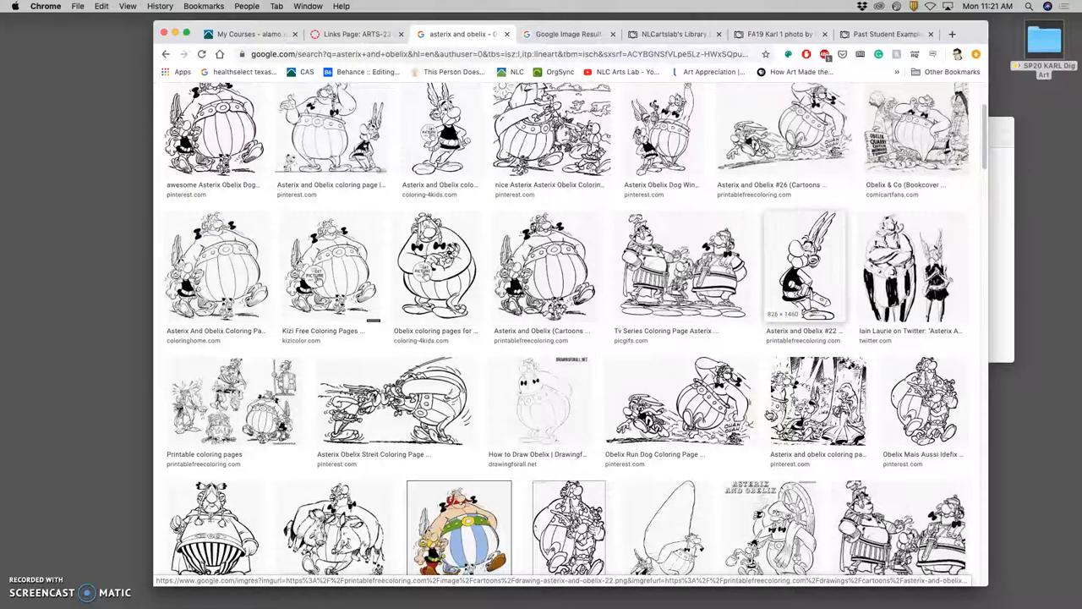
pyautogui.moveTo(680, 267)
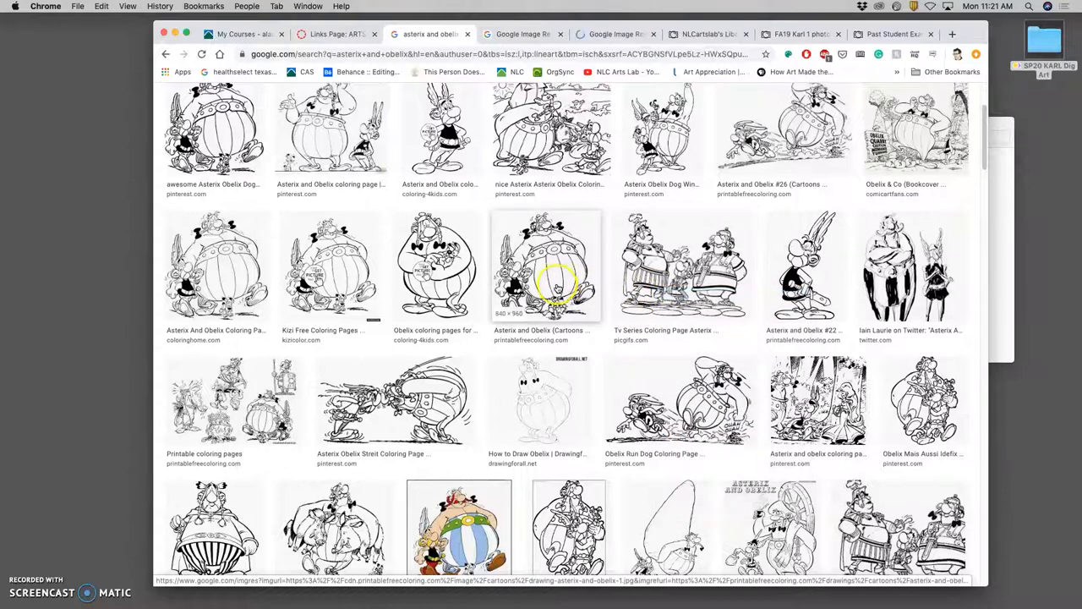
pyautogui.rightClick(436, 267)
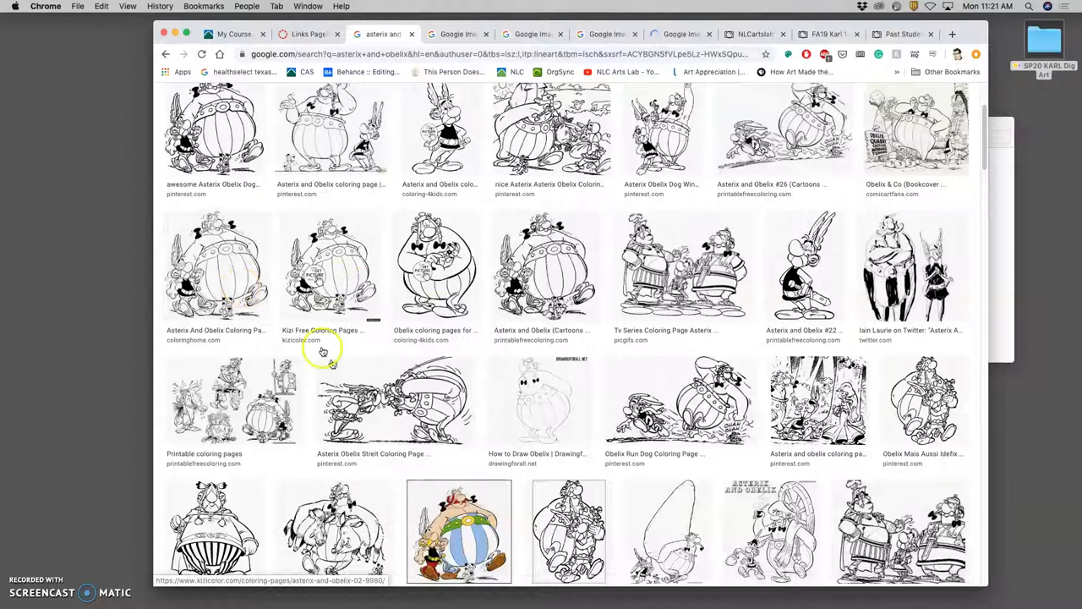
pyautogui.scroll(-3)
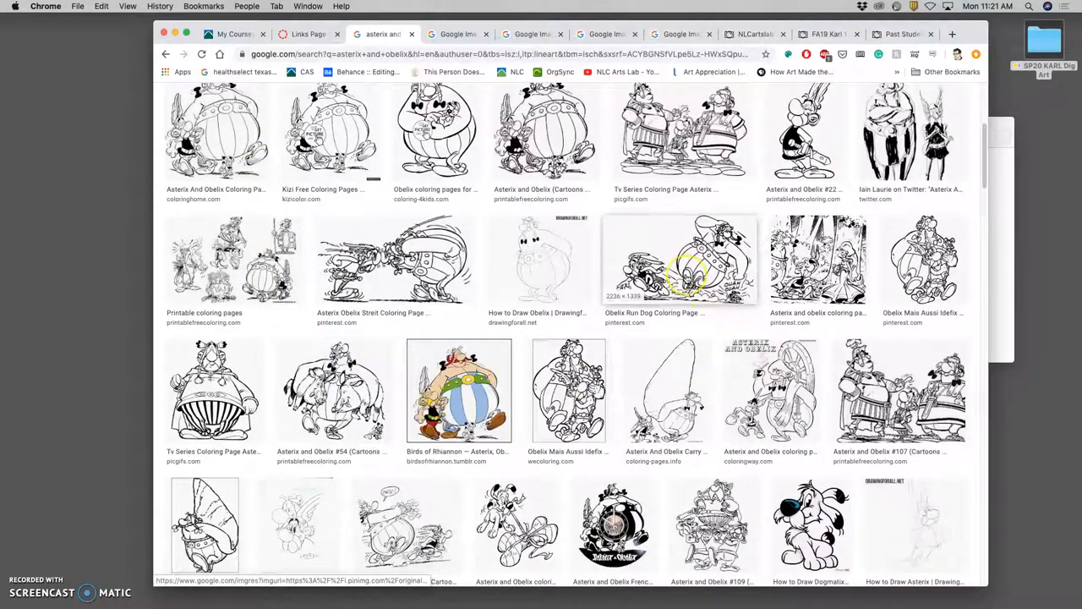
pyautogui.moveTo(921, 263)
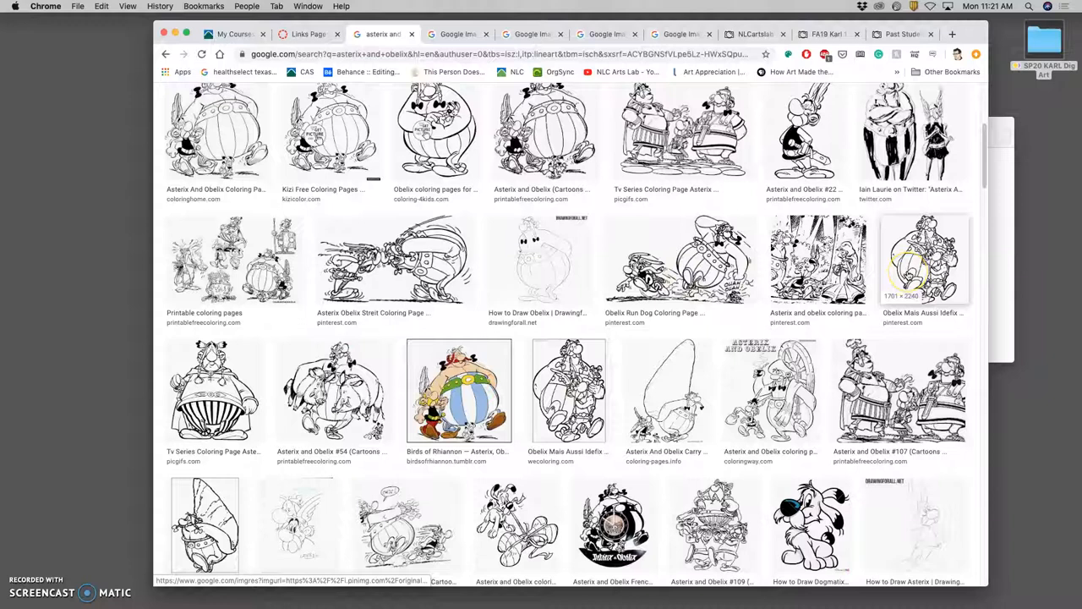
pyautogui.moveTo(680, 261)
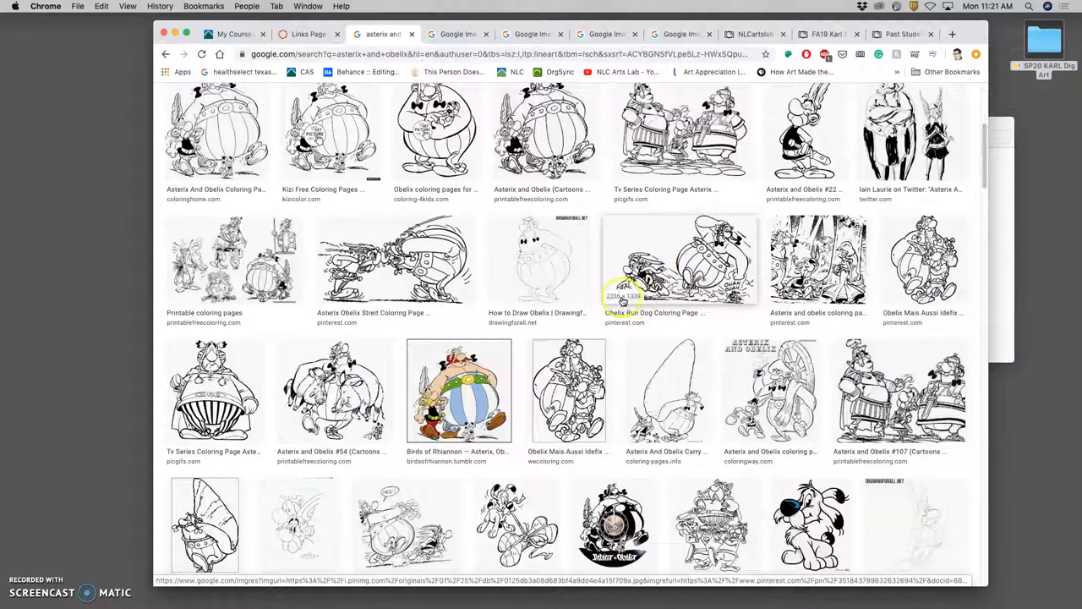
# - Open the Obelix Run Dog result and the TV Series coloring page in new tabs
pyautogui.rightClick(680, 262)
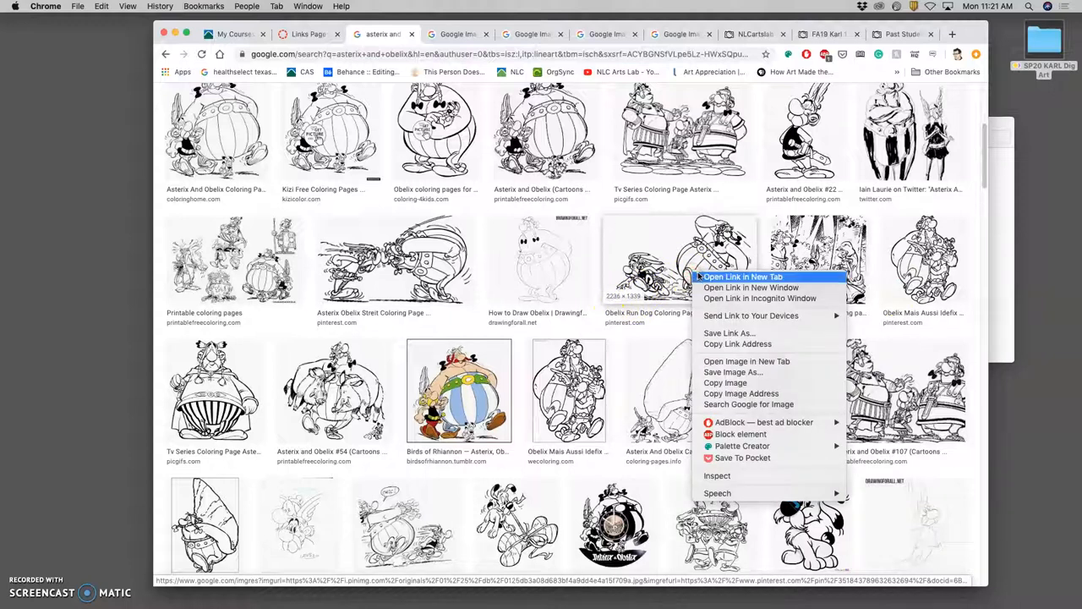
pyautogui.click(740, 277)
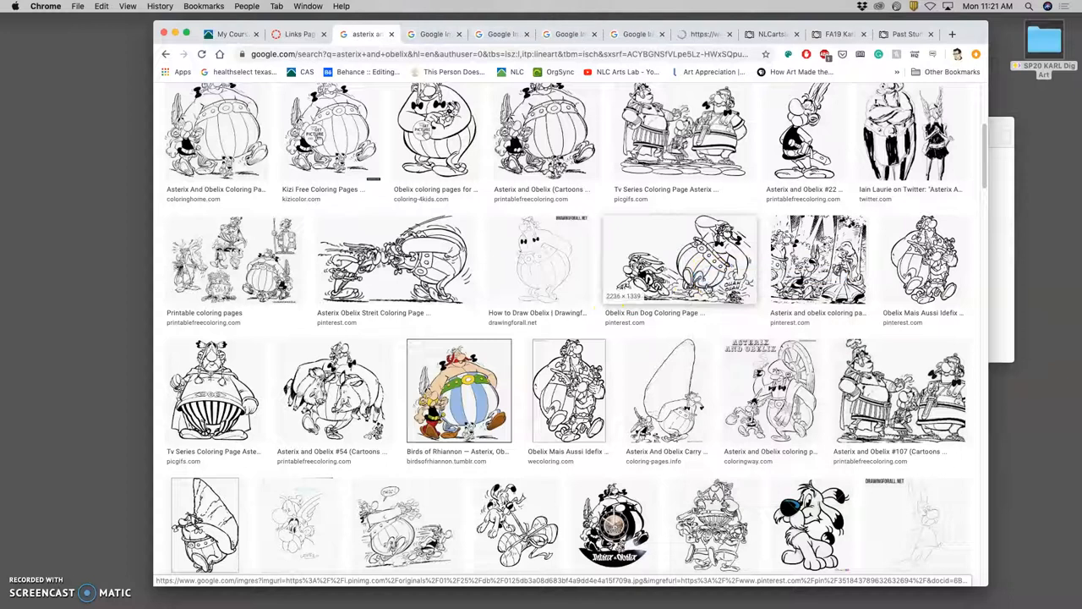
pyautogui.scroll(-3)
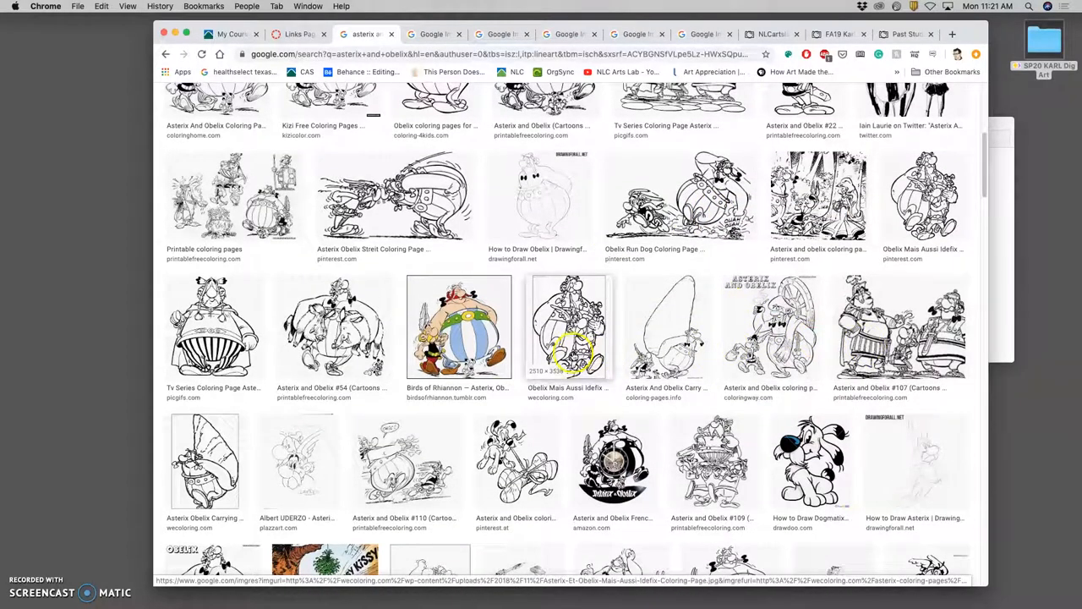
pyautogui.scroll(-3)
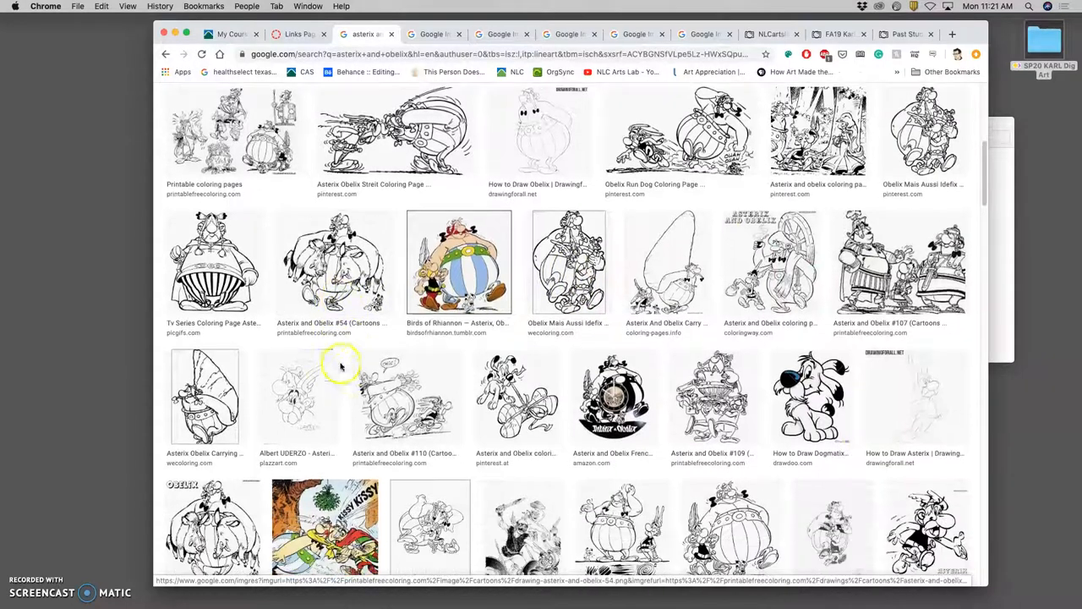
pyautogui.rightClick(213, 262)
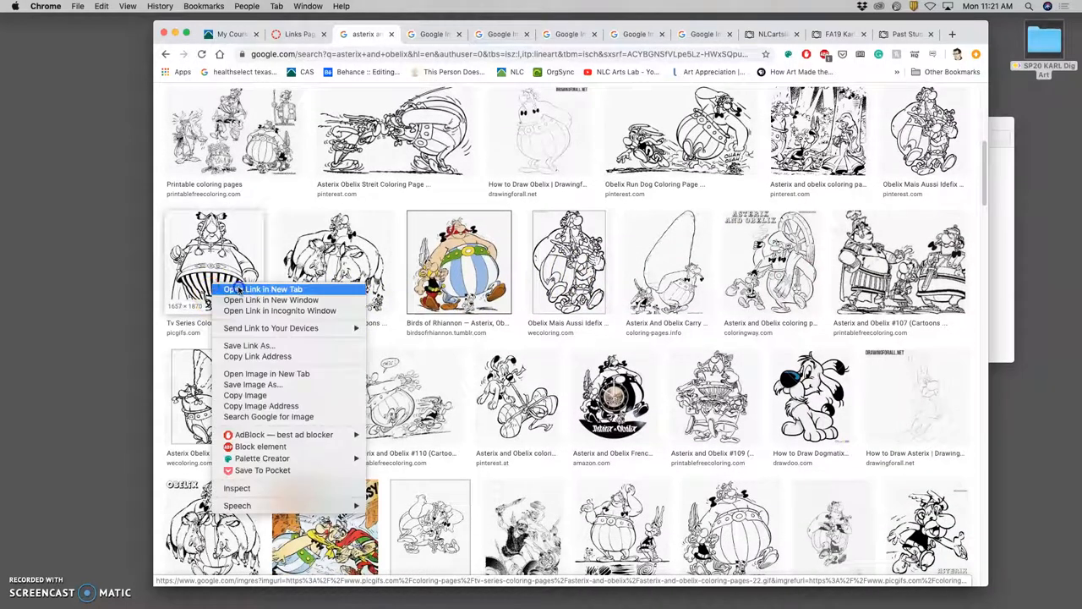
pyautogui.click(262, 287)
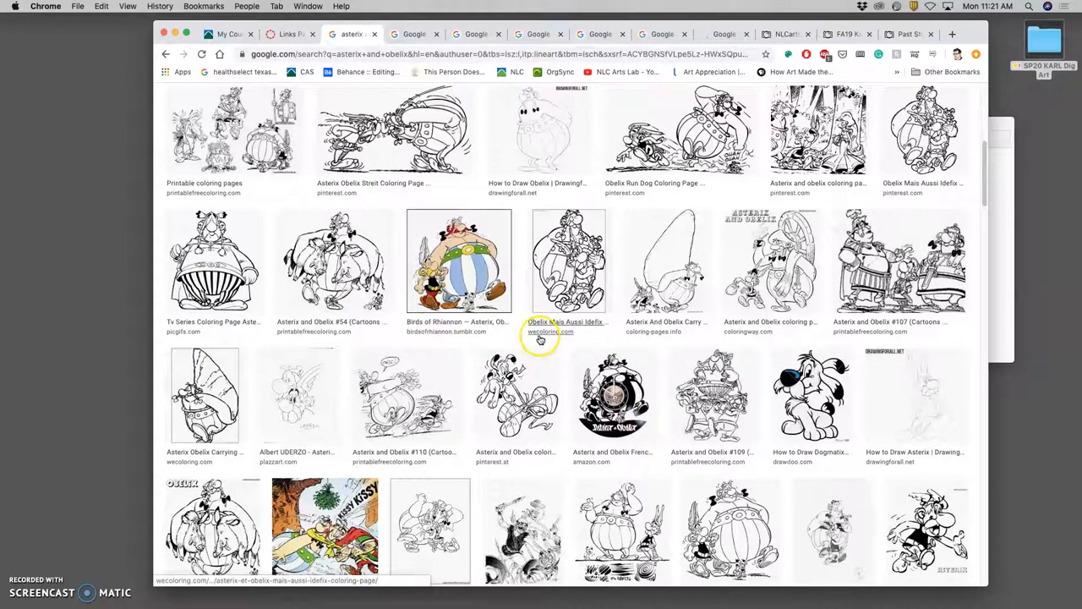
# - Browse further down the grid, opening link options on the best free Asterix drawing, then return to the top
pyautogui.scroll(-3)
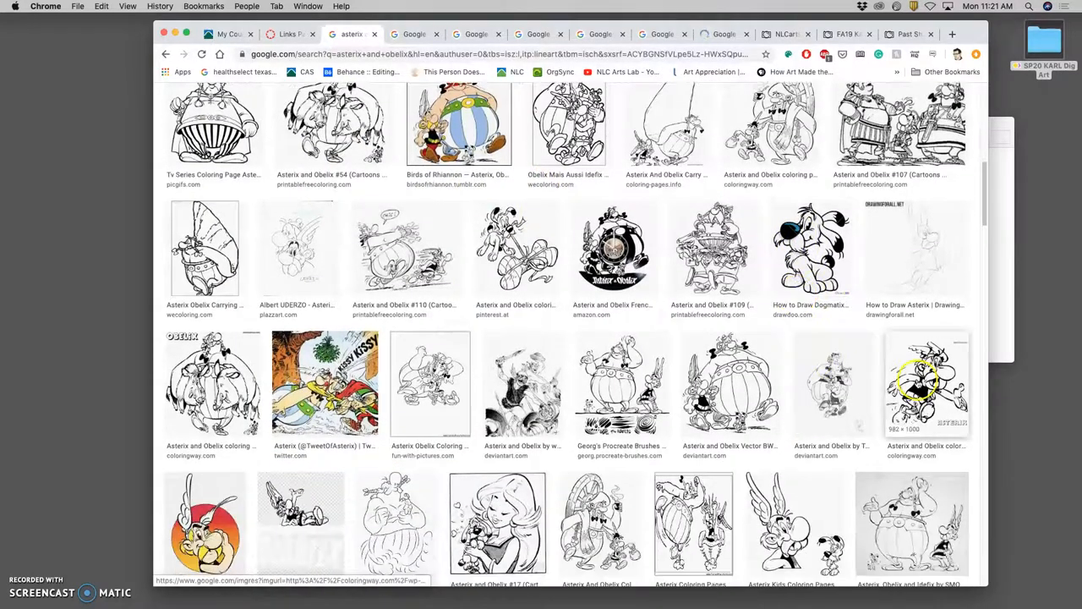
pyautogui.scroll(-3)
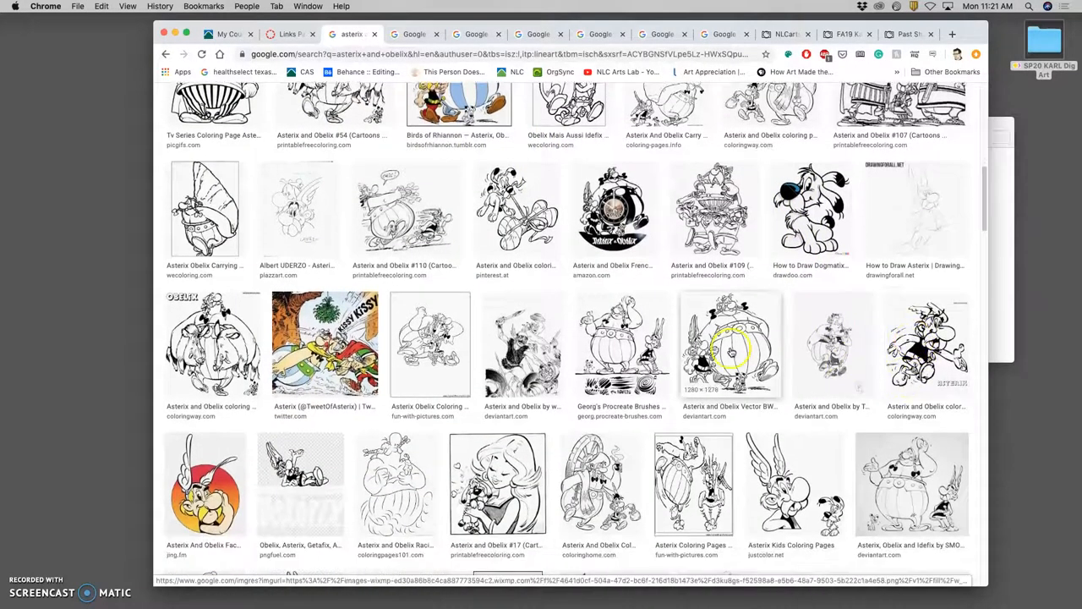
pyautogui.moveTo(623, 350)
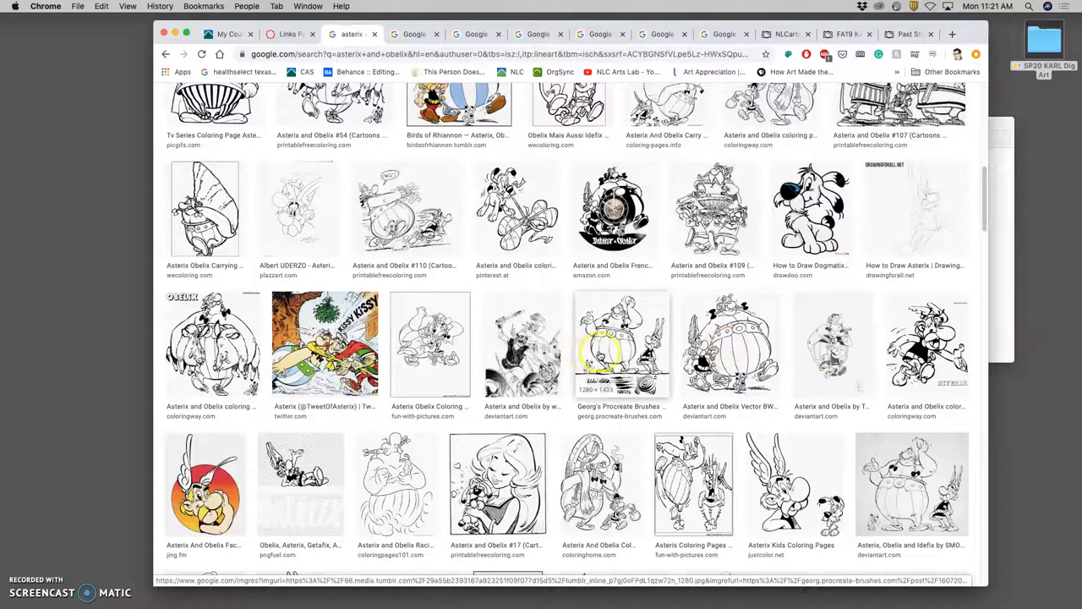
pyautogui.scroll(-3)
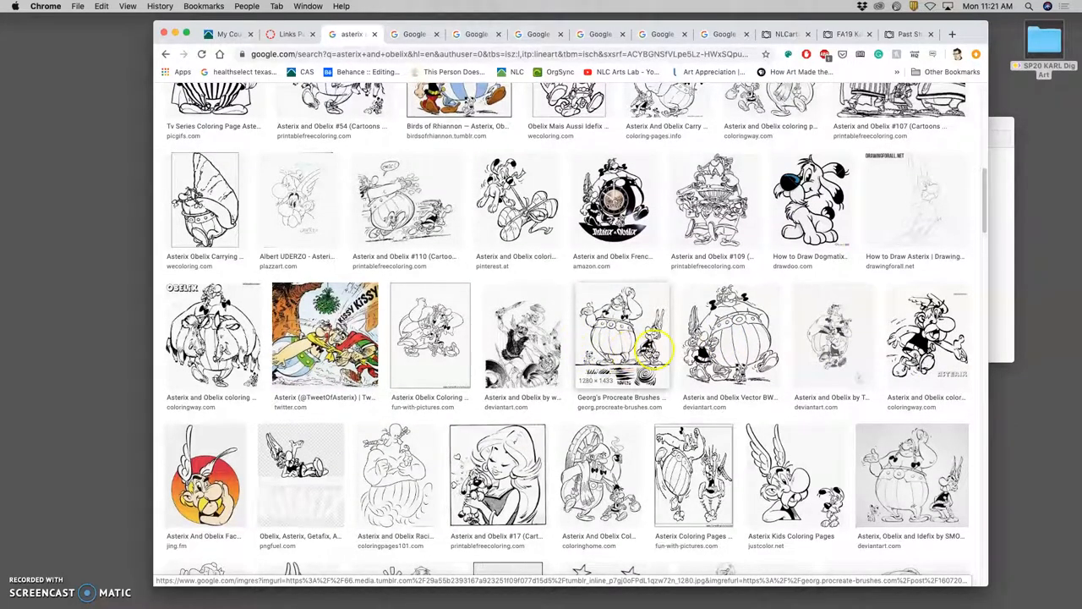
pyautogui.scroll(-3)
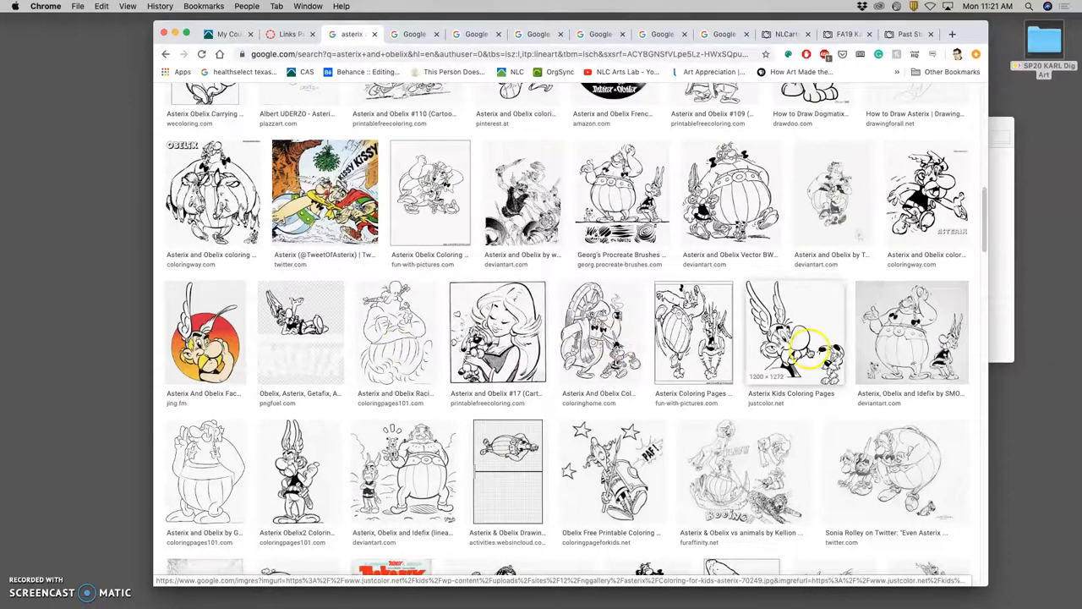
pyautogui.scroll(-3)
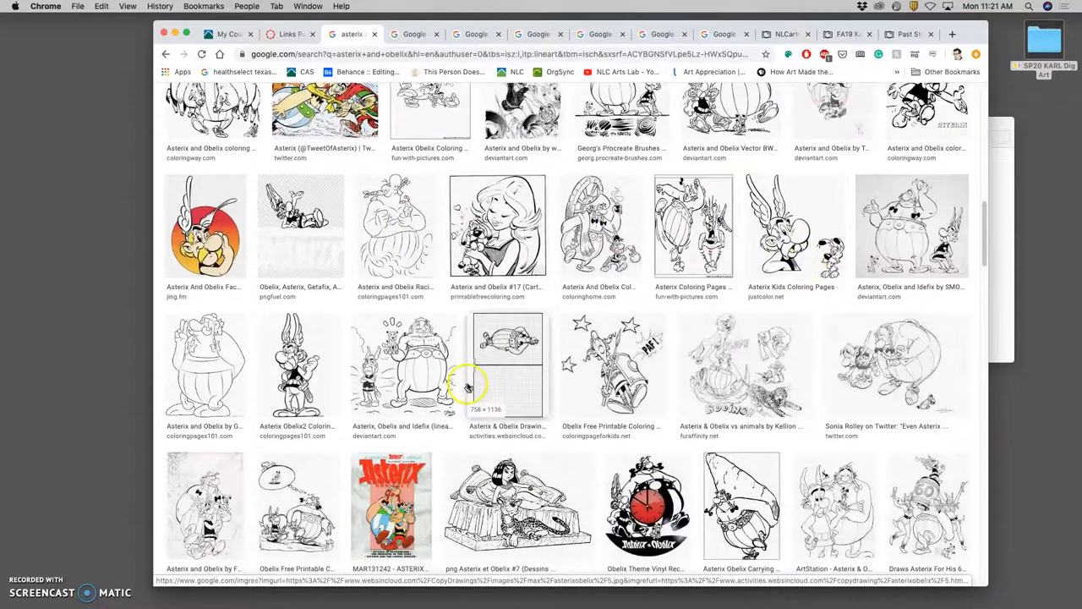
pyautogui.moveTo(423, 373)
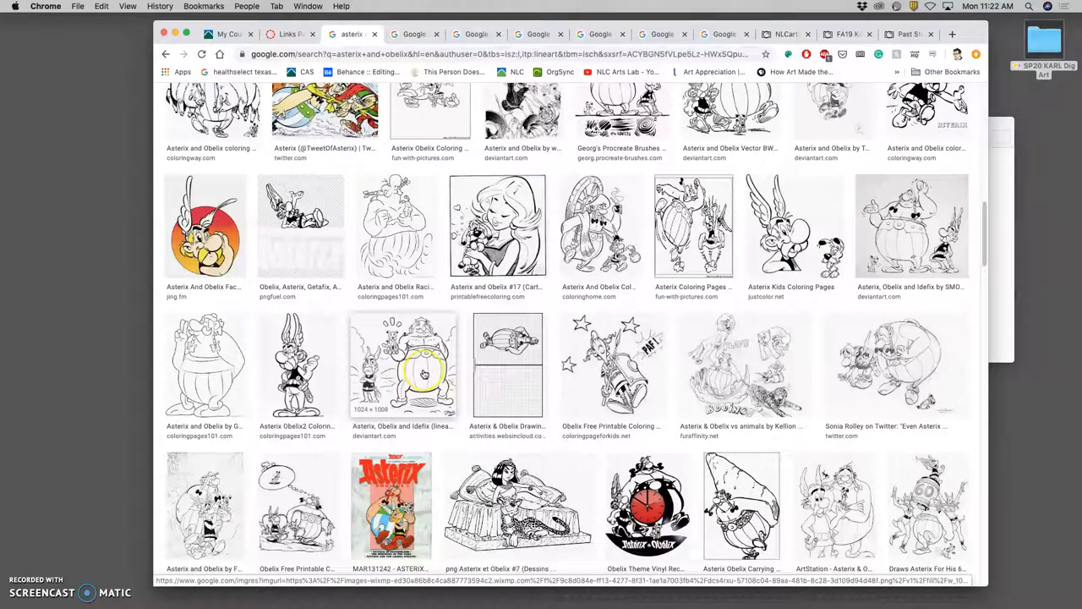
pyautogui.moveTo(297, 365)
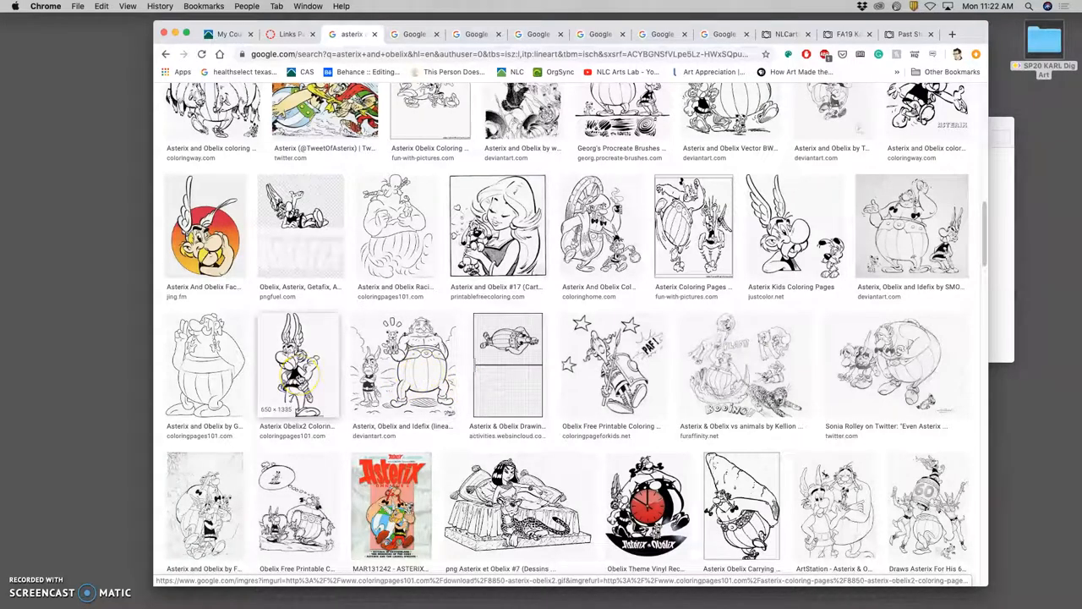
pyautogui.scroll(-3)
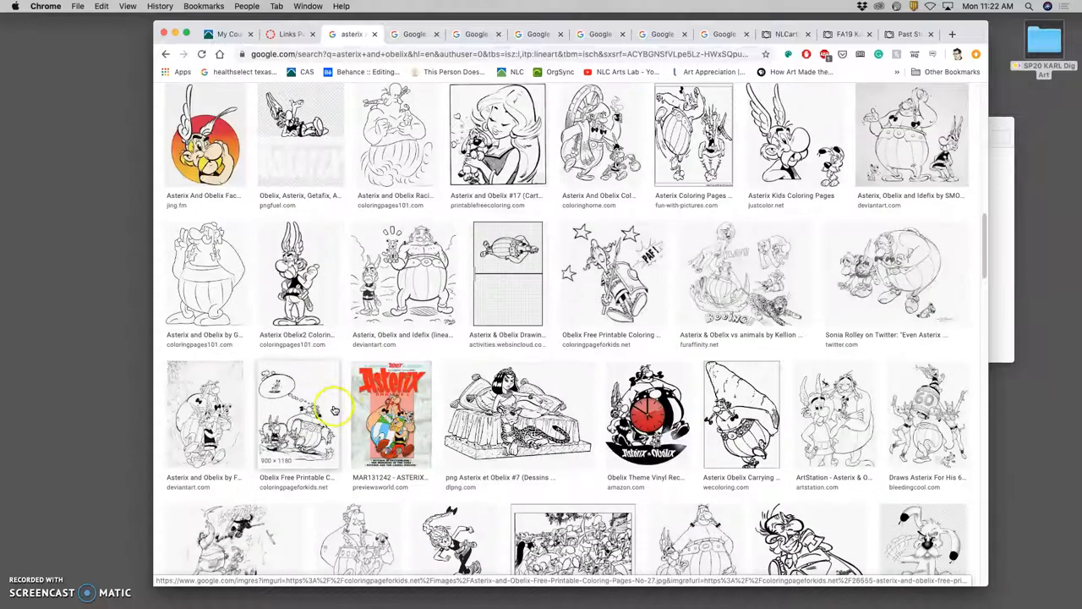
pyautogui.scroll(-3)
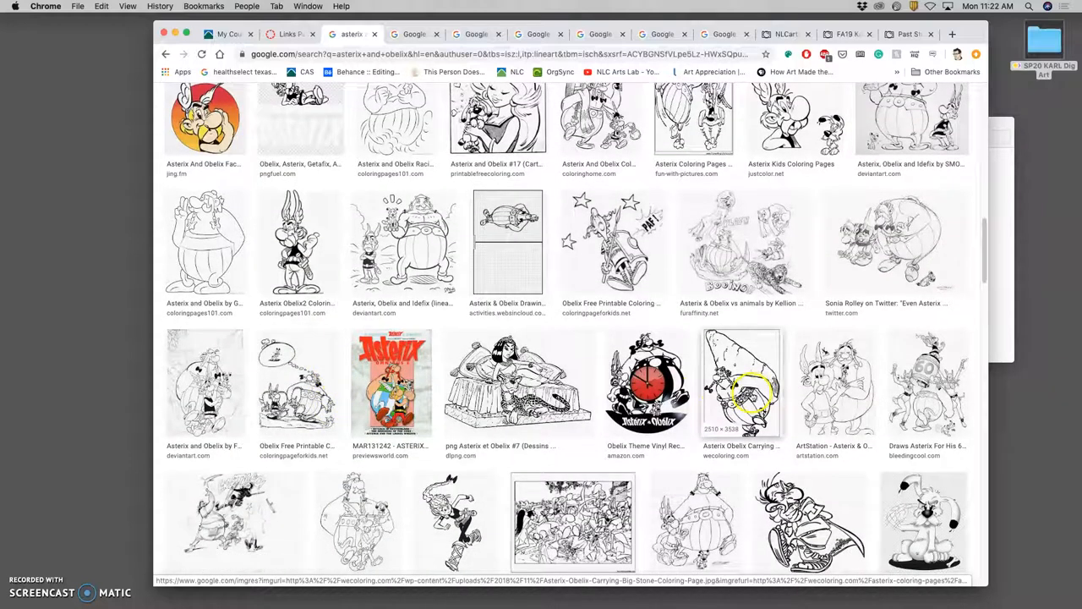
pyautogui.rightClick(740, 382)
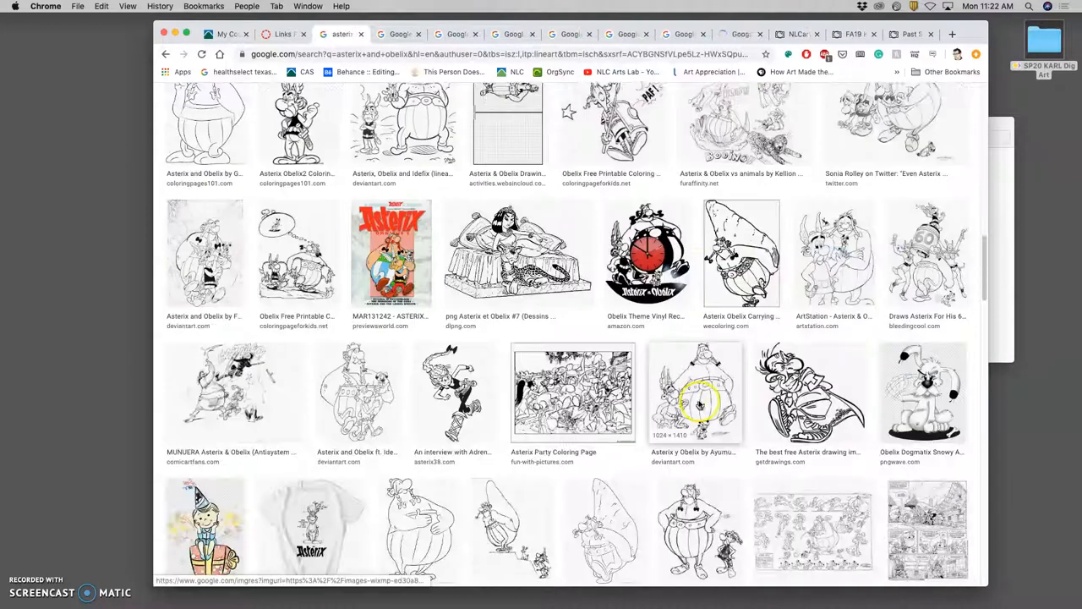
pyautogui.rightClick(810, 393)
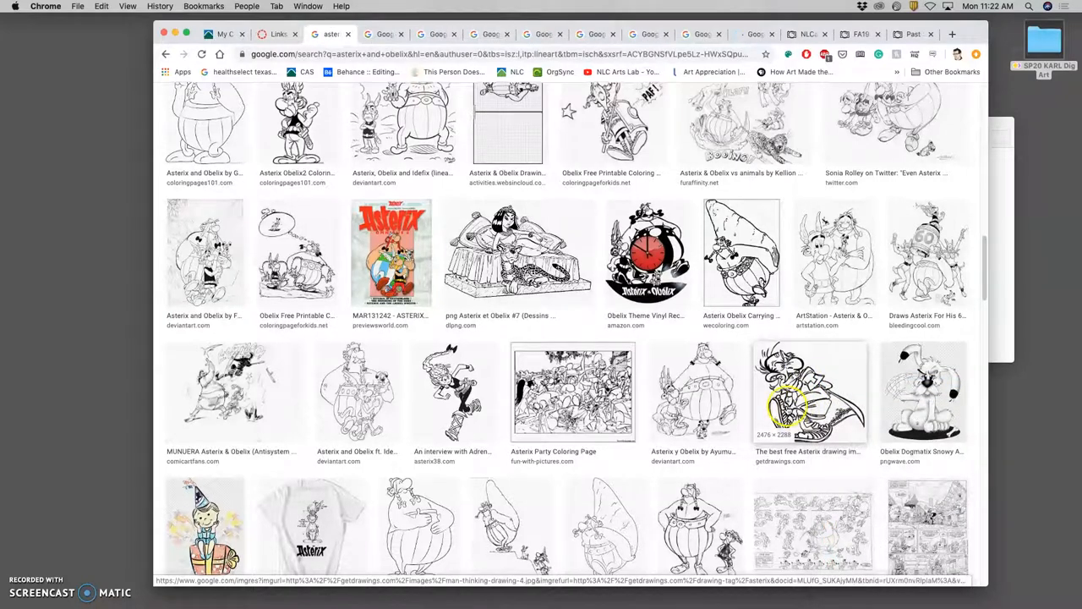
pyautogui.scroll(3)
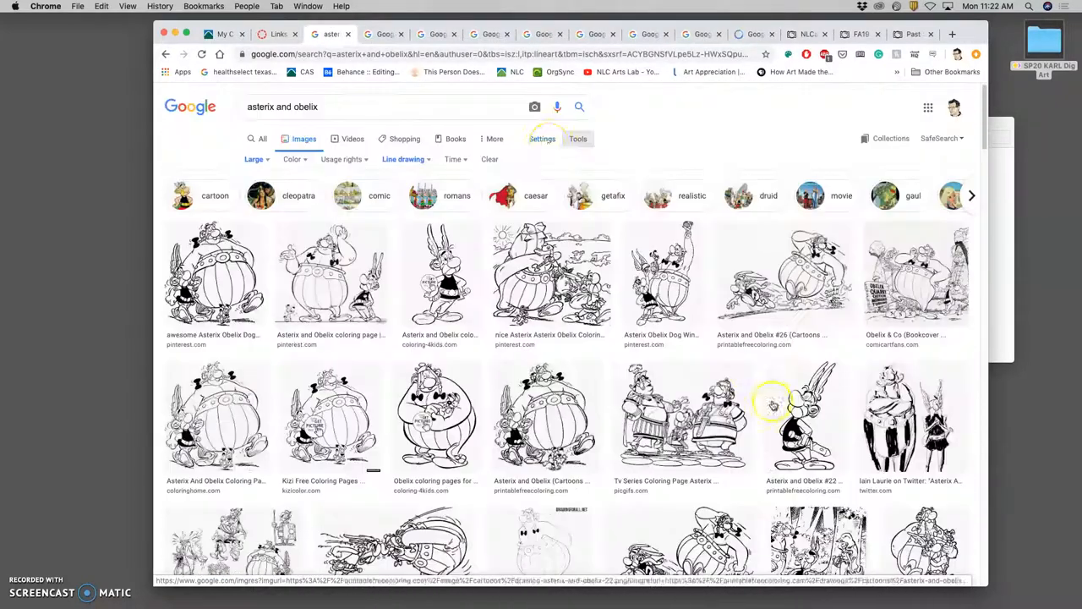
# - Review the opened tabs one by one: Kizi coloring page, Run Dog image, best free Asterix drawing, TV Series page and the GetDrawings Asterix
pyautogui.click(440, 414)
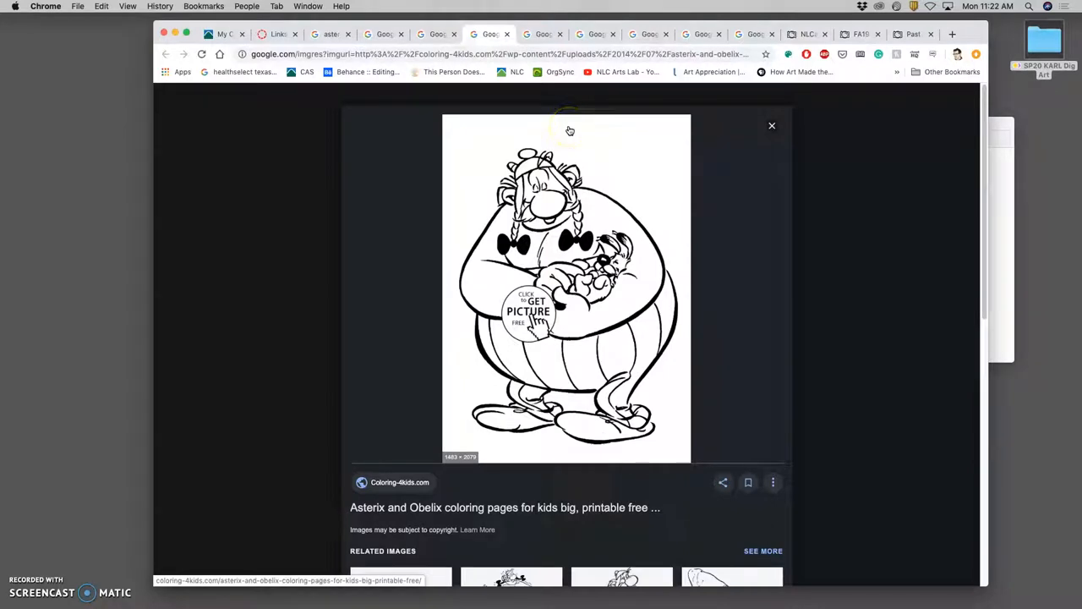
pyautogui.click(541, 34)
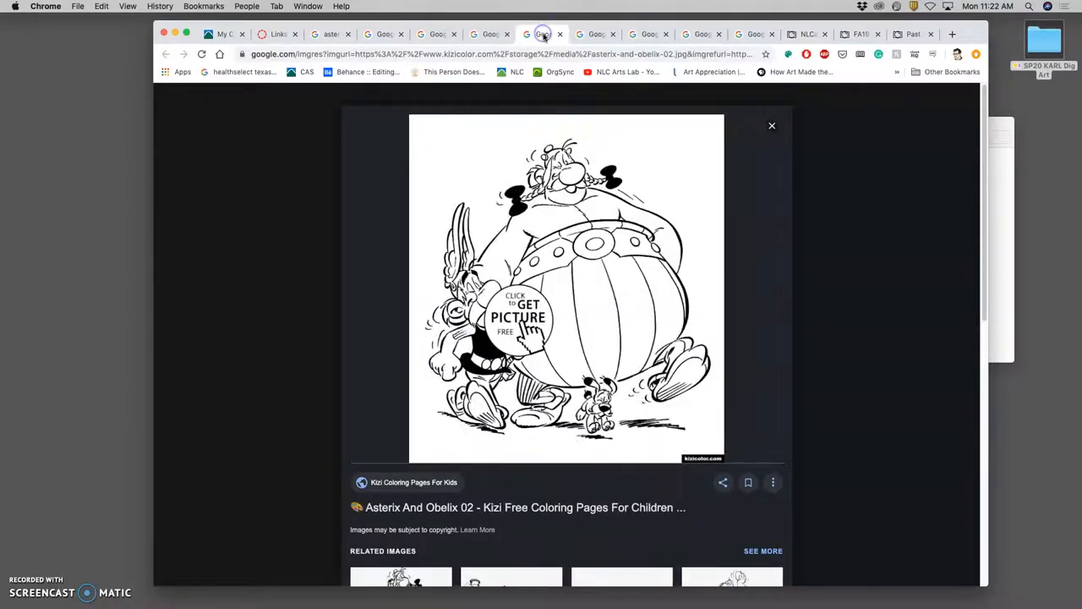
pyautogui.click(639, 34)
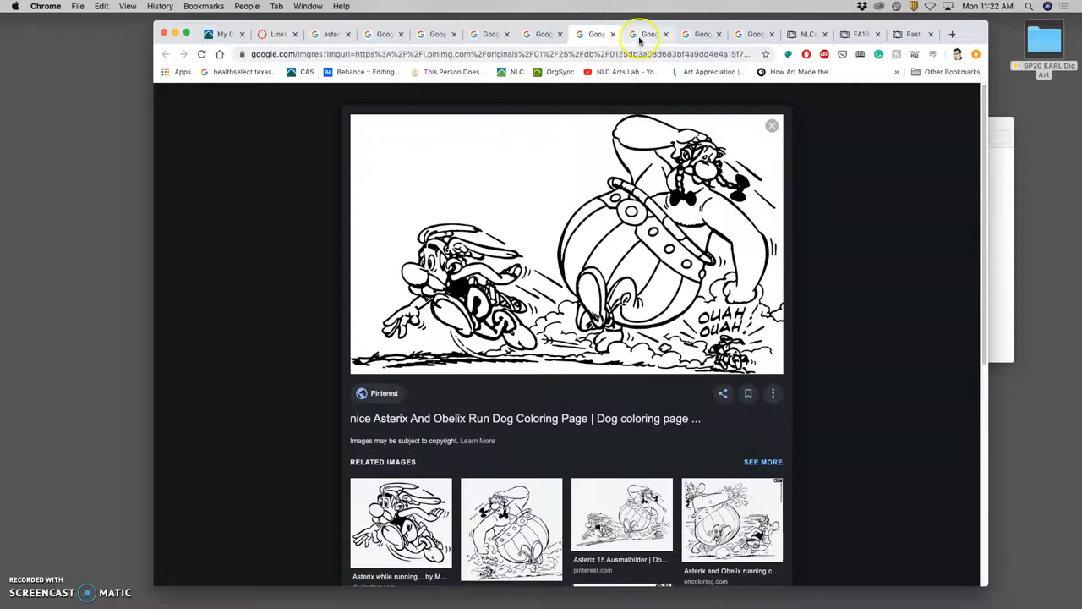
pyautogui.click(747, 34)
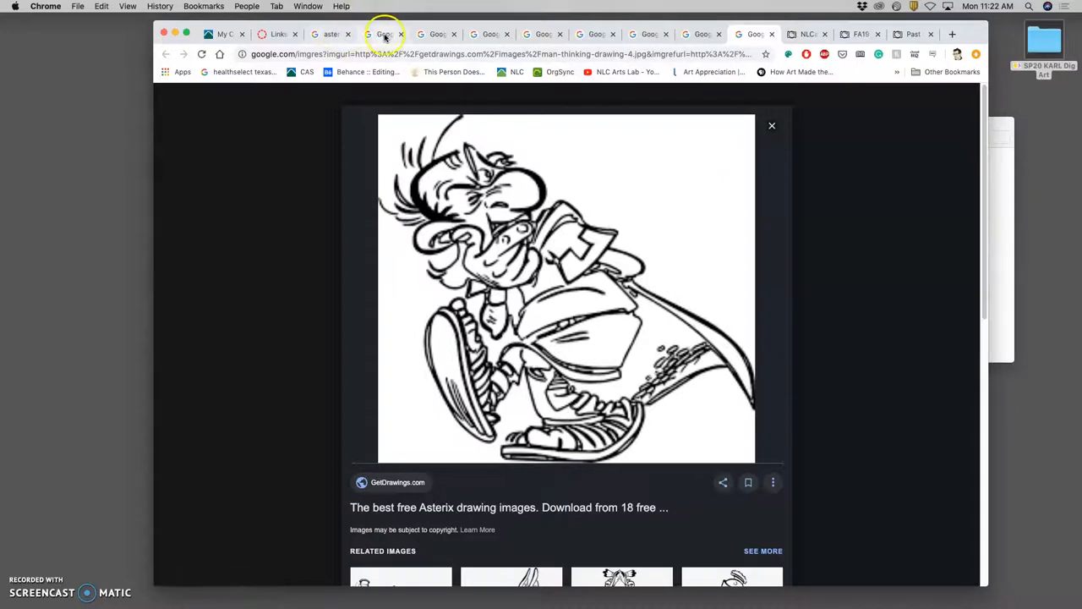
pyautogui.click(491, 34)
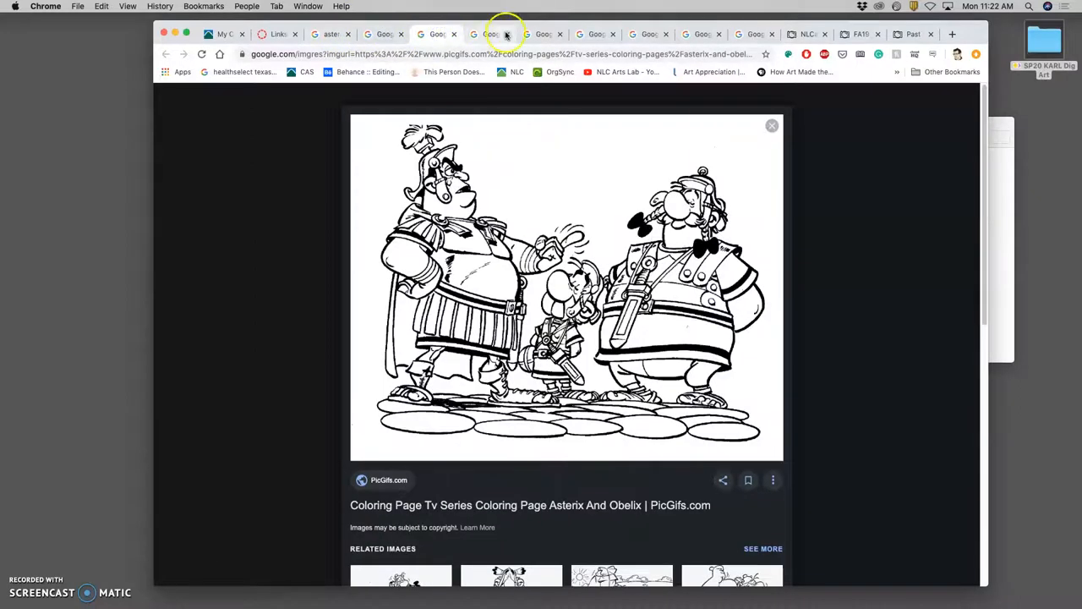
pyautogui.click(609, 34)
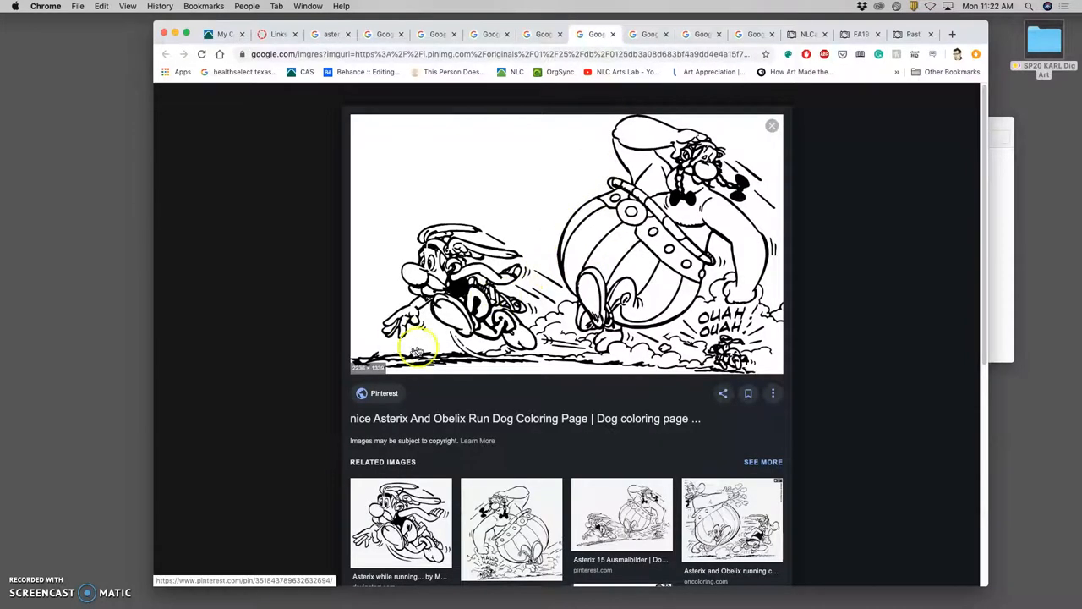
pyautogui.click(702, 34)
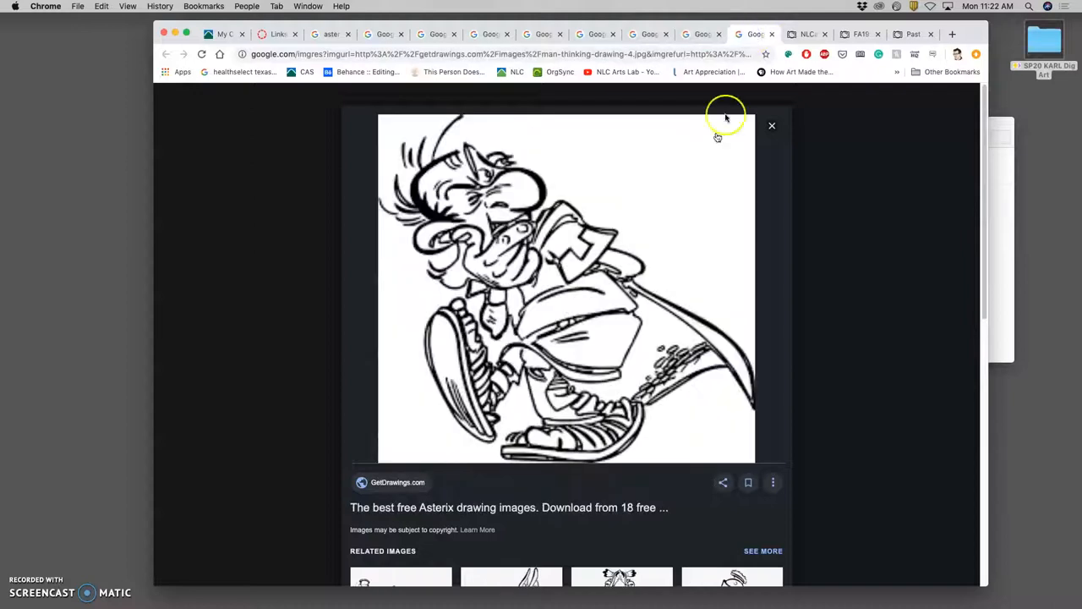
pyautogui.moveTo(521, 250)
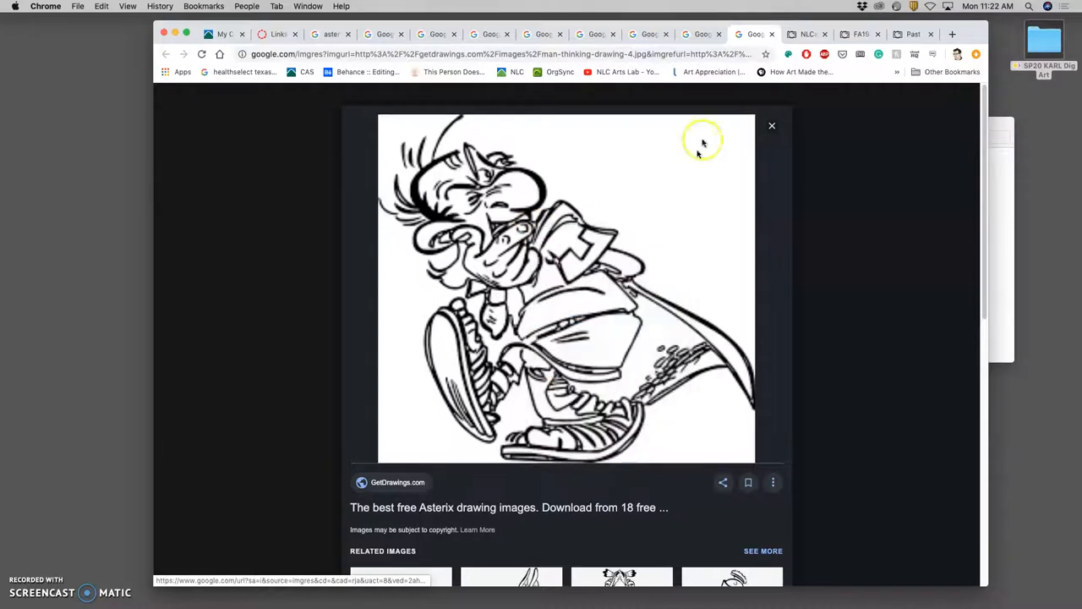
# - Open the Wecoloring Obelix Carrying Big Stone image at full size in its own tab and magnify it to check the lines
pyautogui.click(566, 288)
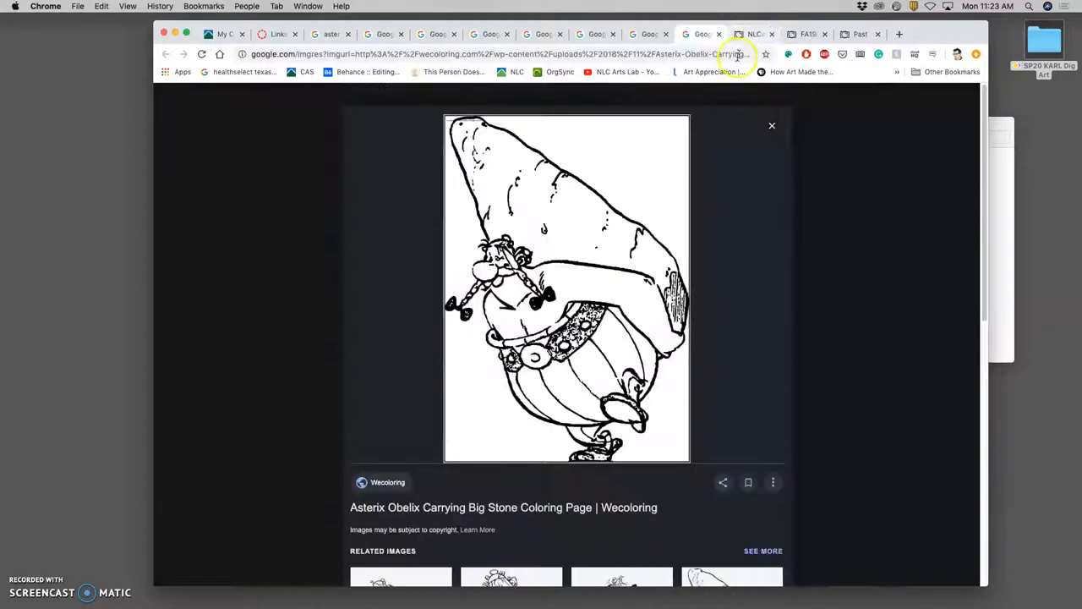
pyautogui.rightClick(573, 274)
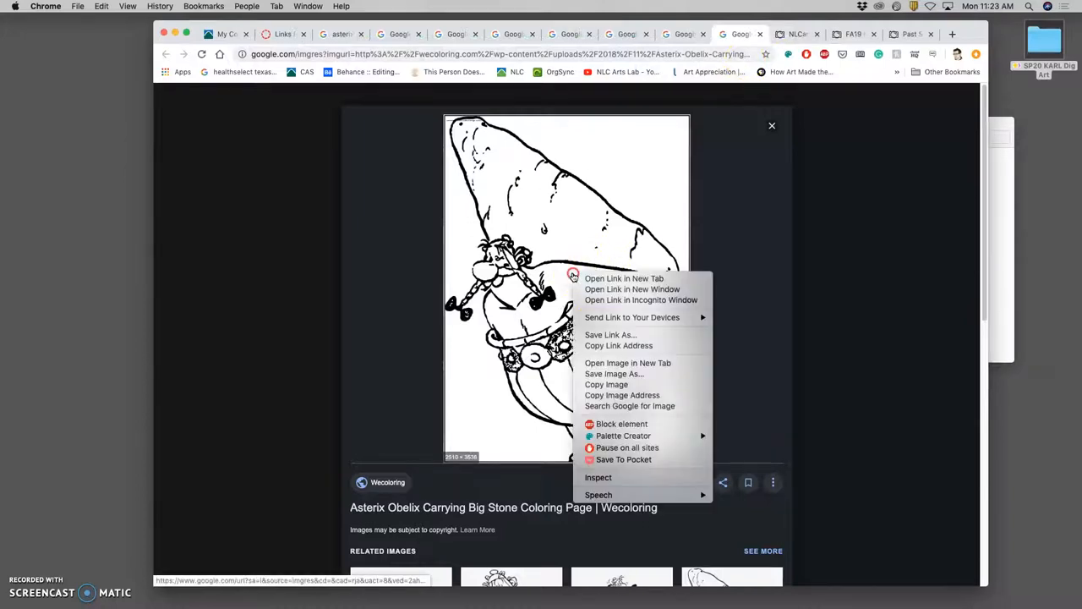
pyautogui.click(629, 362)
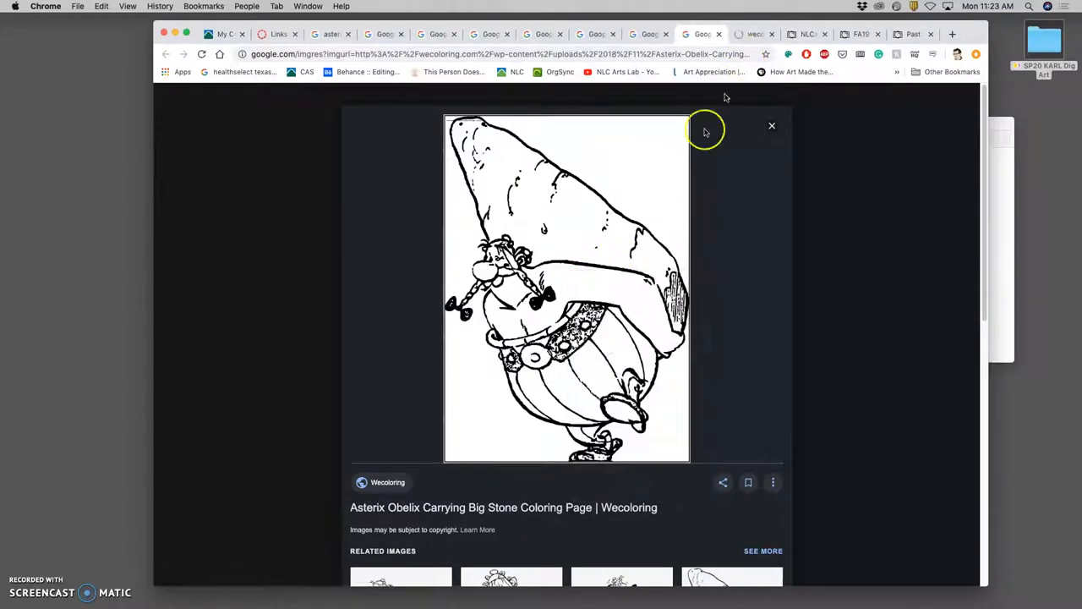
pyautogui.click(566, 288)
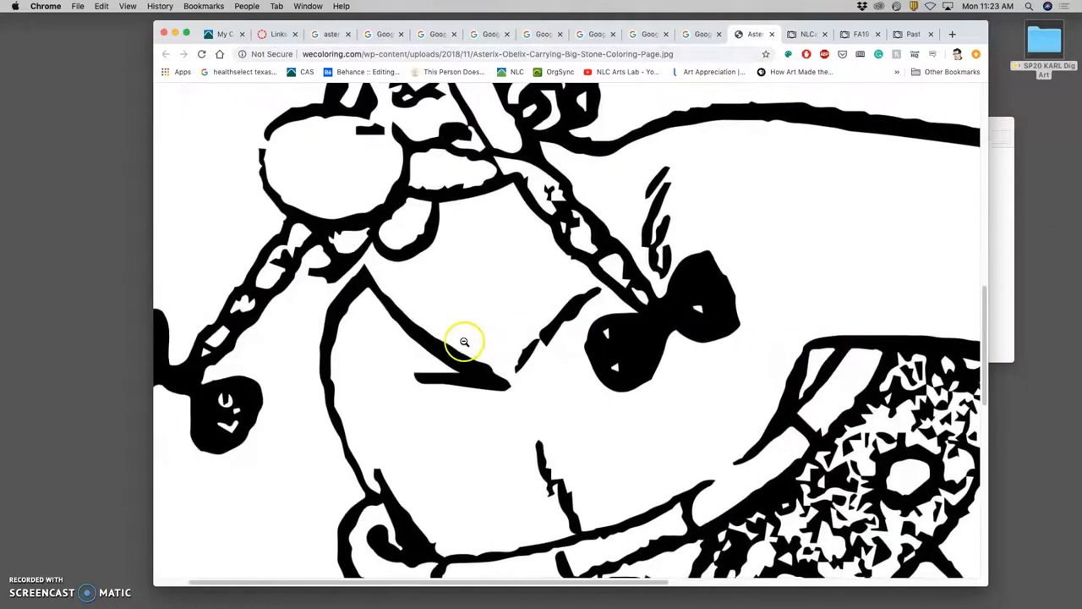
pyautogui.click(463, 341)
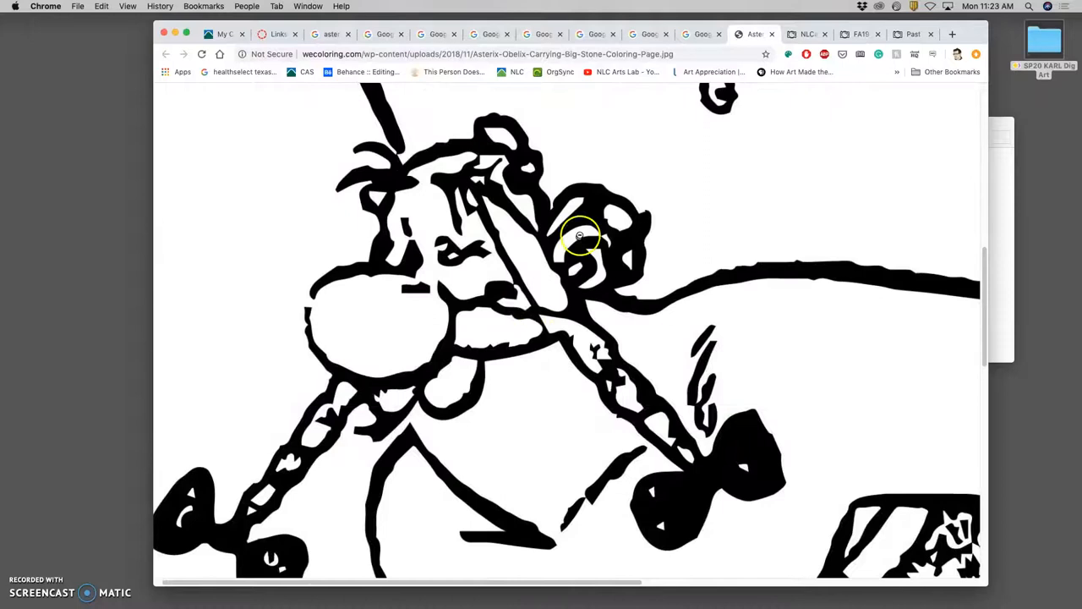
pyautogui.moveTo(480, 357)
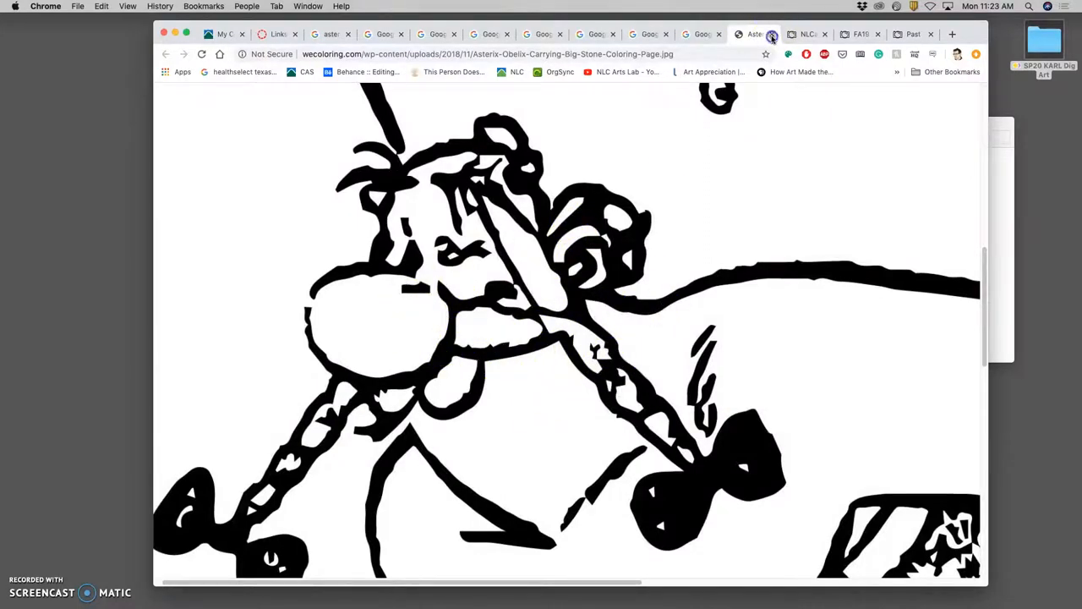
# - Open the PicGifs Asterix and Obelix chief coloring page at full size in its own tab and inspect it
pyautogui.click(673, 34)
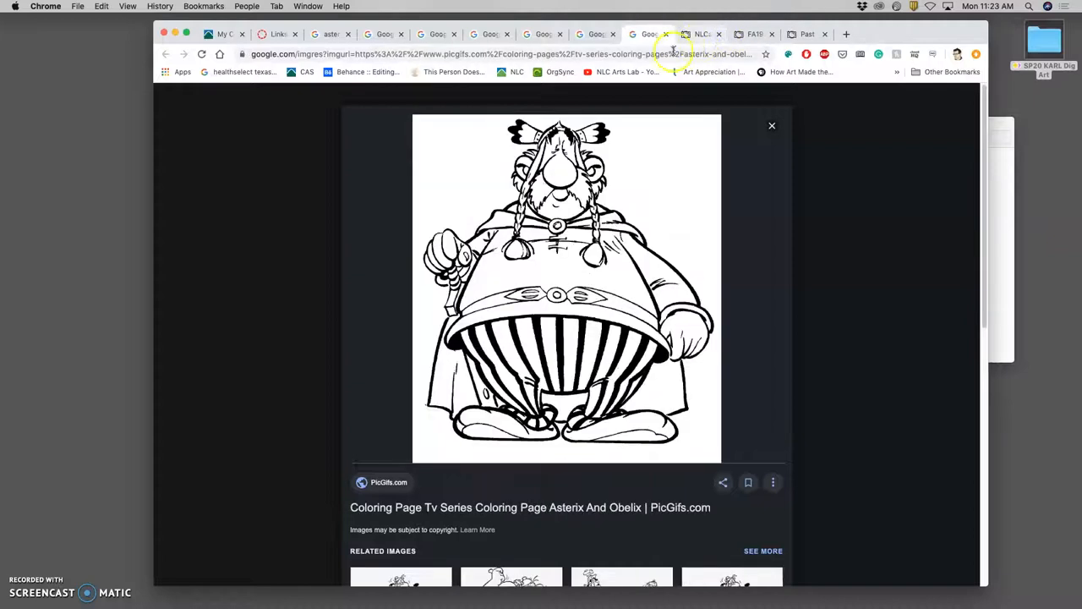
pyautogui.rightClick(541, 296)
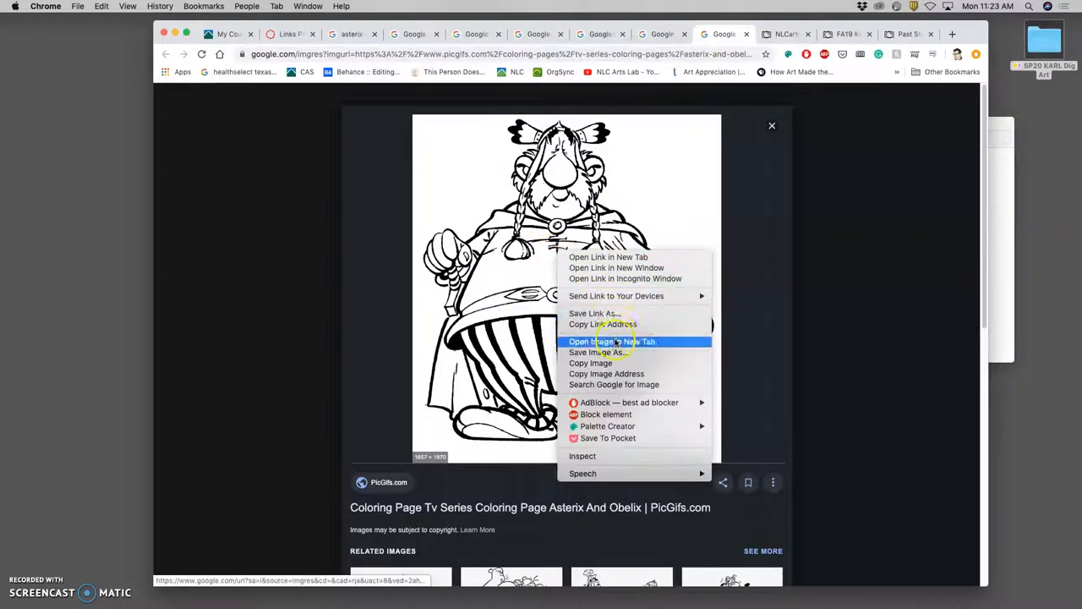
pyautogui.click(613, 341)
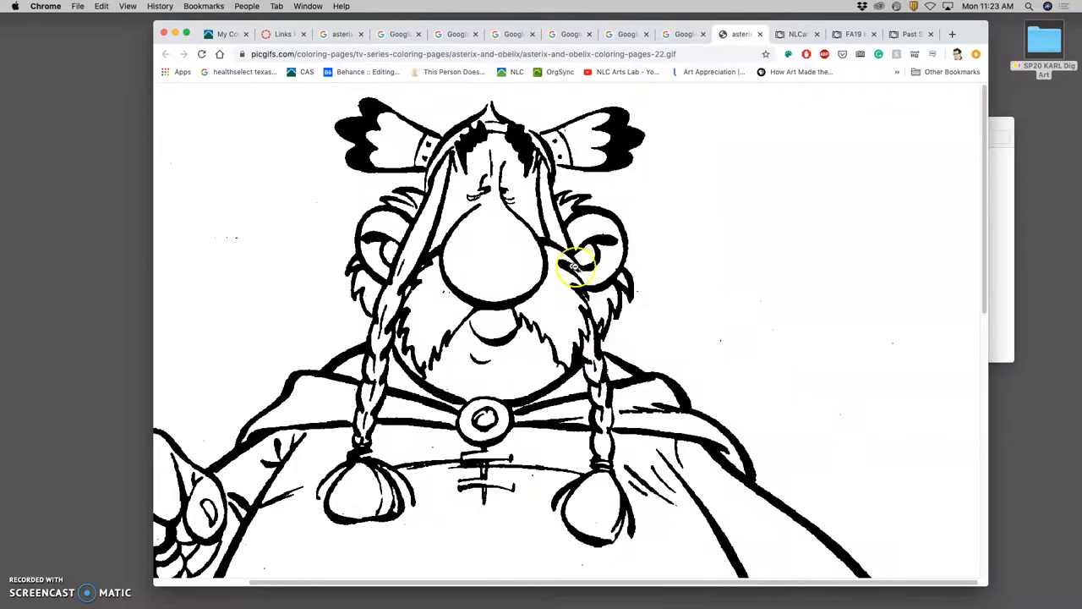
pyautogui.scroll(-3)
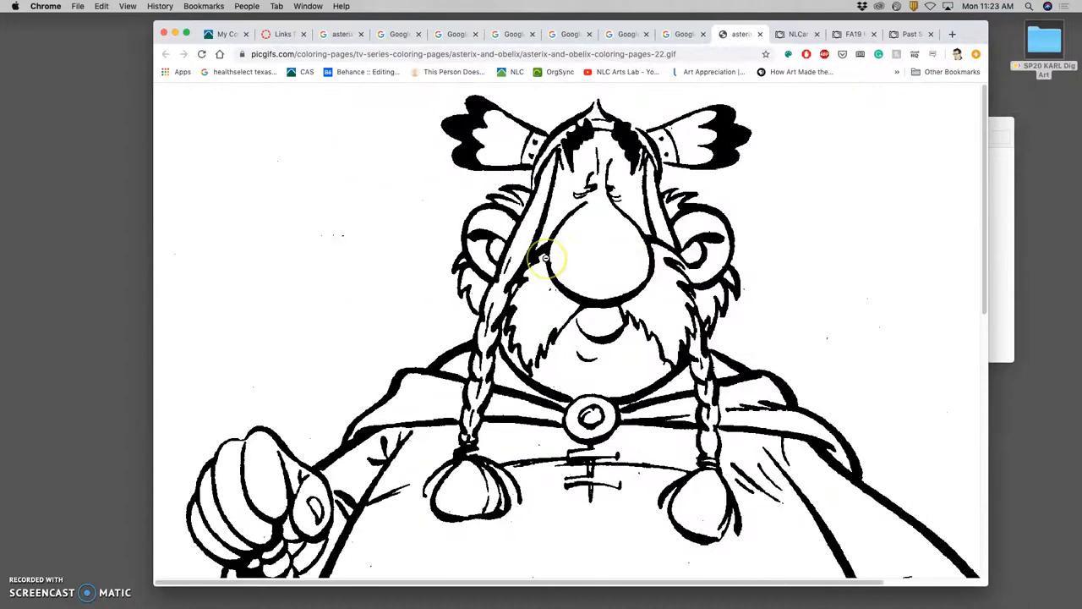
pyautogui.scroll(-3)
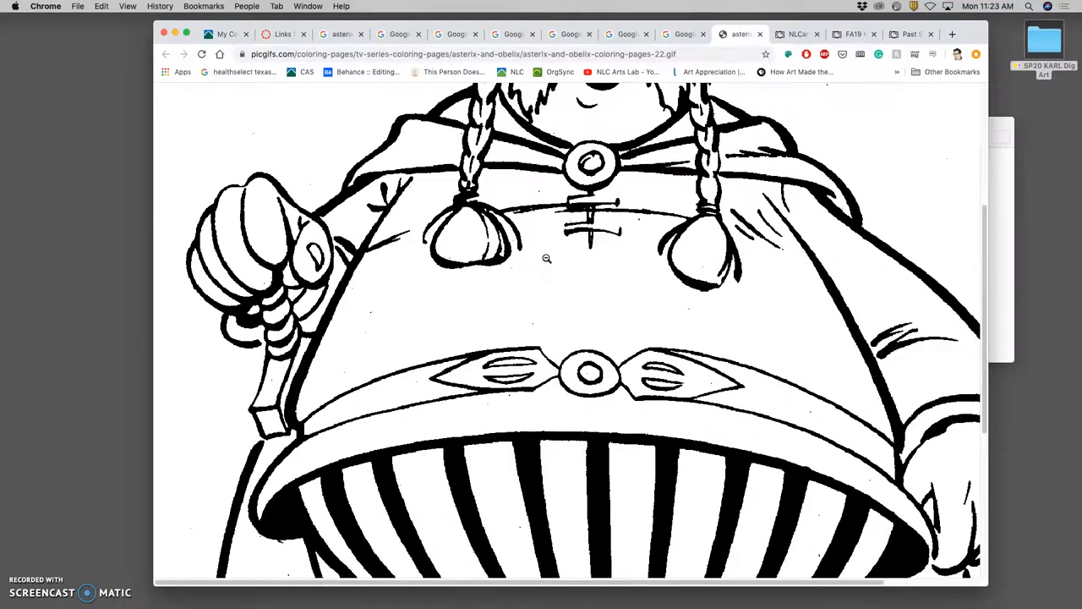
pyautogui.scroll(3)
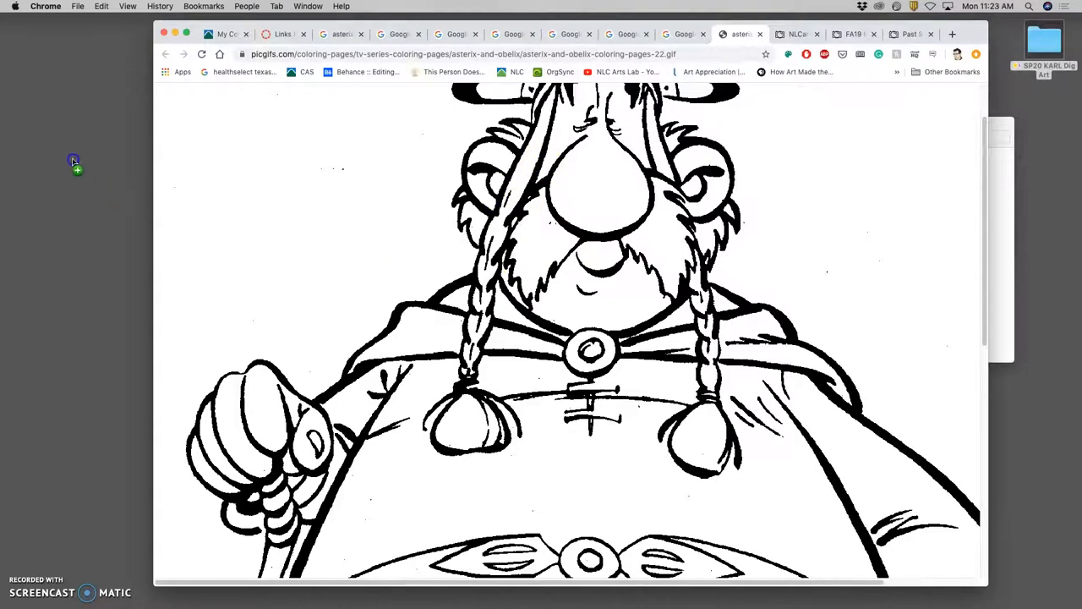
pyautogui.moveTo(415, 235)
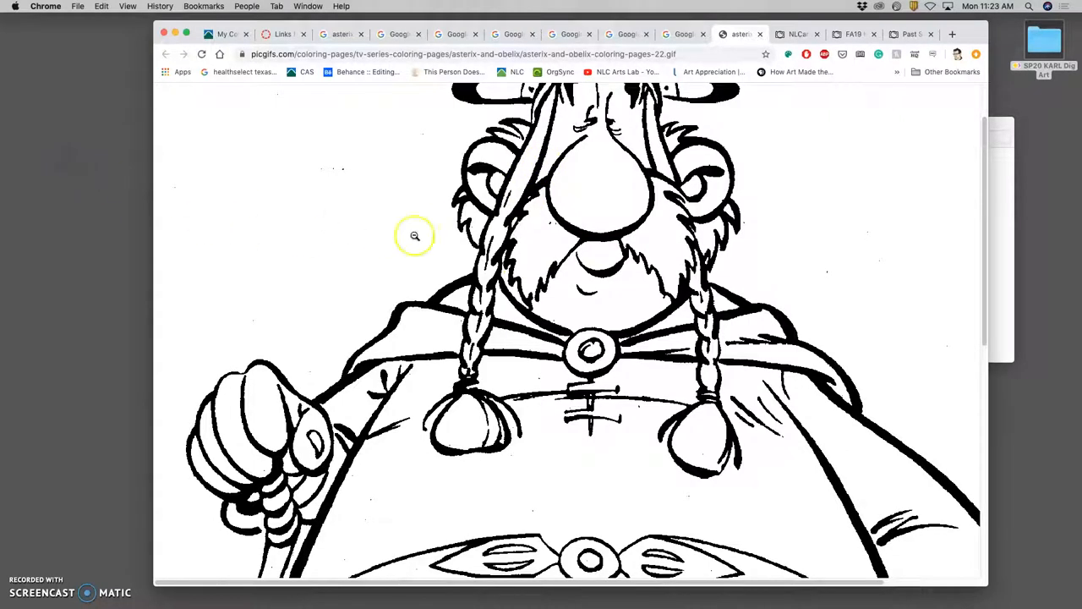
pyautogui.moveTo(543, 240)
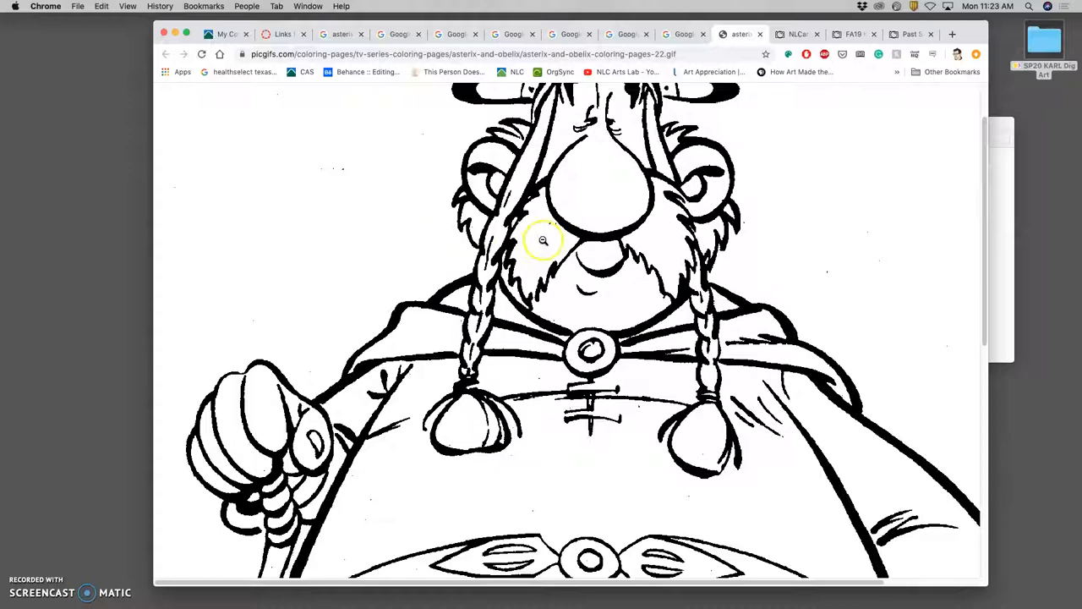
# - Save the chief coloring page to the Desktop as a GIF and move on to the Run Dog preview
pyautogui.rightClick(544, 240)
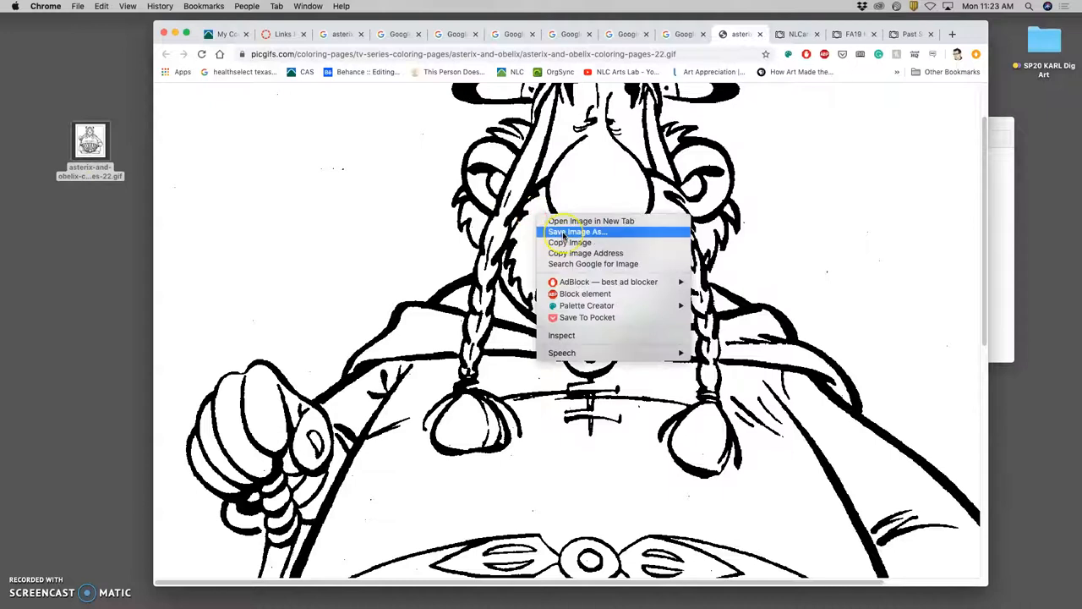
pyautogui.click(578, 232)
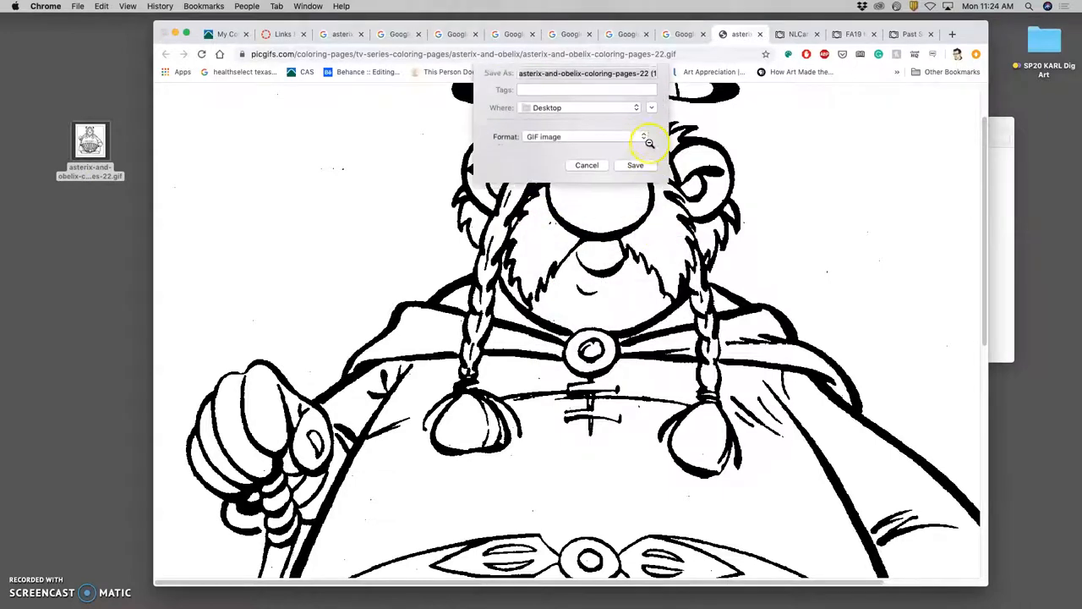
pyautogui.click(635, 166)
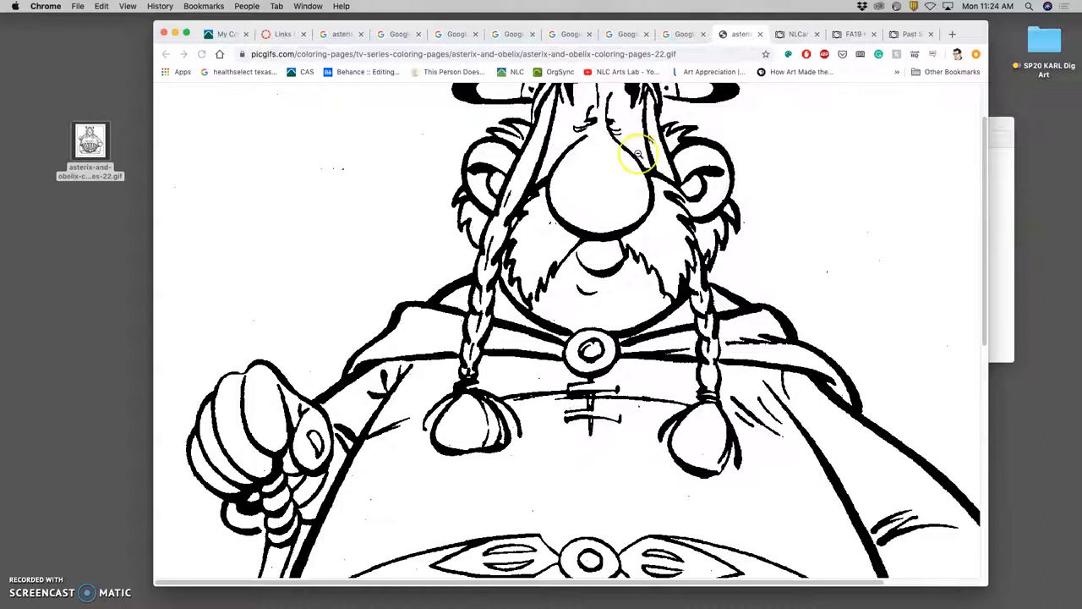
pyautogui.click(693, 34)
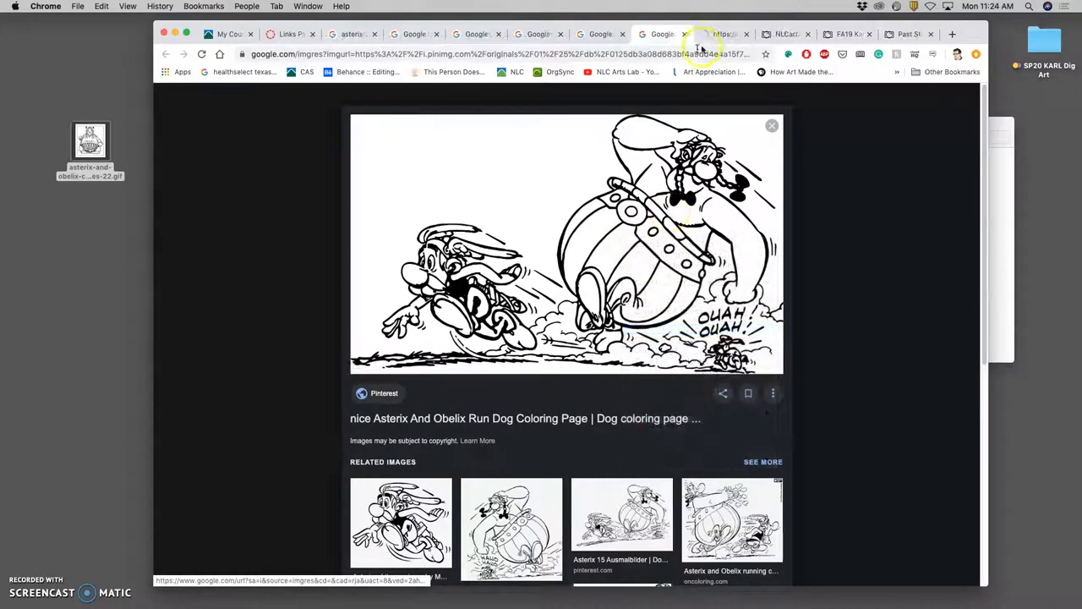
# - View the full-size running Asterix and Obelix image, save a JPG copy to the Desktop and move to the Kizi tab
pyautogui.click(567, 244)
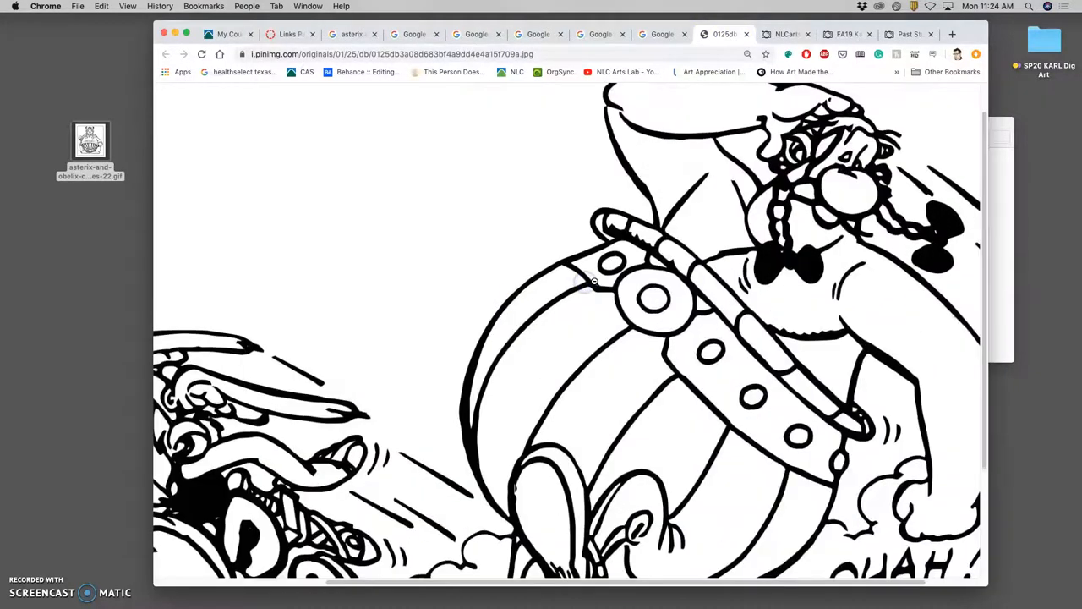
pyautogui.scroll(-3)
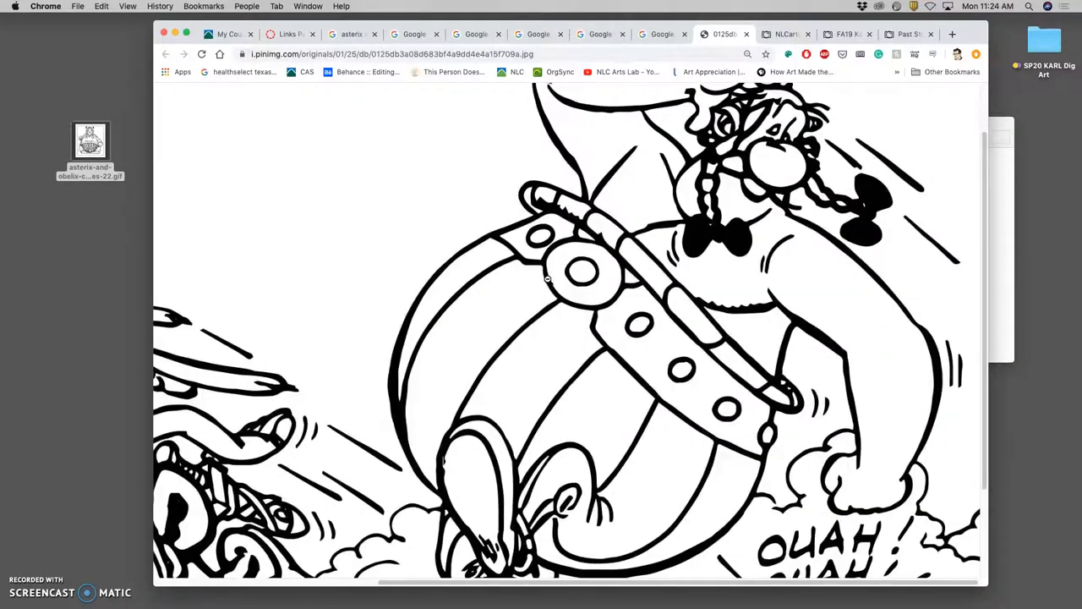
pyautogui.scroll(-3)
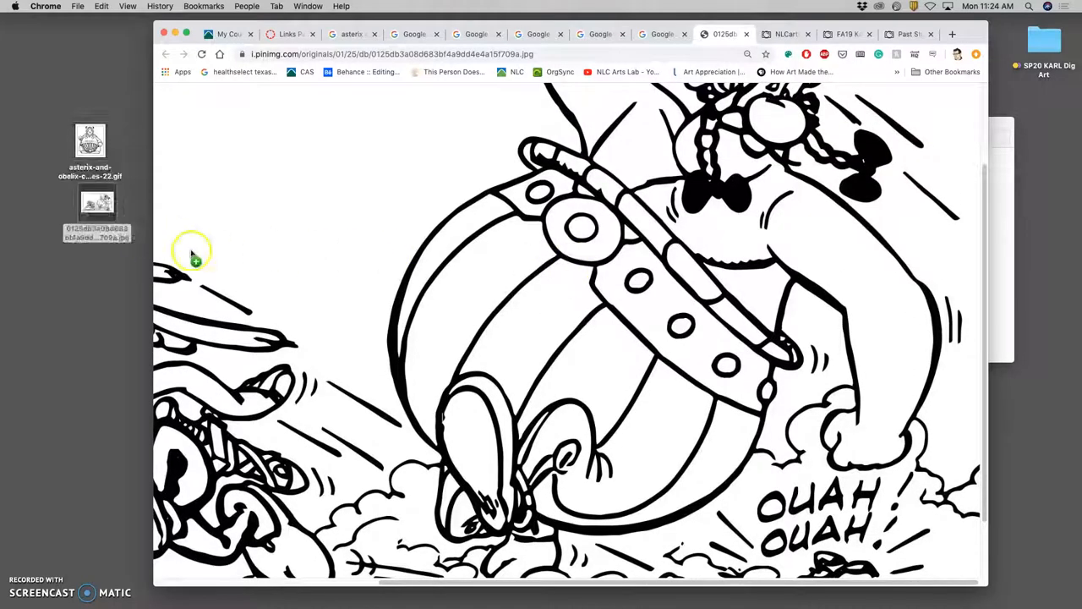
pyautogui.click(662, 34)
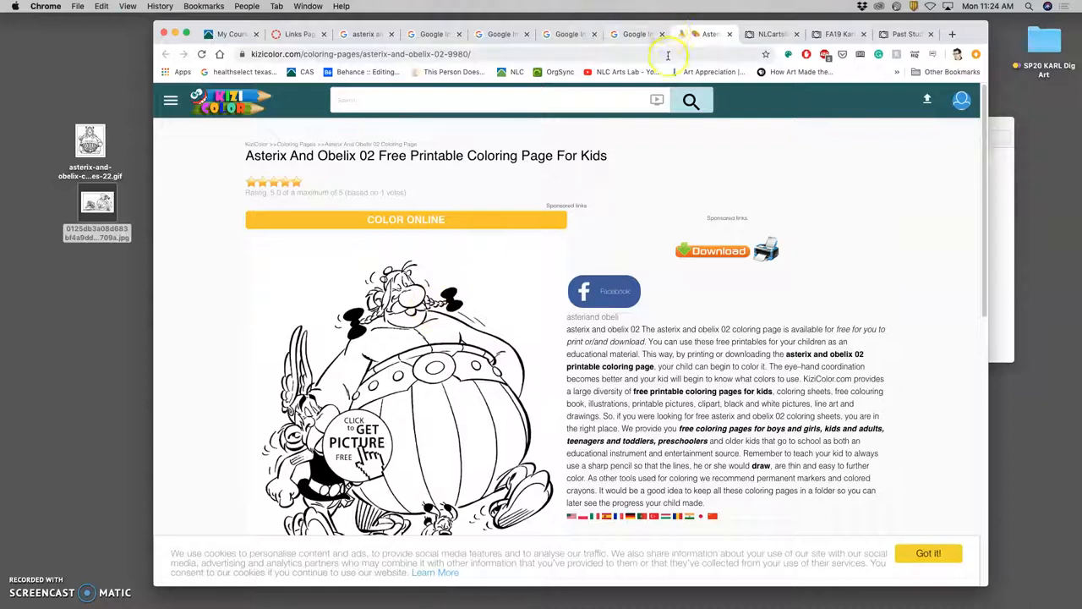
# - Open the Kizi asterix-and-obelix-02.jpg at full size in its own tab and inspect the line art
pyautogui.click(634, 33)
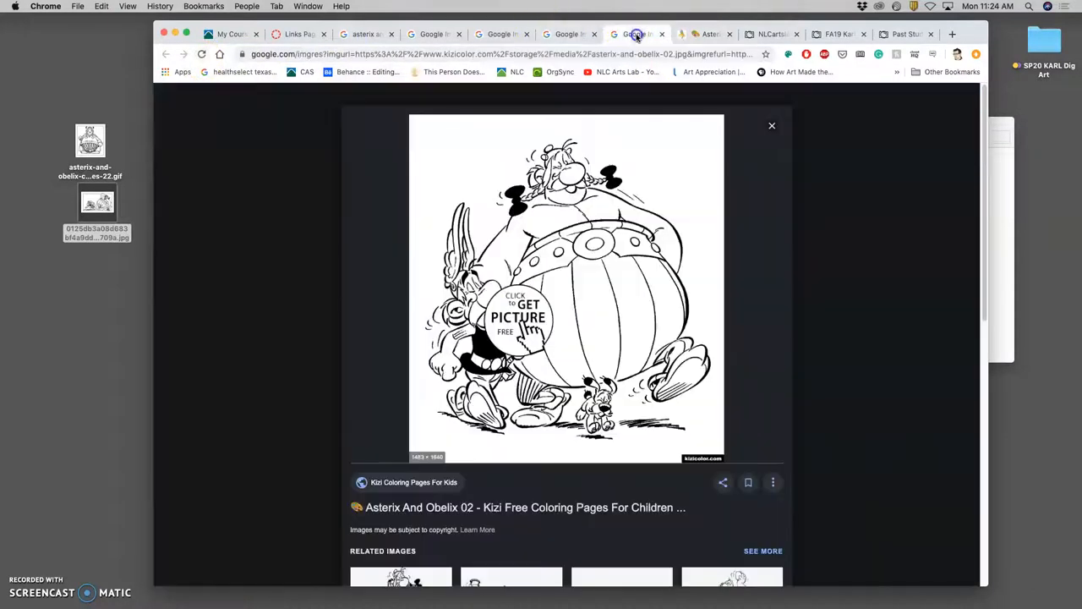
pyautogui.rightClick(595, 257)
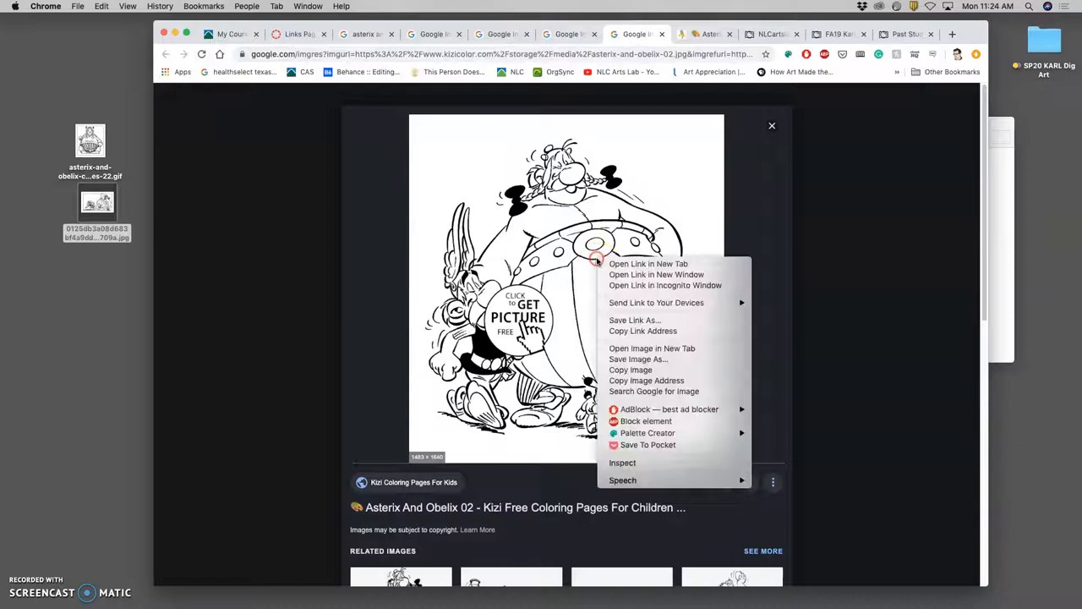
pyautogui.moveTo(653, 349)
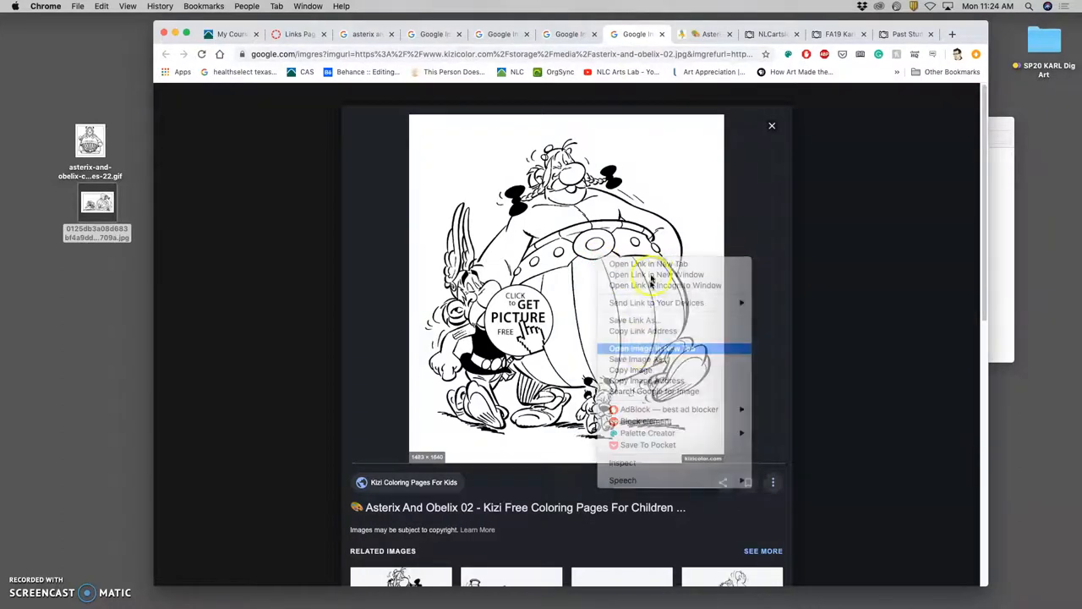
pyautogui.click(651, 348)
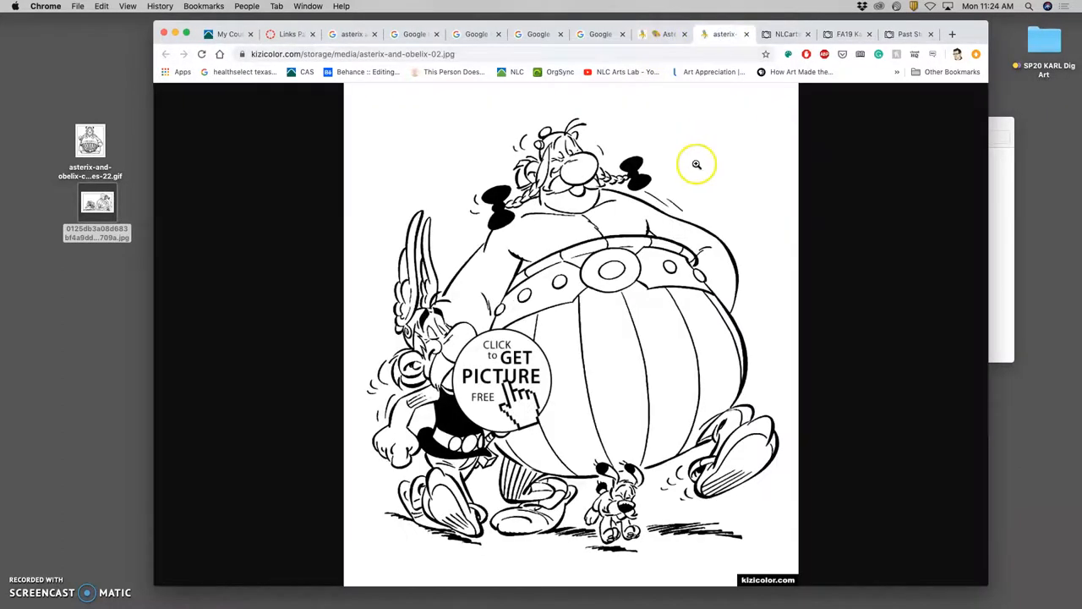
pyautogui.moveTo(591, 227)
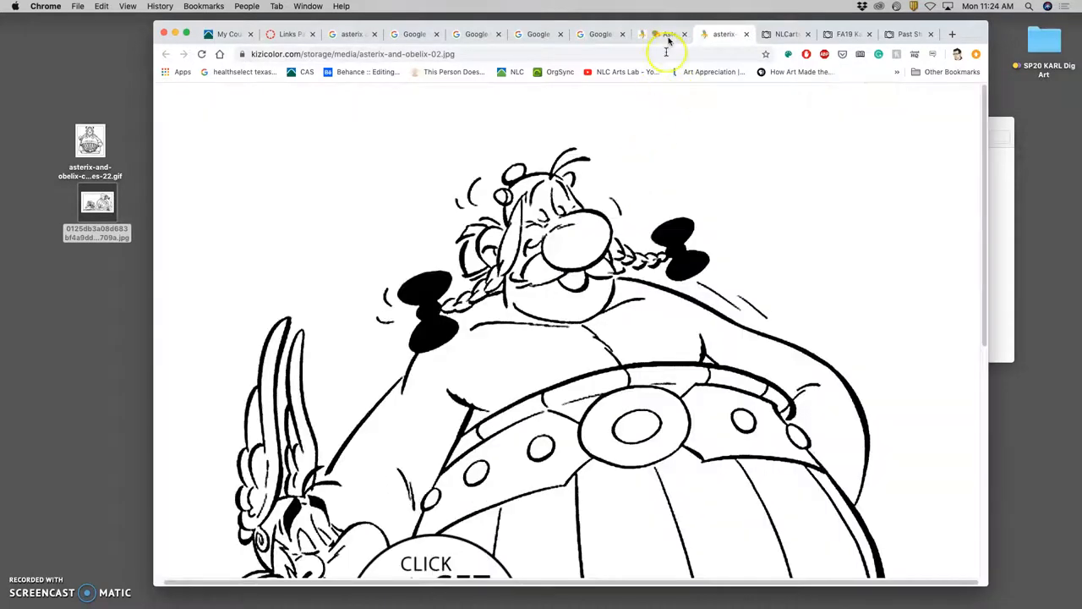
pyautogui.click(666, 34)
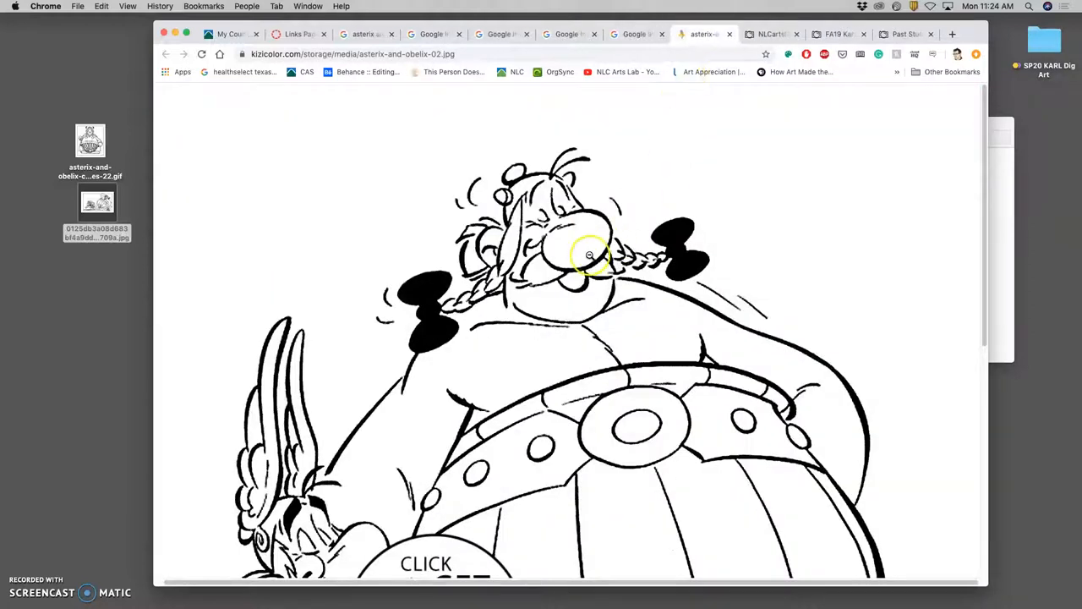
pyautogui.scroll(-3)
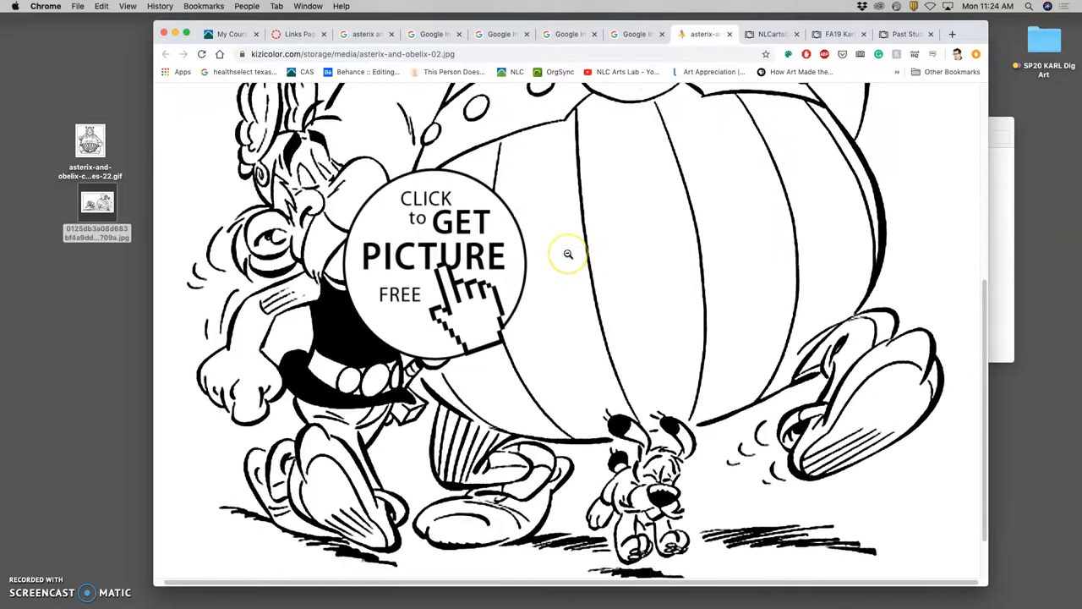
pyautogui.scroll(-3)
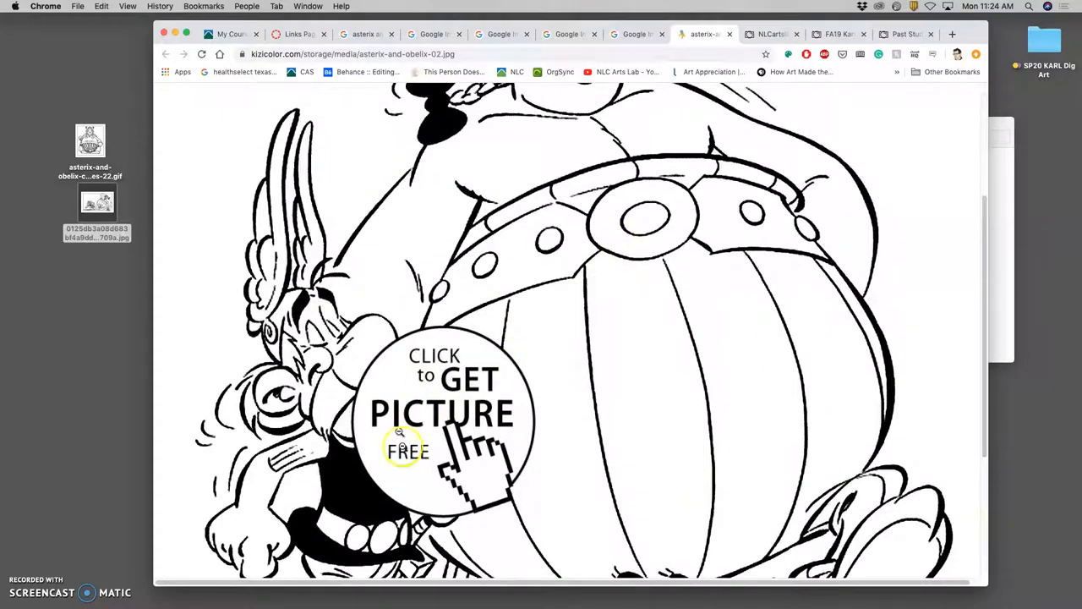
pyautogui.scroll(3)
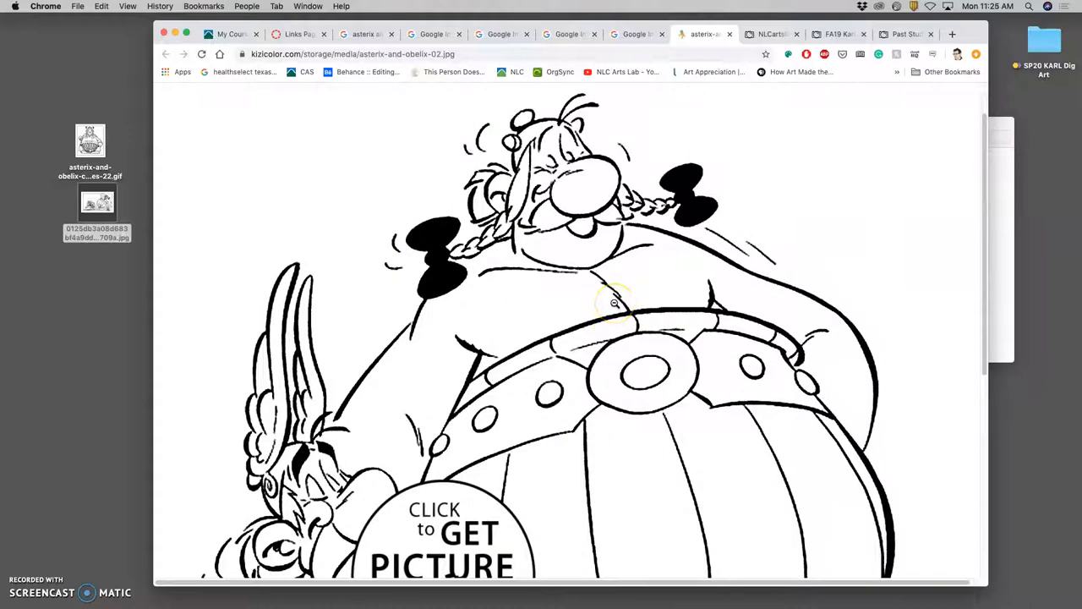
pyautogui.moveTo(602, 273)
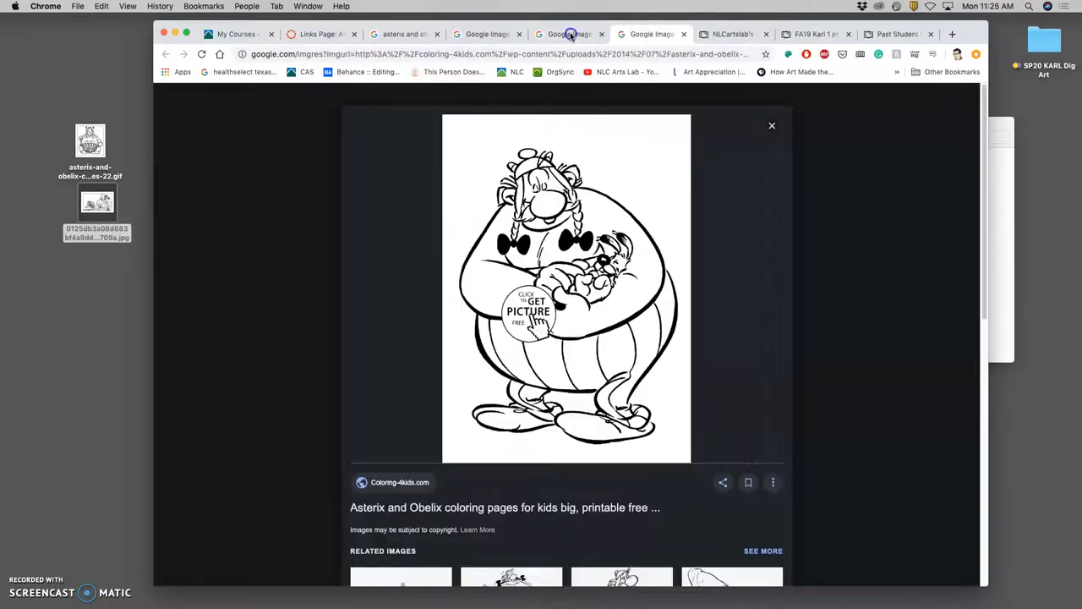
# - Open the full-size Coloring-4kids Obelix drawing, save it to the Desktop, close its tab and return to the preview
pyautogui.rightClick(566, 287)
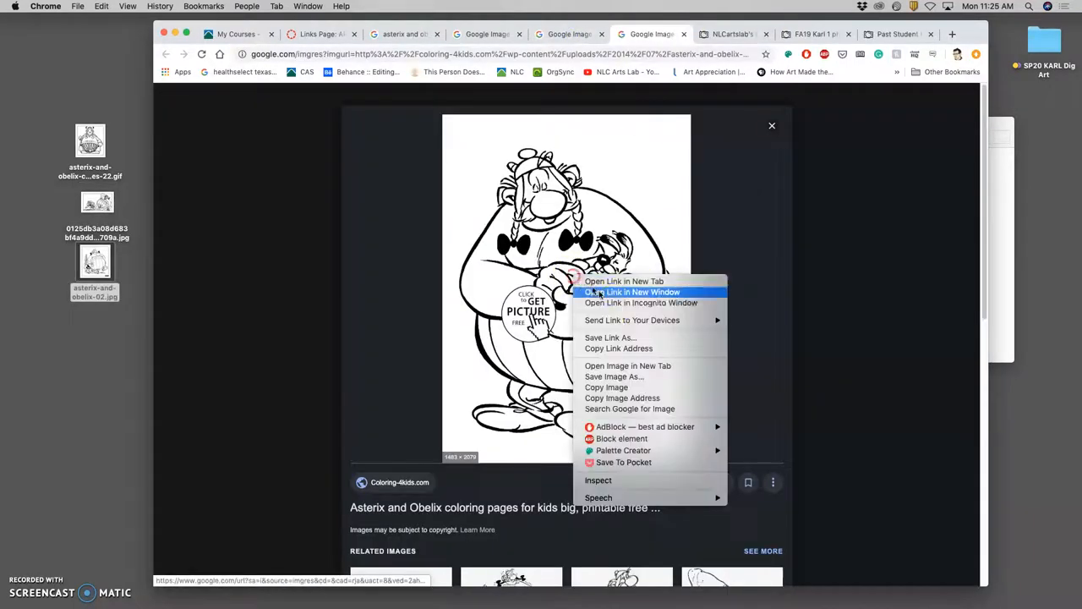
pyautogui.click(624, 280)
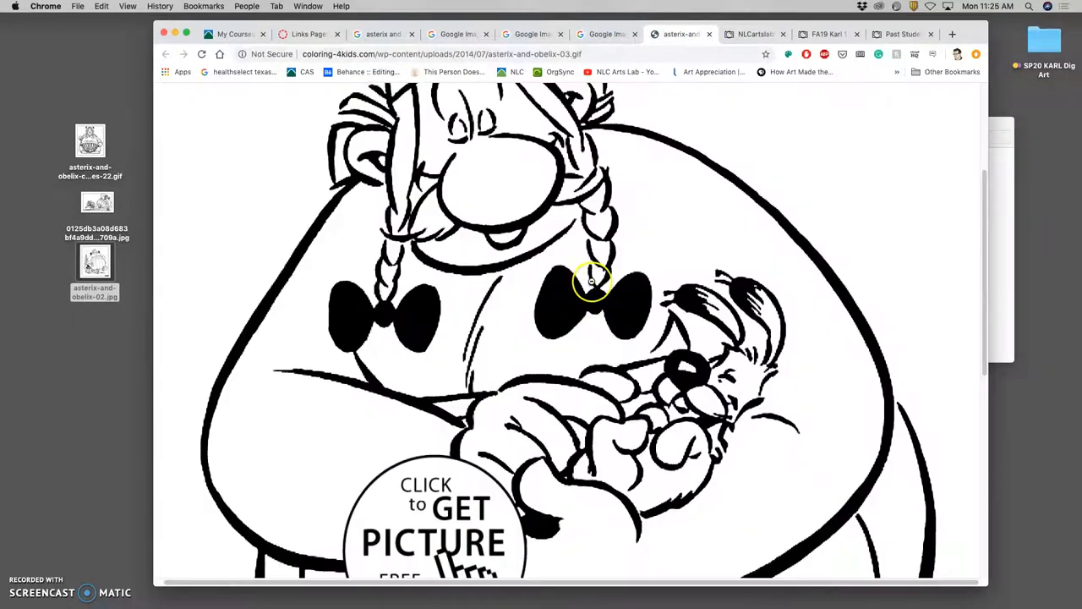
pyautogui.scroll(3)
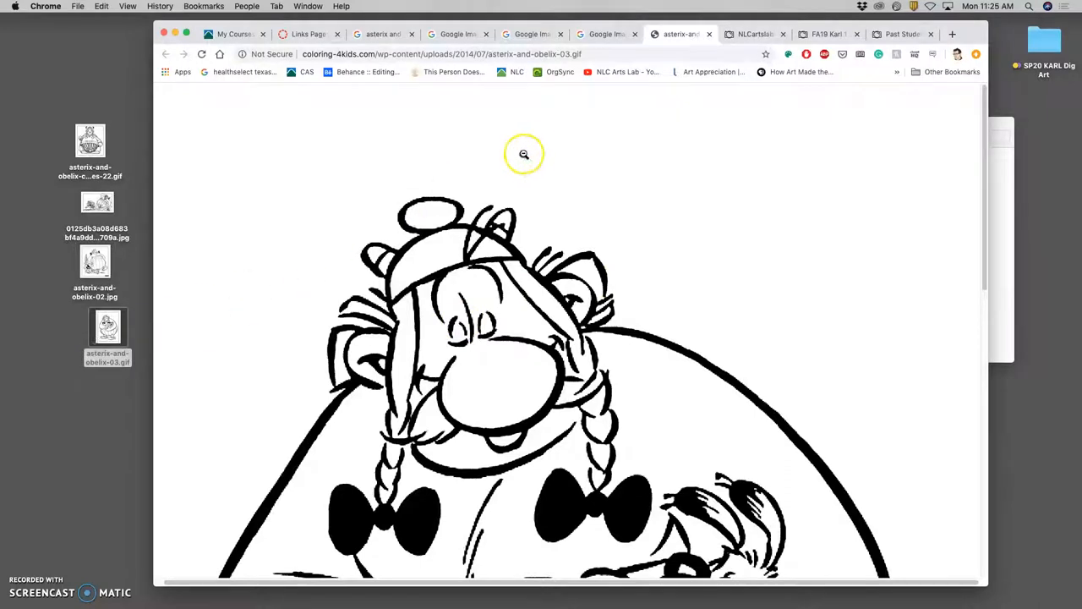
pyautogui.click(607, 33)
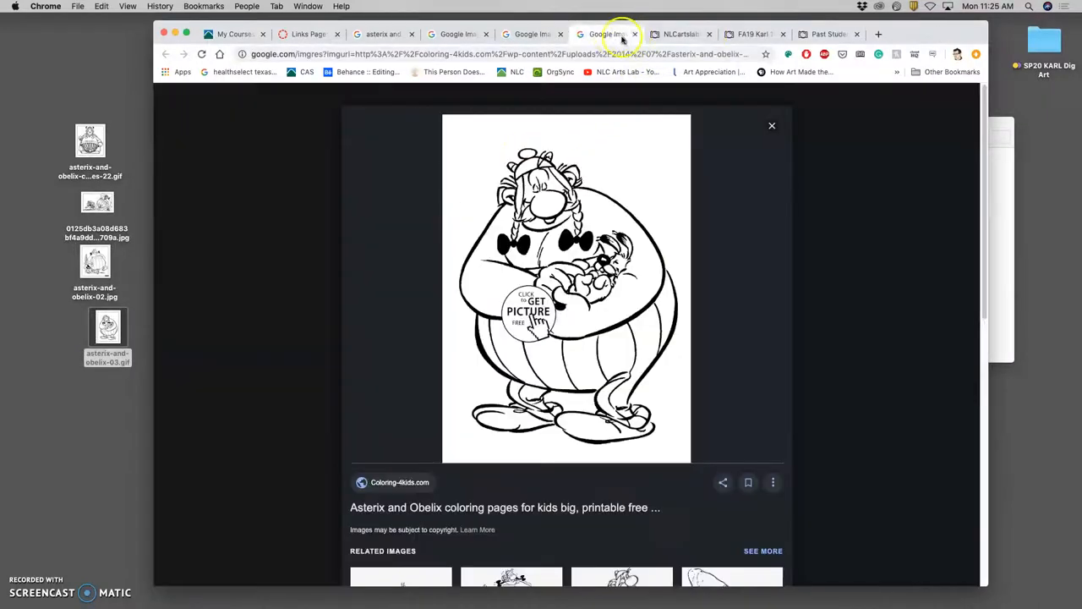
pyautogui.click(532, 34)
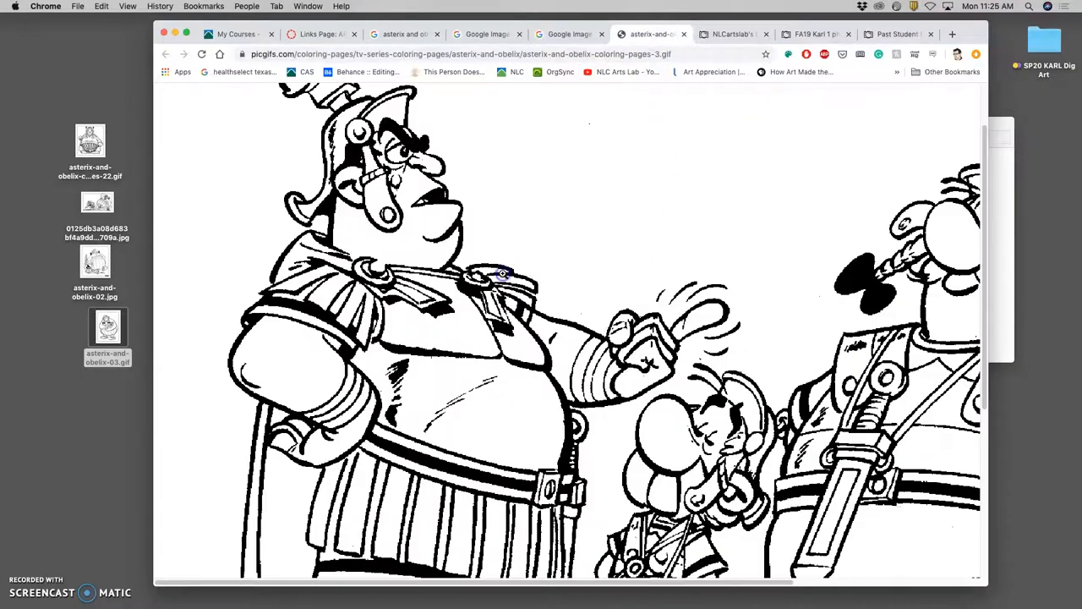
# - Zoom out to check the whole centurion coloring page 3 and save it to the Desktop
pyautogui.scroll(-3)
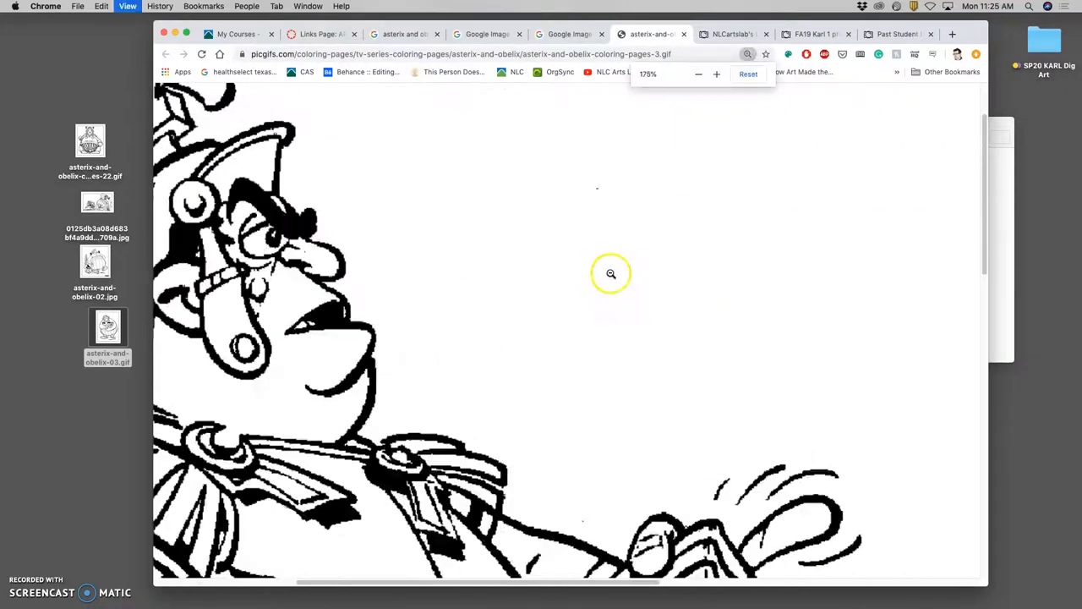
pyautogui.click(698, 74)
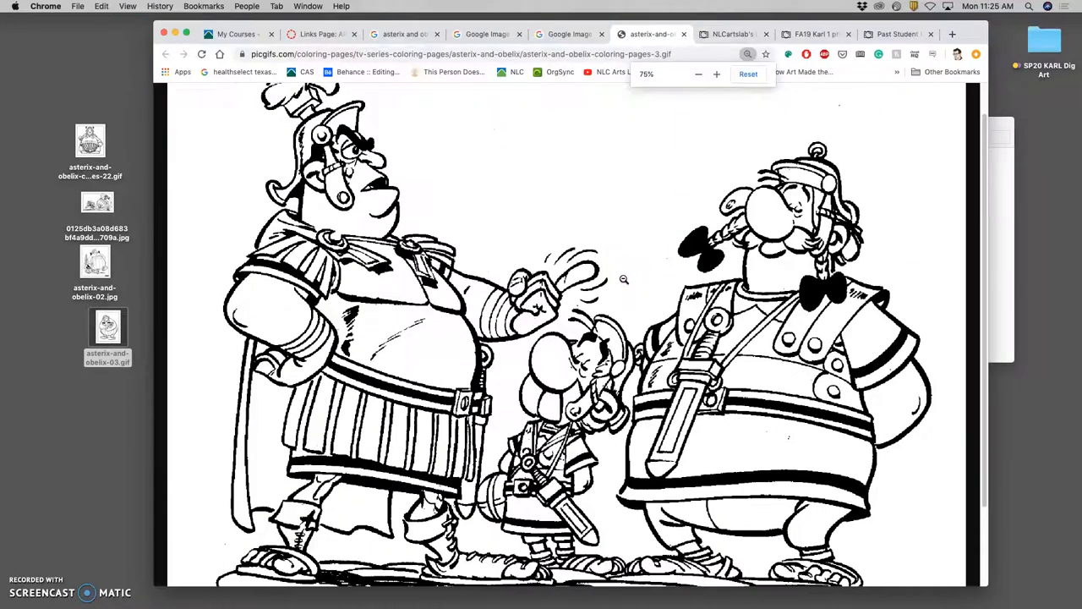
pyautogui.scroll(-3)
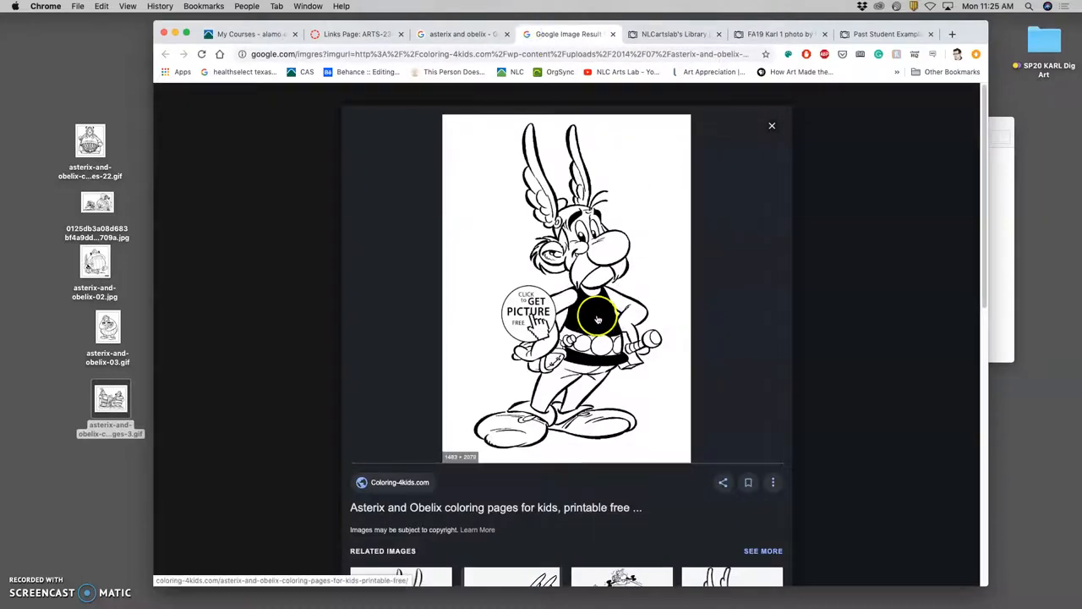
# - Open the full-size Coloring-4kids standing Asterix drawing, save it to the Desktop and return to the asterix and obelix results
pyautogui.rightClick(599, 319)
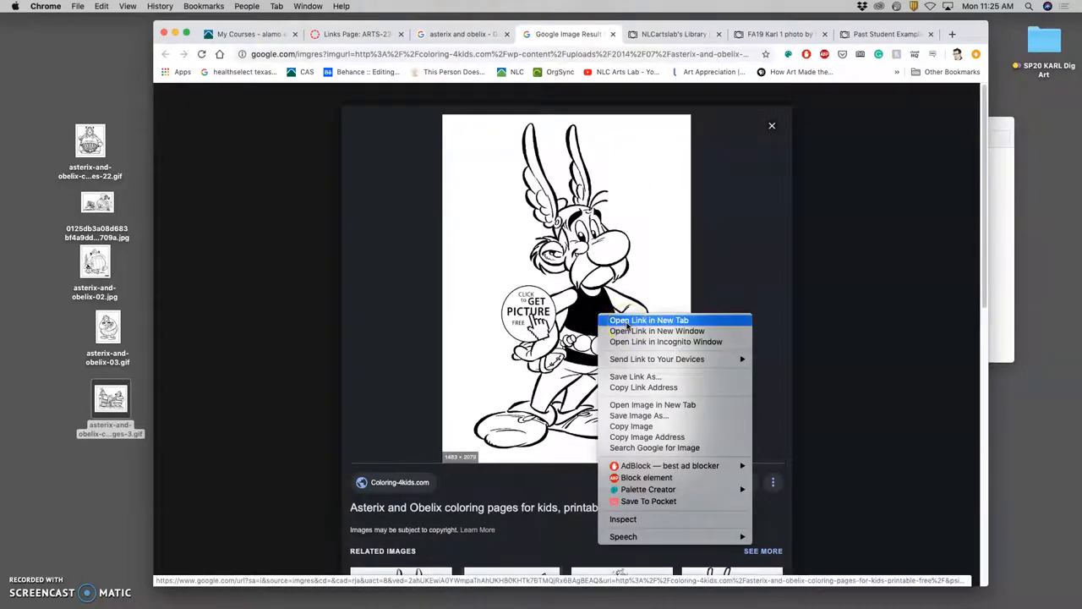
pyautogui.moveTo(652, 404)
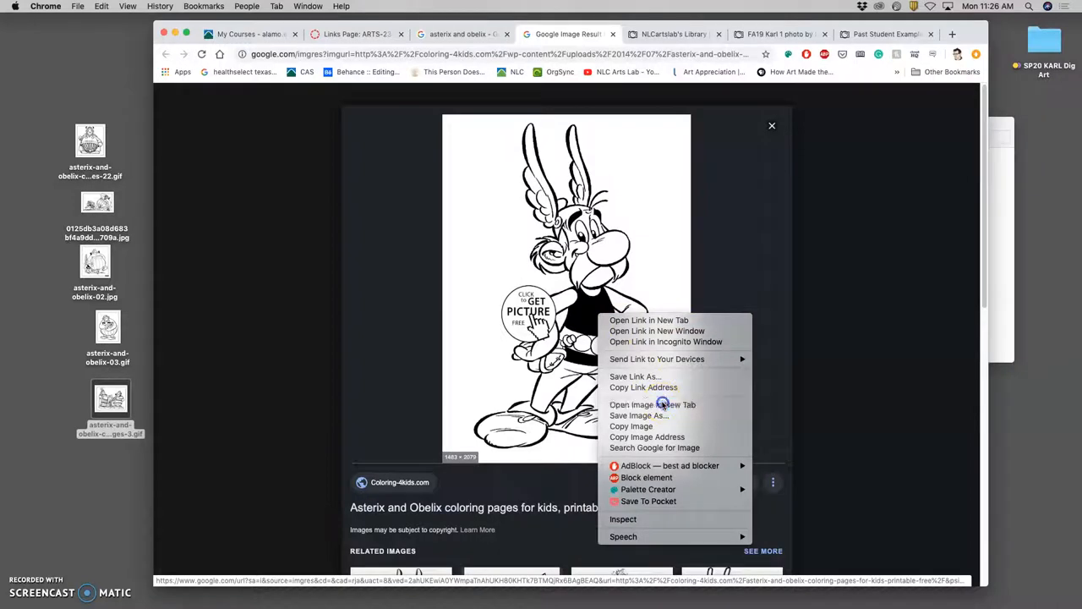
pyautogui.click(653, 404)
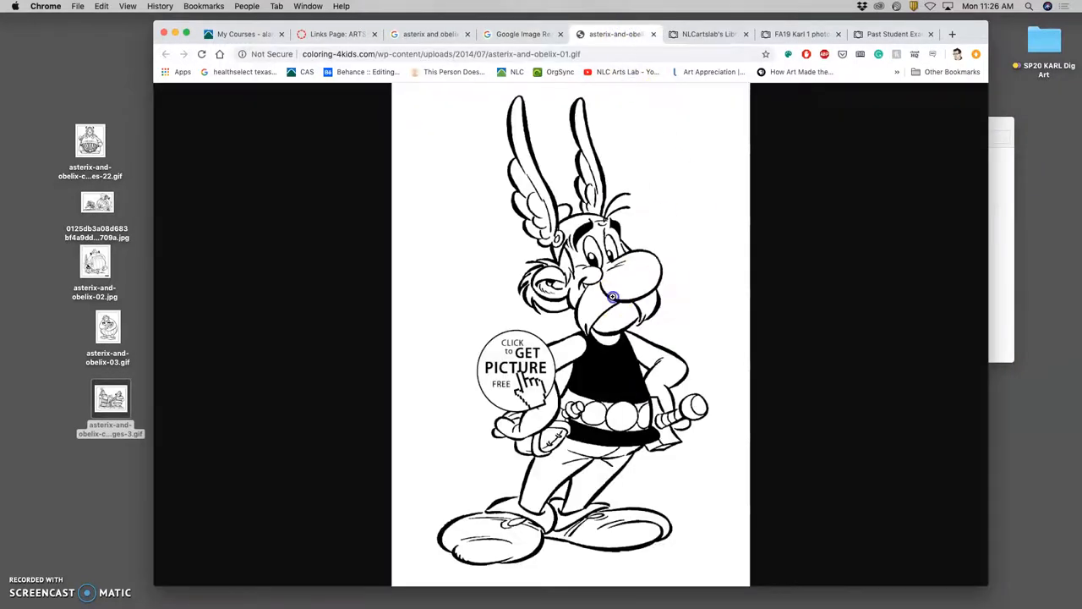
pyautogui.scroll(-3)
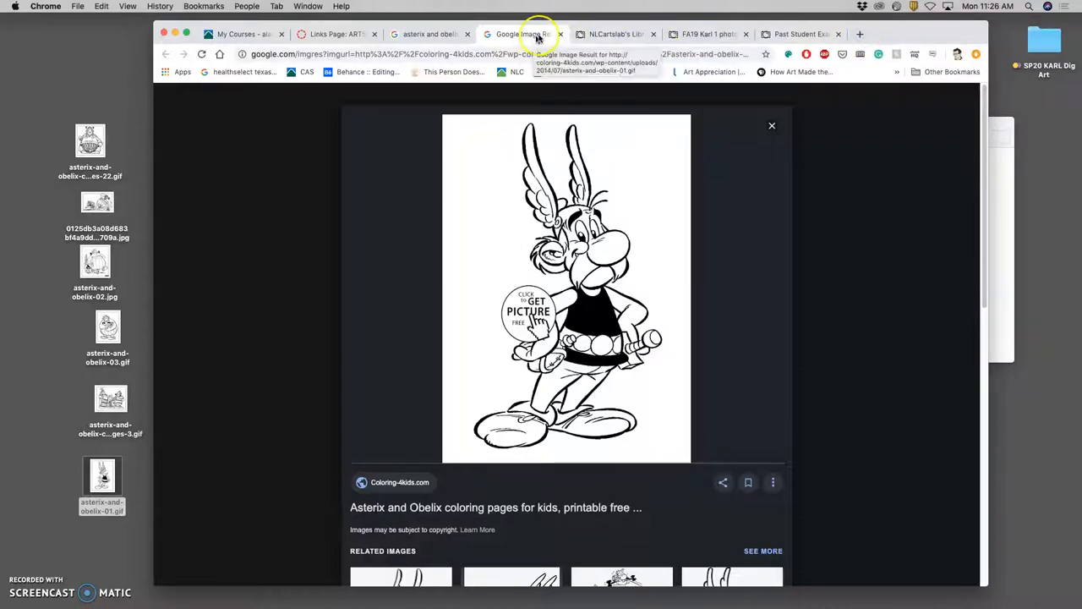
pyautogui.click(771, 125)
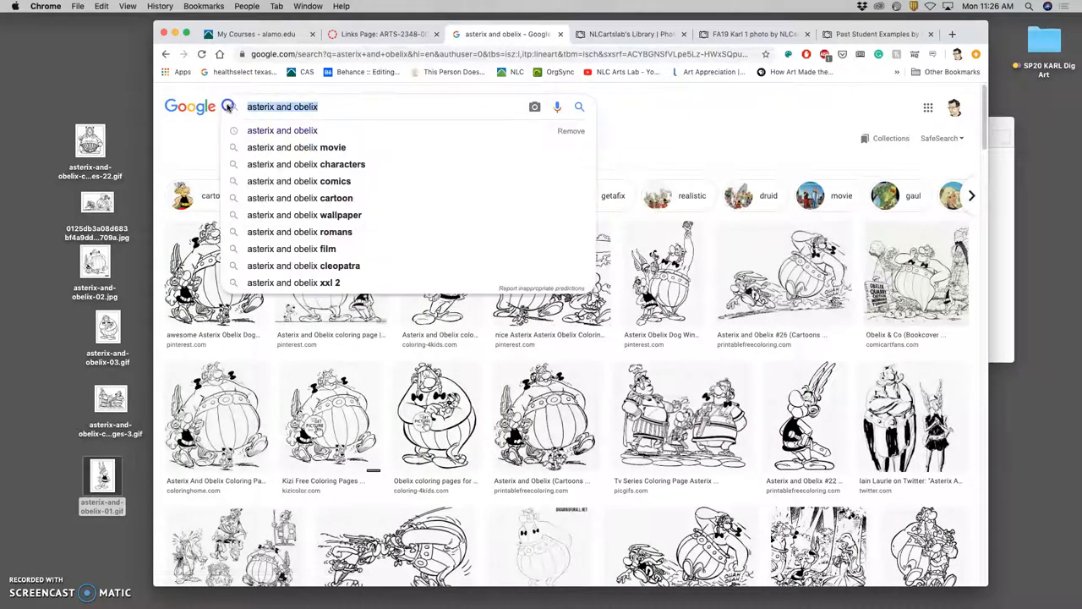
pyautogui.moveTo(423, 186)
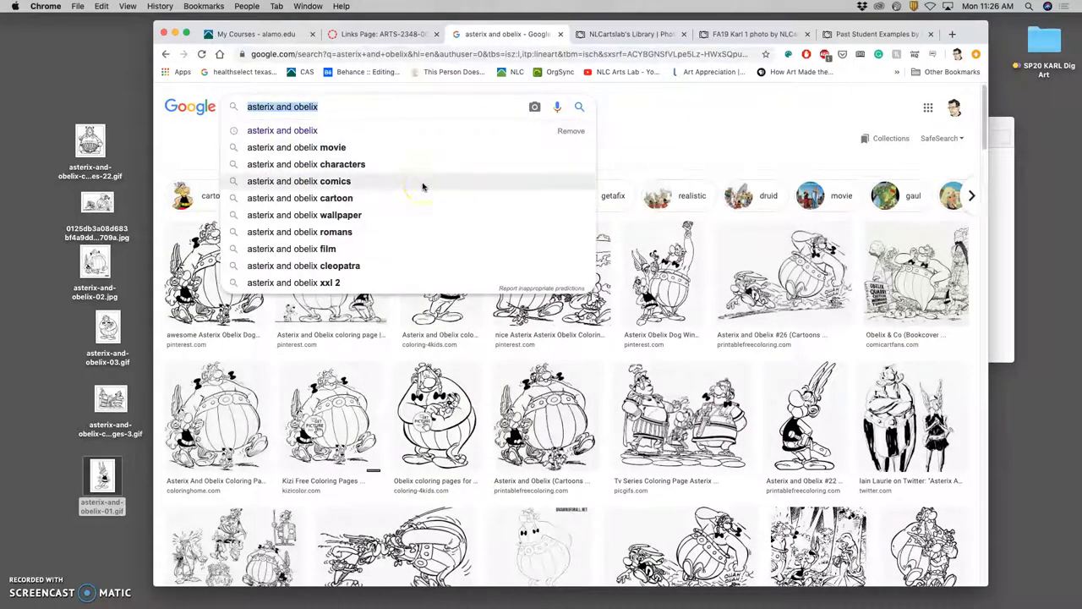
# - Search Google Images for 'arturo herrera' and skim the line-drawing results
pyautogui.write('arturo herrera')
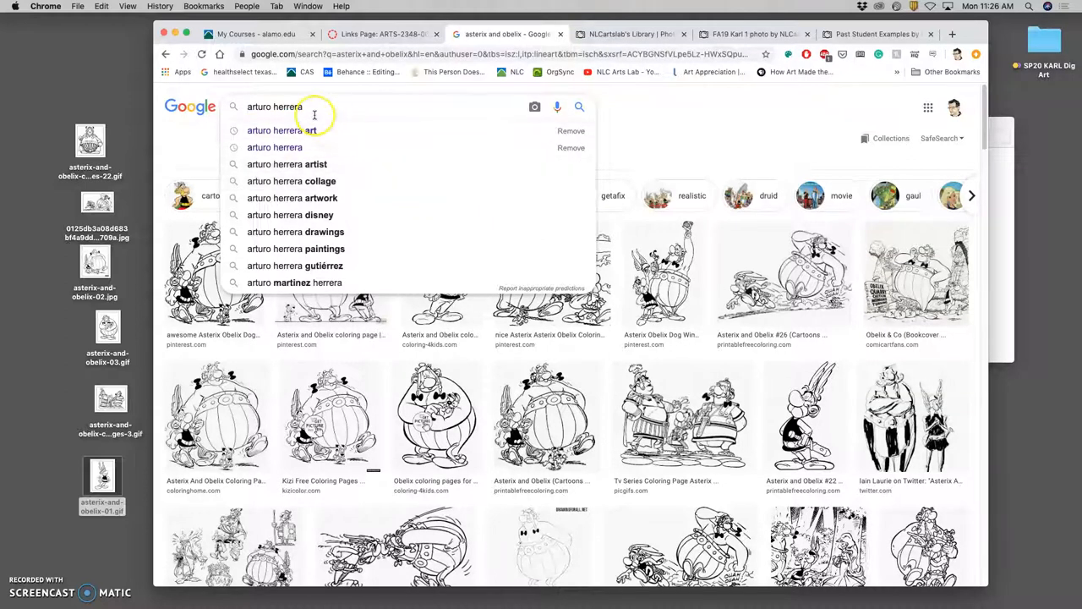
pyautogui.click(280, 131)
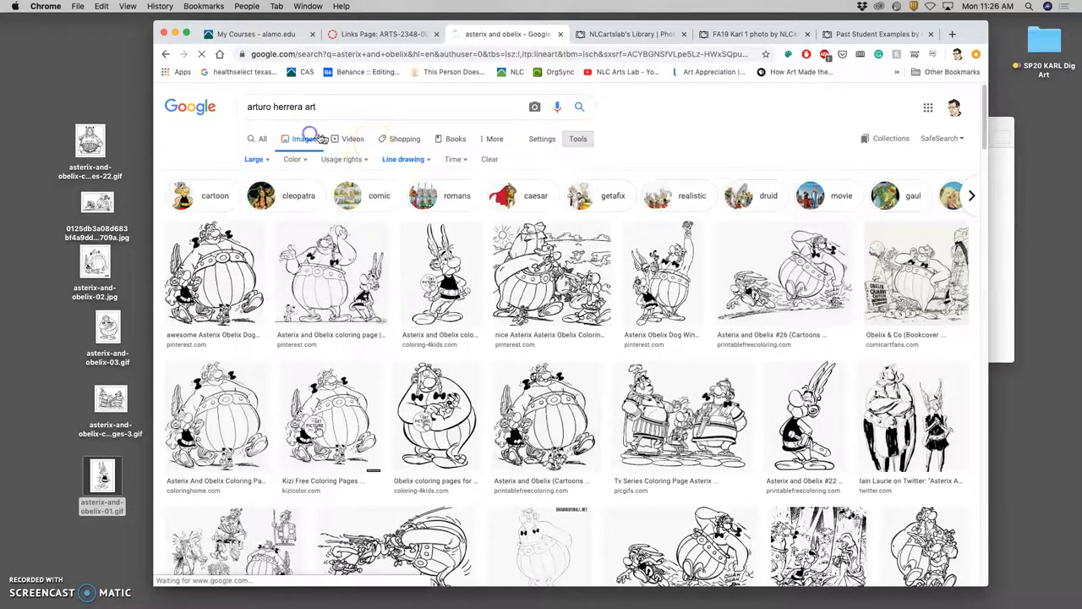
pyautogui.press('Return')
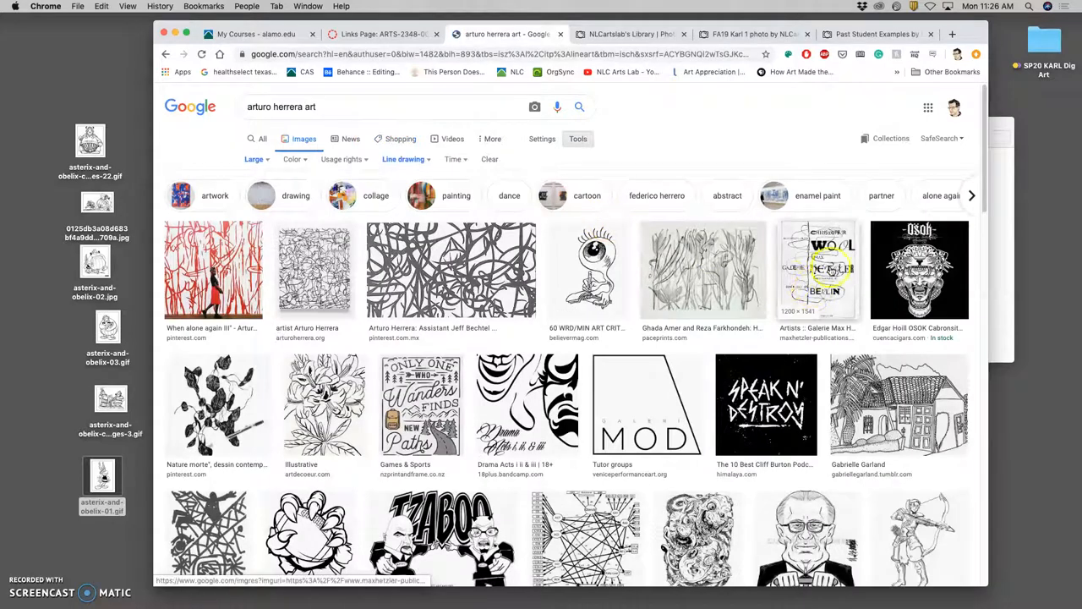
pyautogui.scroll(-3)
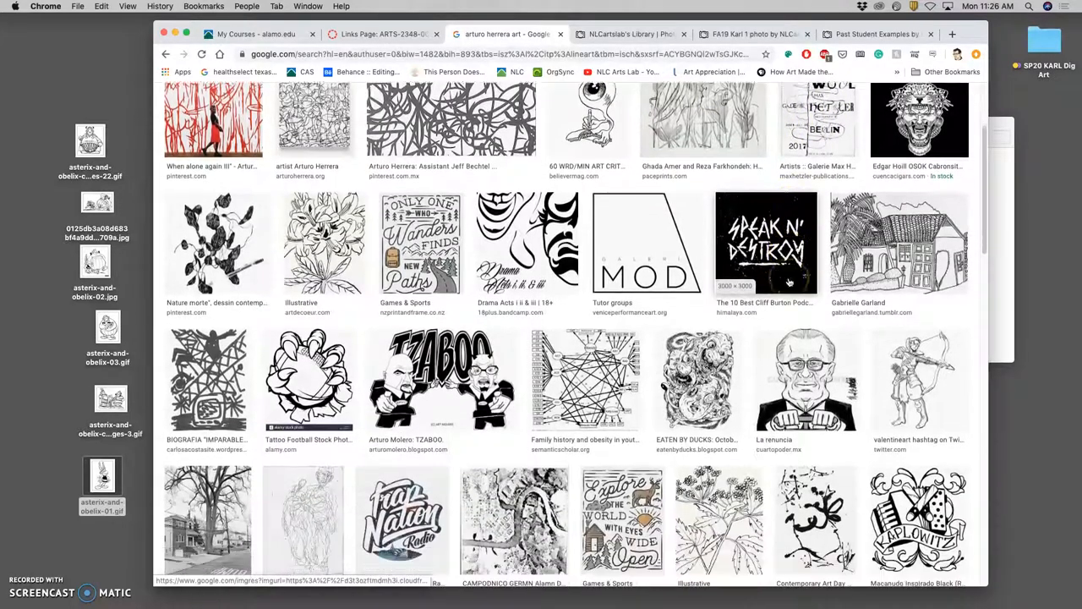
pyautogui.scroll(3)
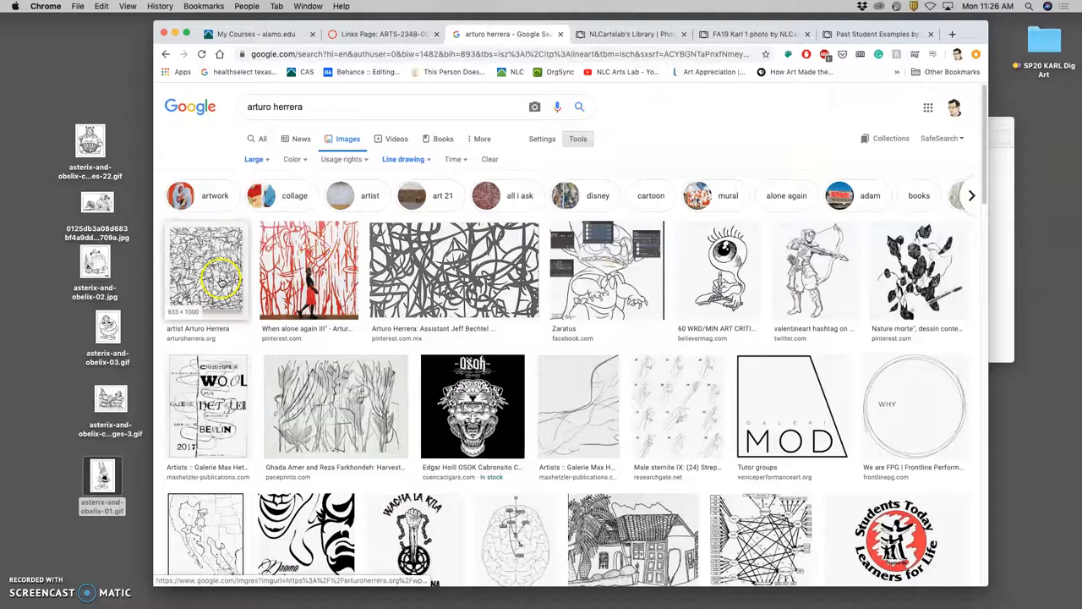
# - Preview the first Arturo Herrera result and browse its side panel of related works
pyautogui.click(206, 270)
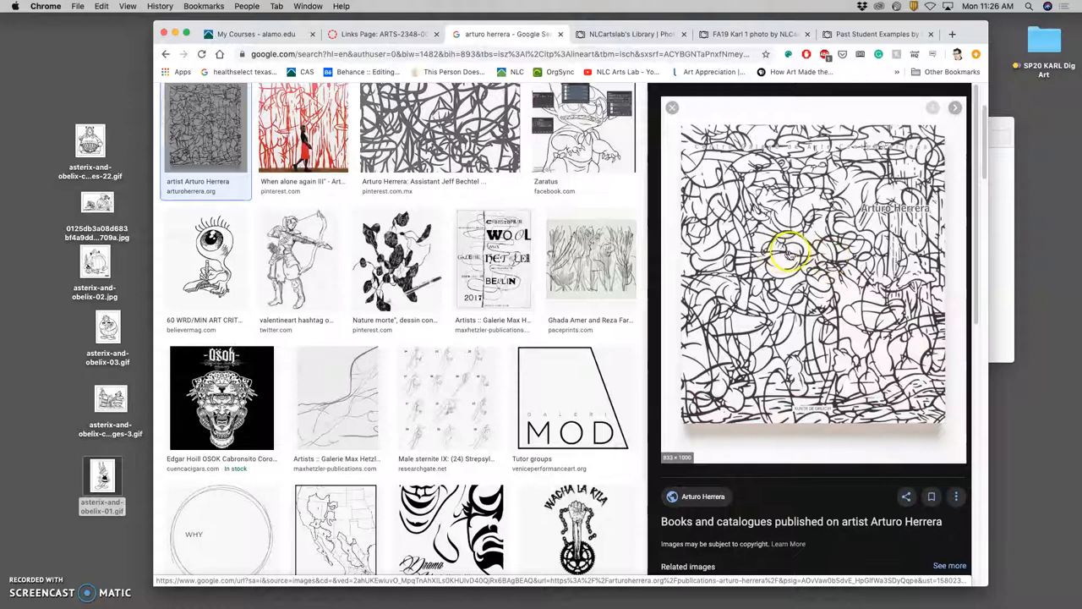
pyautogui.scroll(-3)
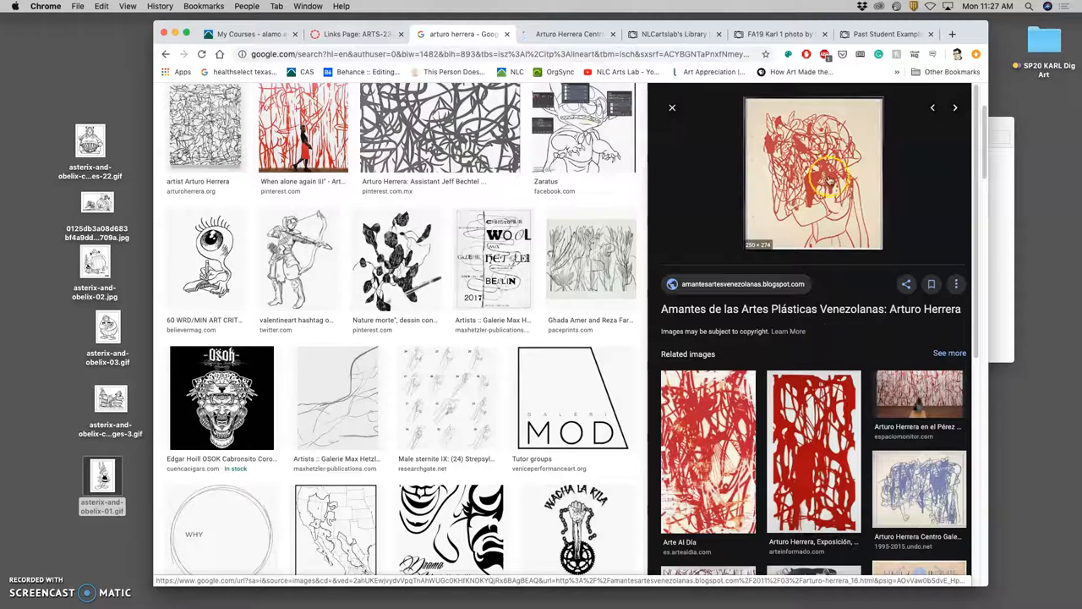
pyautogui.scroll(-3)
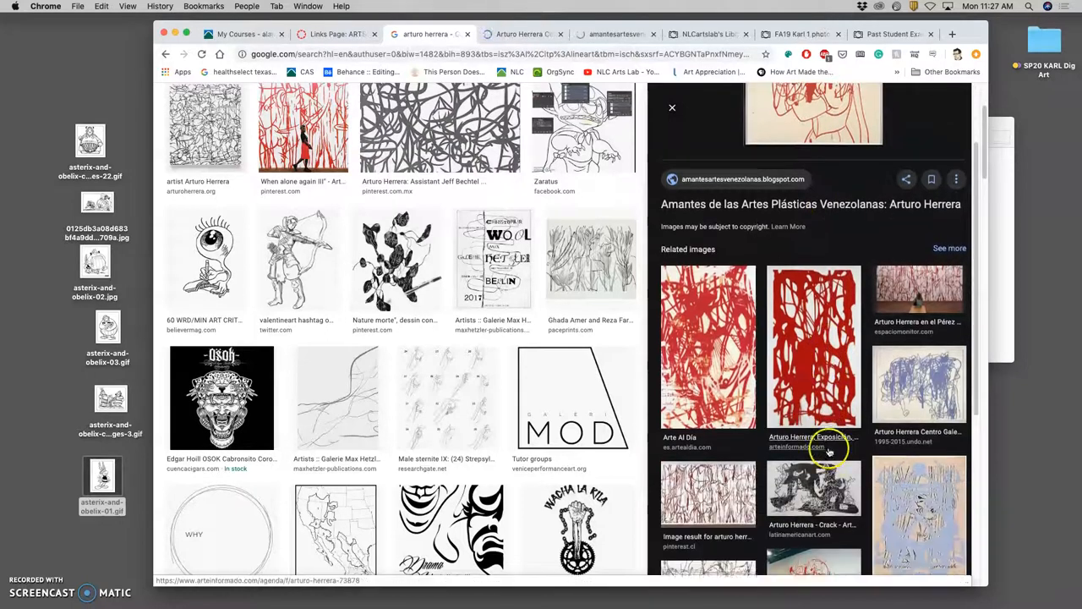
pyautogui.scroll(3)
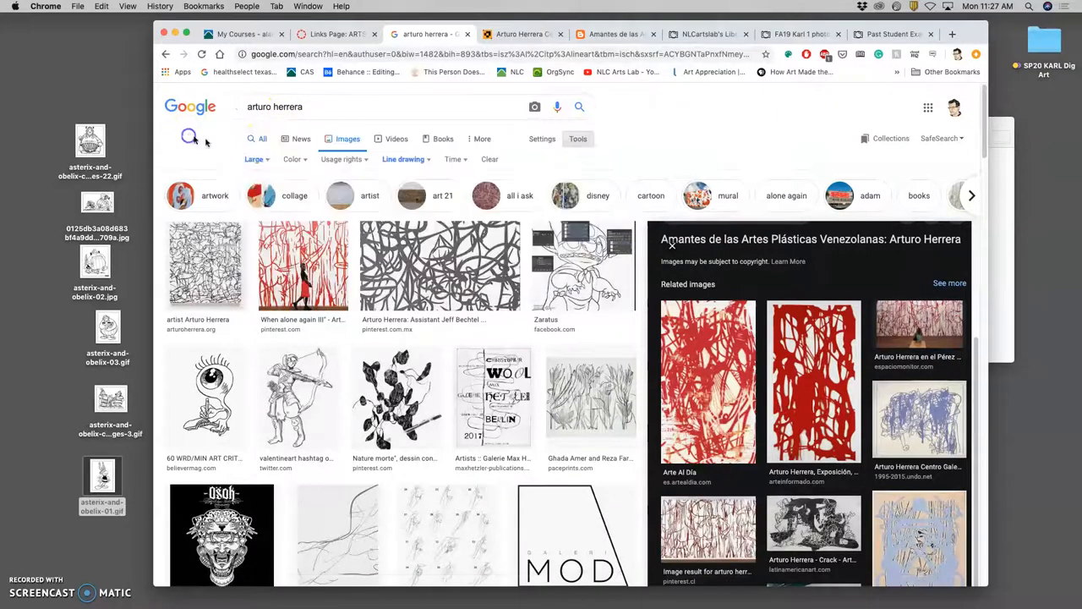
# - Show the web results for Arturo Herrera, then view more images from his knowledge panel
pyautogui.click(264, 139)
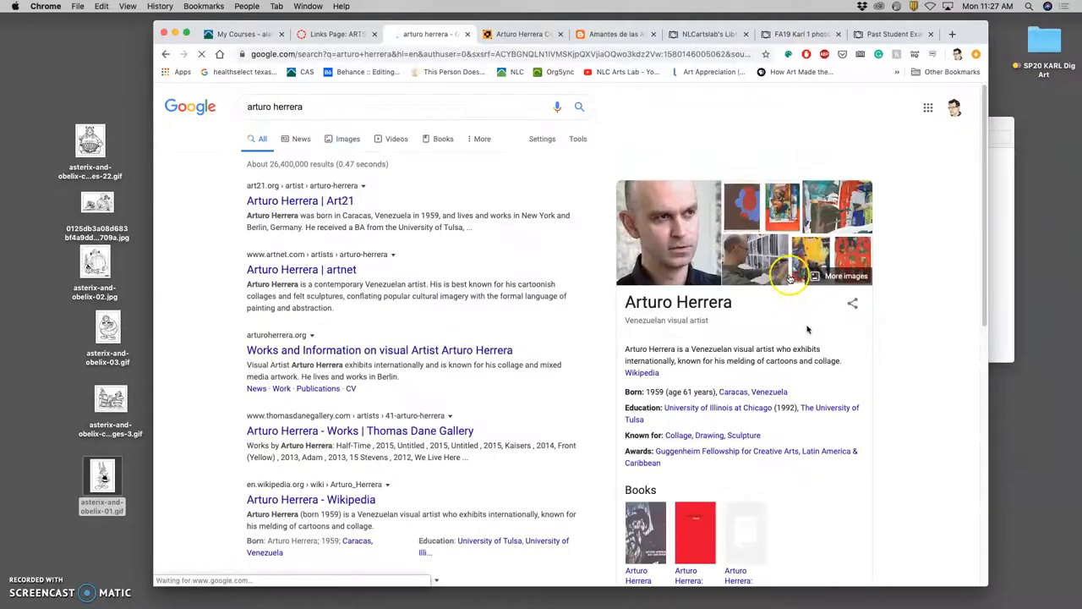
pyautogui.moveTo(777, 372)
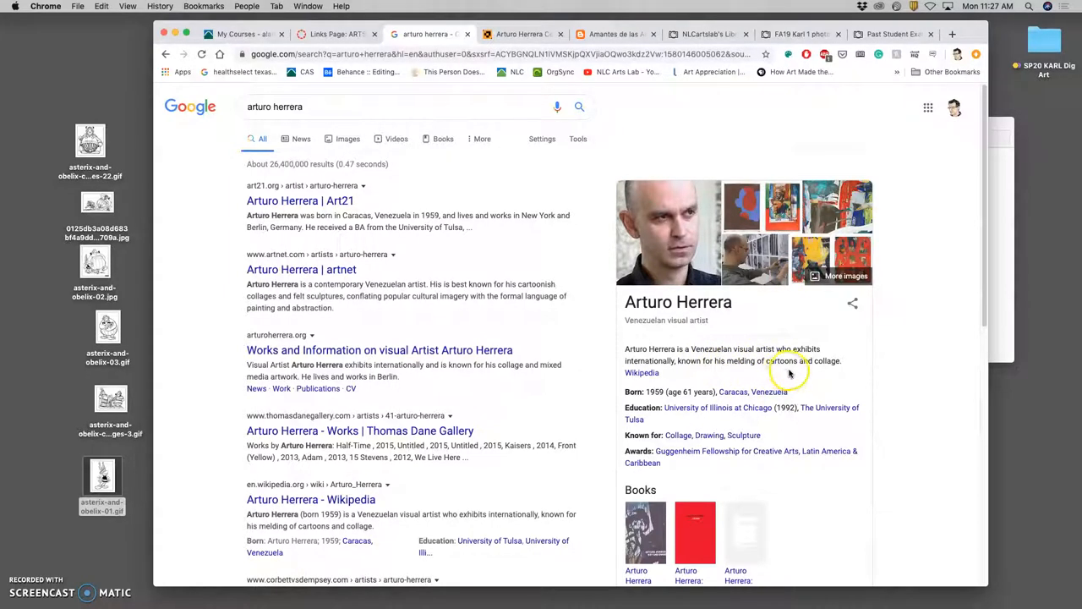
pyautogui.moveTo(815, 278)
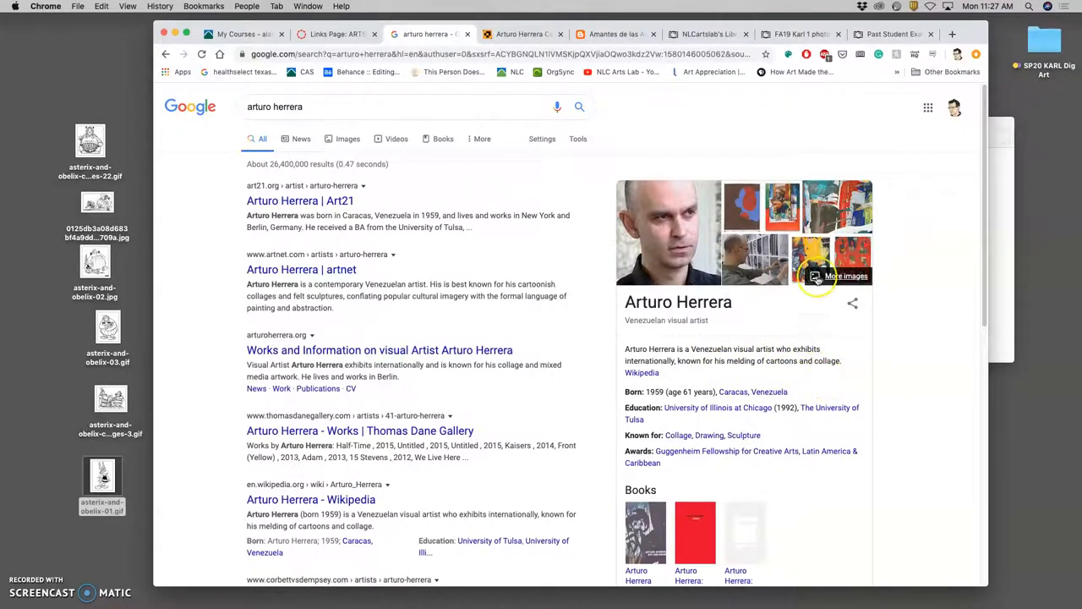
pyautogui.click(349, 139)
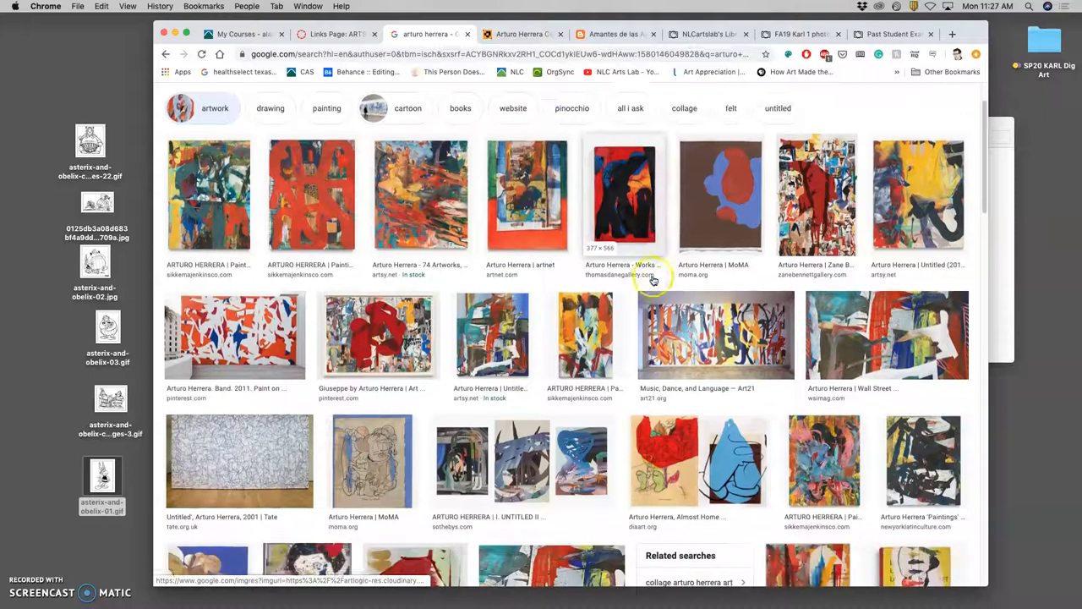
# - Preview the ArtMag Disney collage and the Art Institute of Chicago Untitled work
pyautogui.scroll(-3)
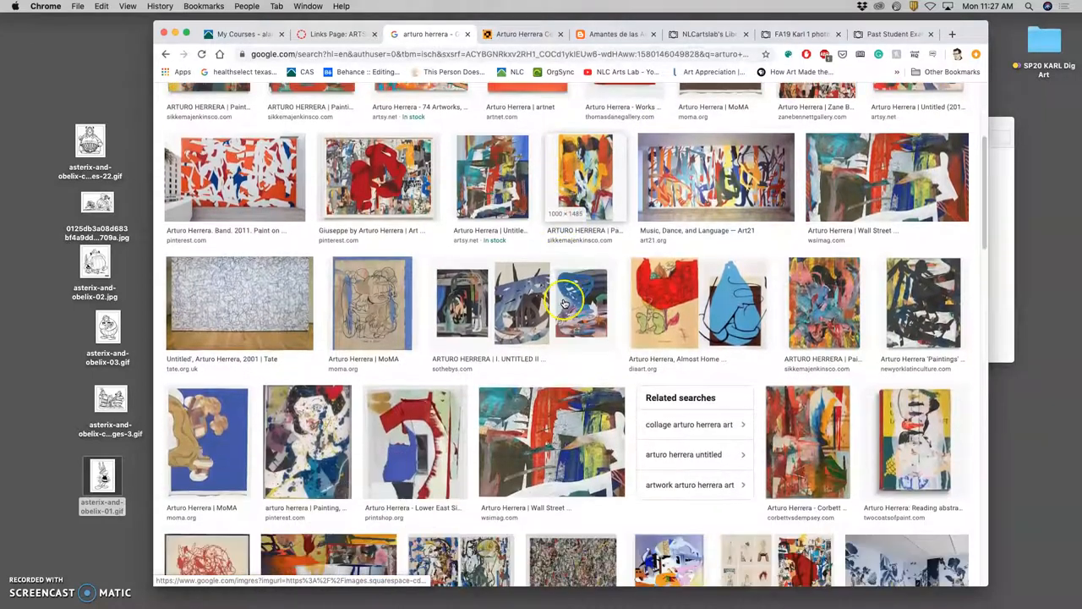
pyautogui.scroll(-3)
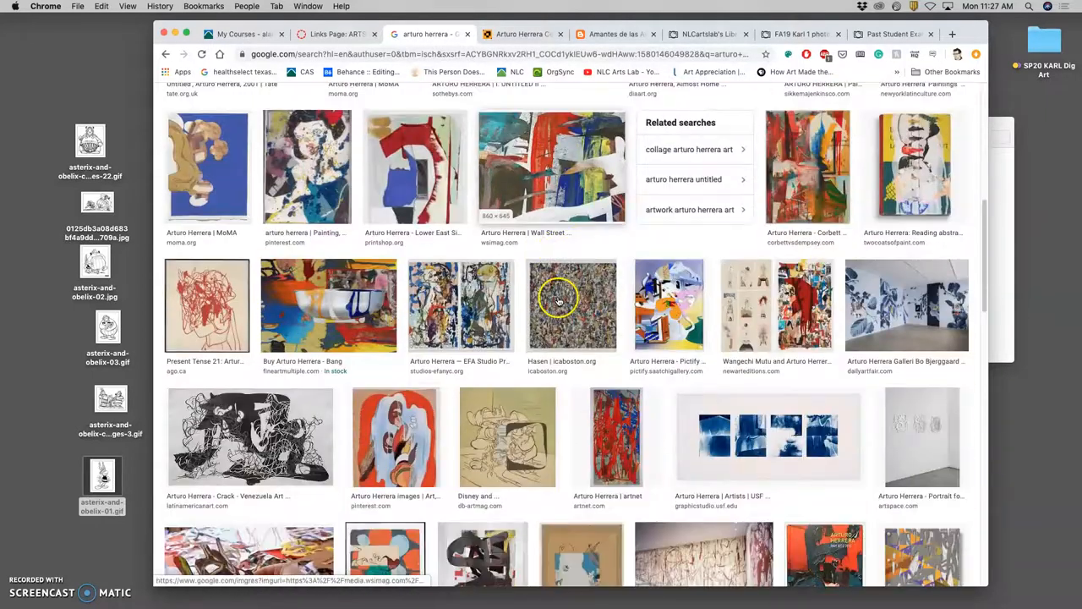
pyautogui.scroll(-3)
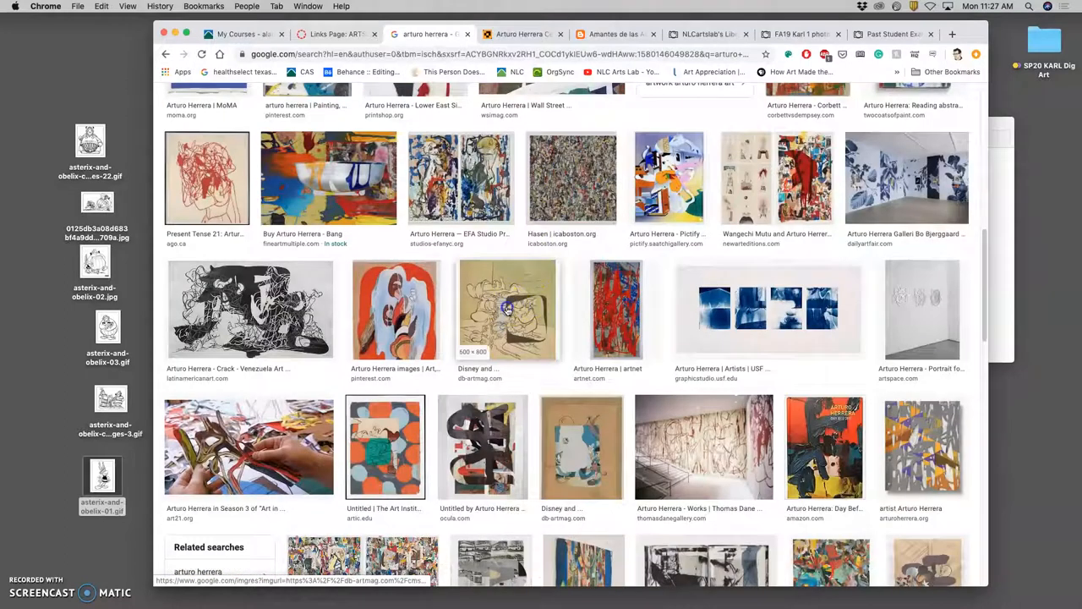
pyautogui.click(507, 308)
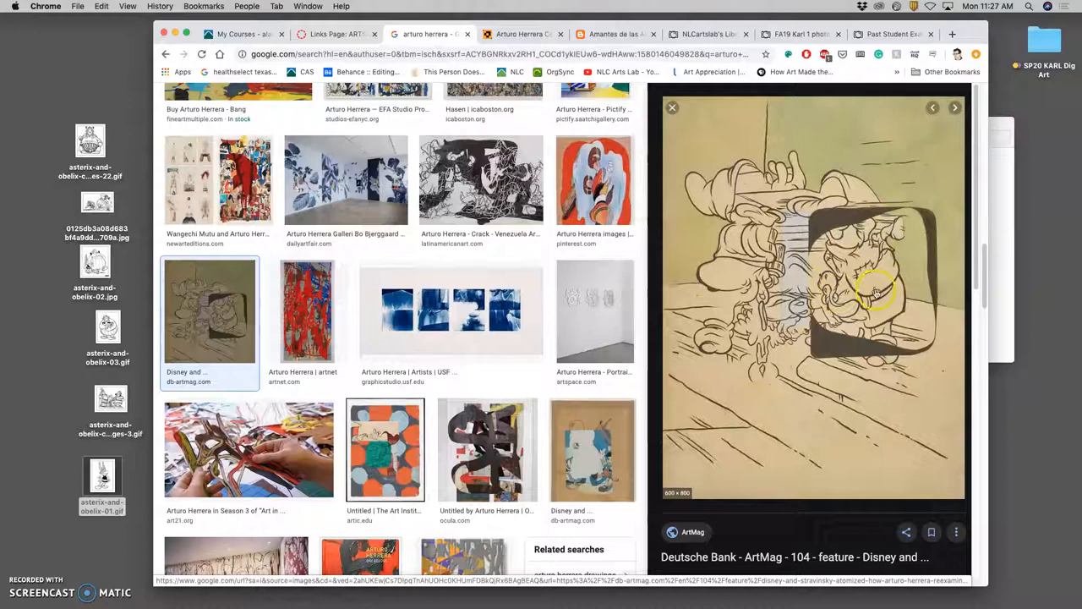
pyautogui.moveTo(803, 169)
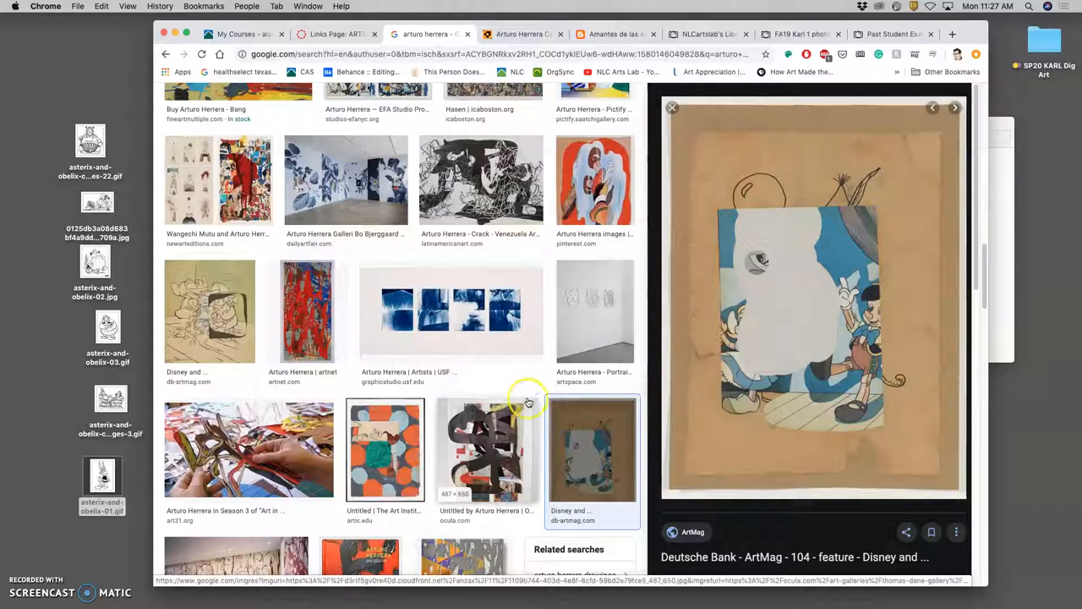
pyautogui.click(385, 450)
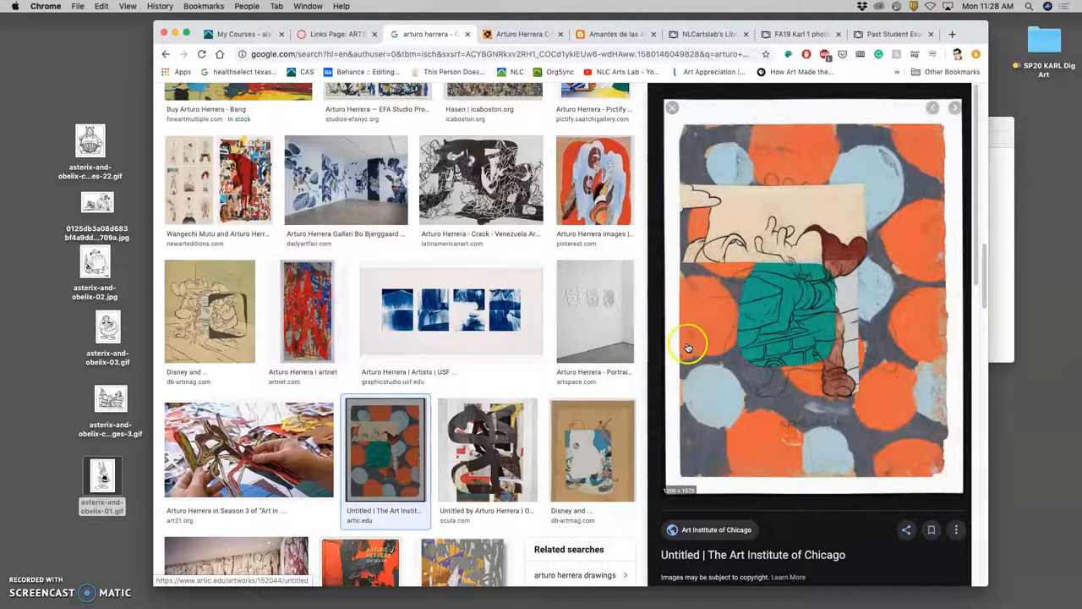
pyautogui.moveTo(774, 330)
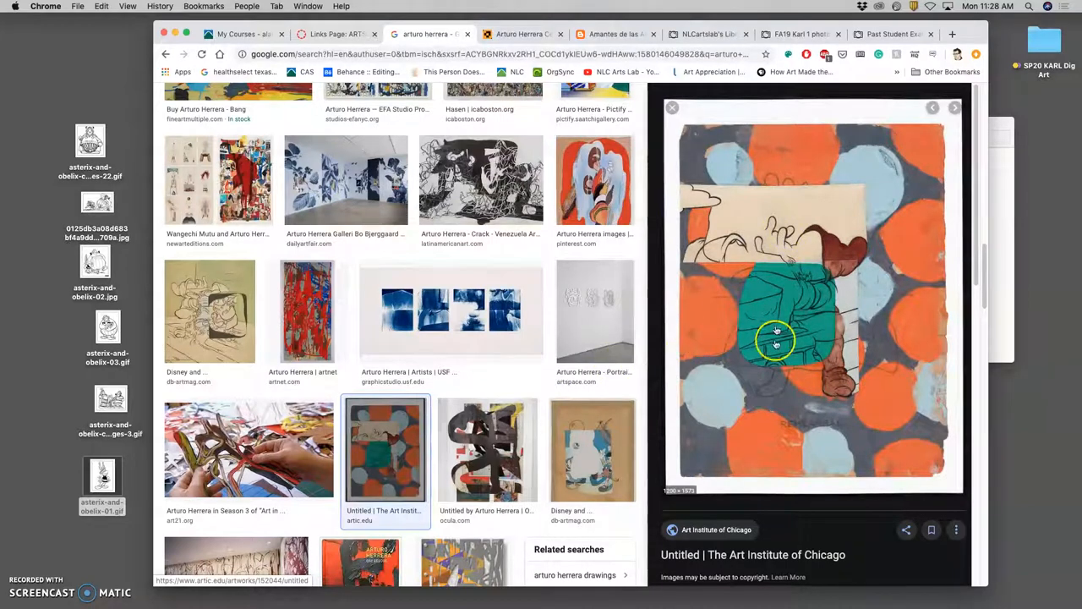
pyautogui.moveTo(494, 281)
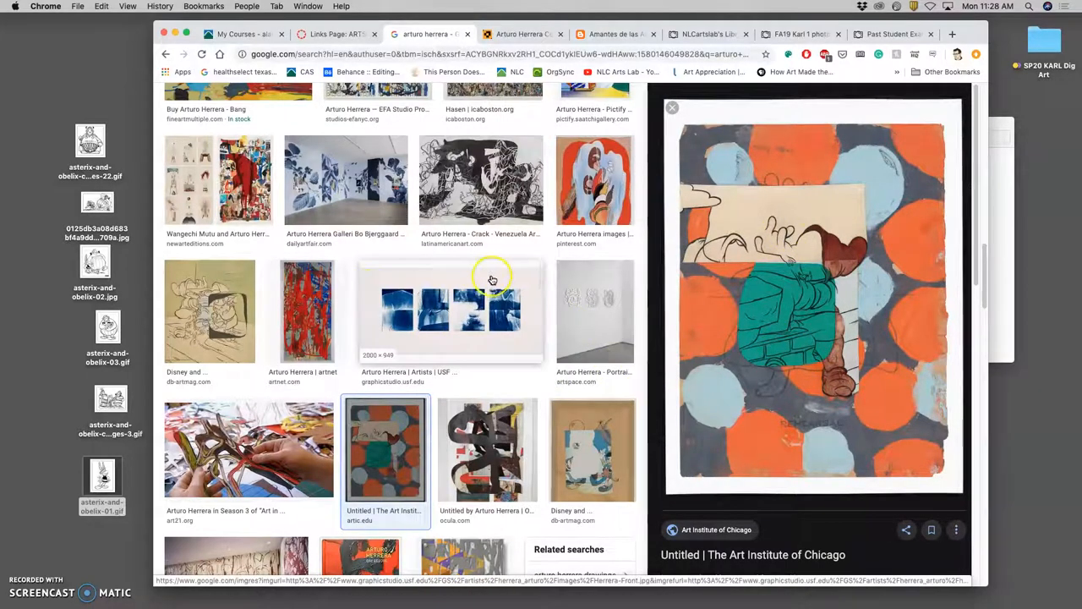
# - Preview the Pinterest image and the Crack work from Latin American Art, browsing related results
pyautogui.click(596, 179)
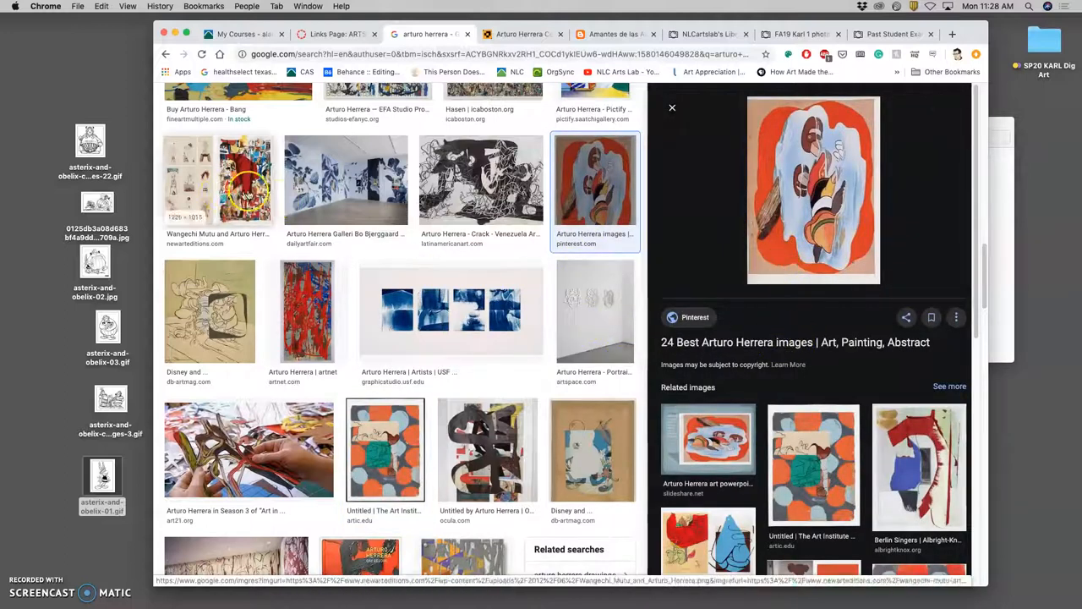
pyautogui.click(480, 179)
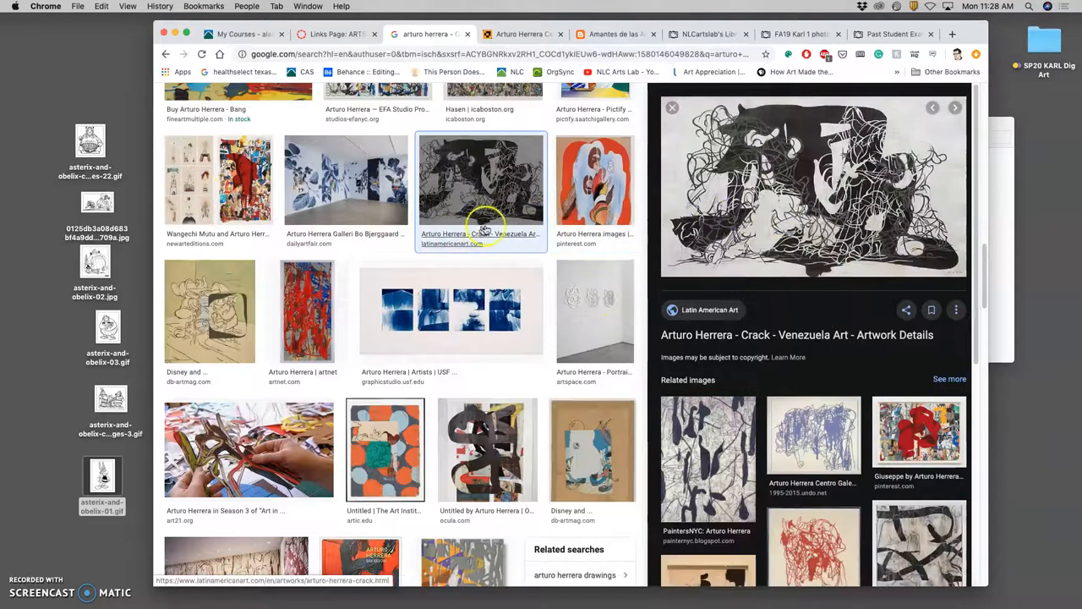
pyautogui.scroll(-3)
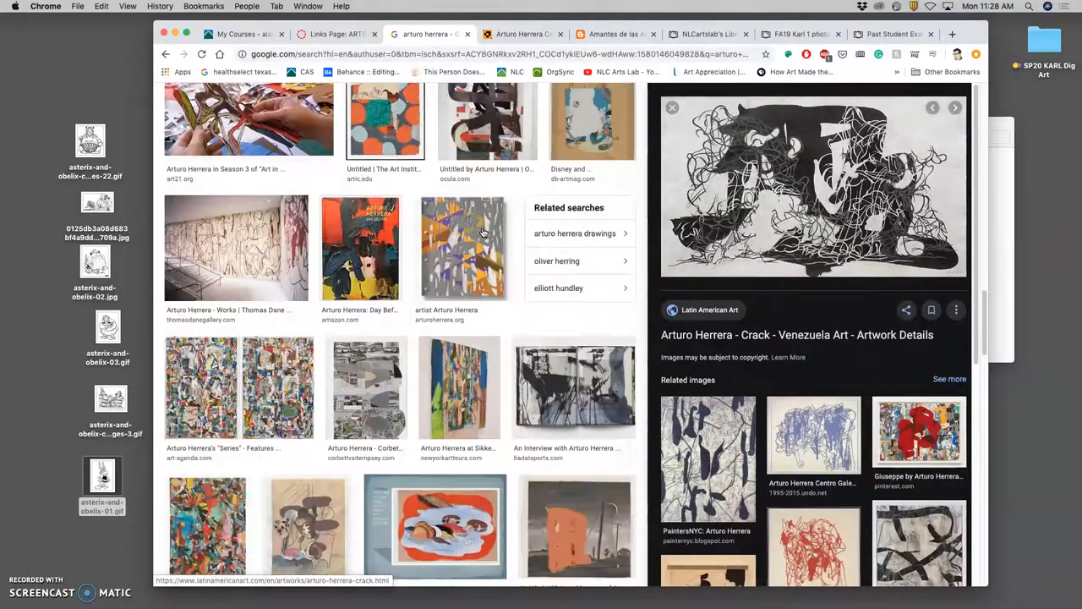
pyautogui.scroll(-3)
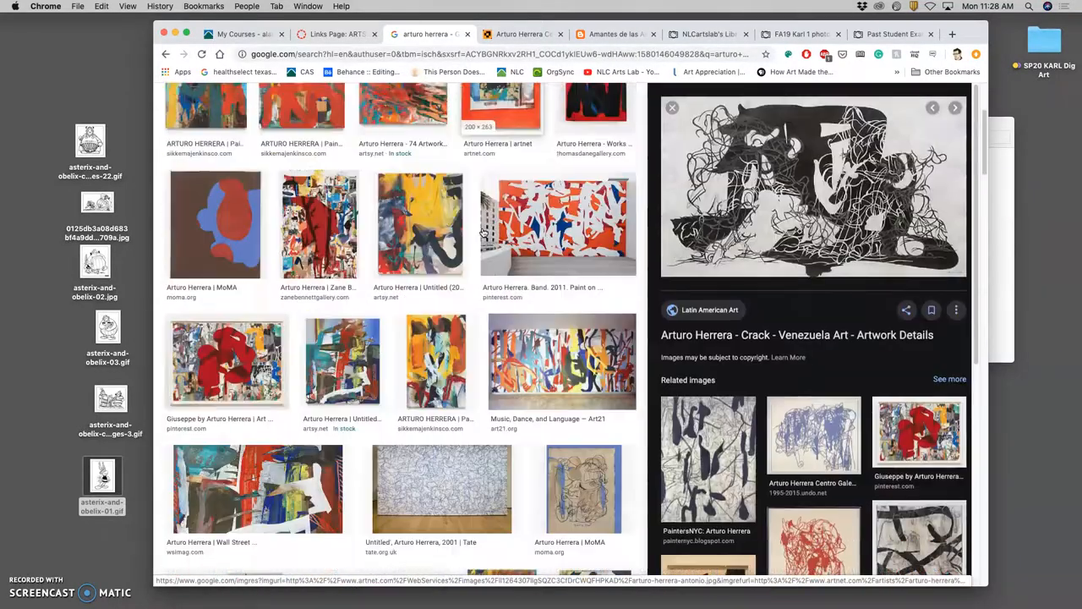
pyautogui.scroll(3)
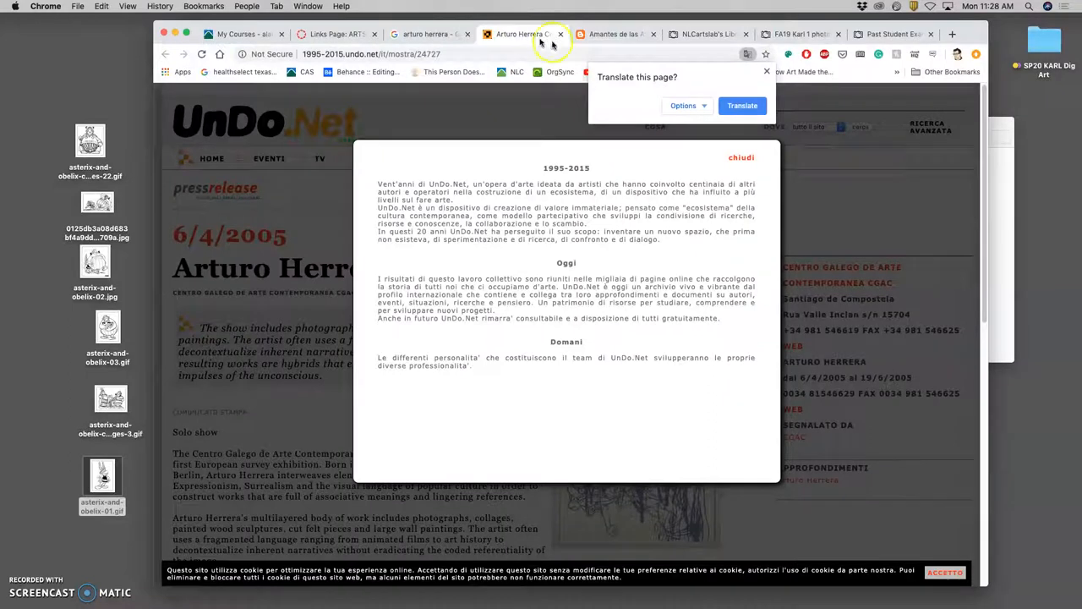
# - Translate the Italian page, switch to the Venezuelan art blog and enlarge its red scribble artwork
pyautogui.click(740, 105)
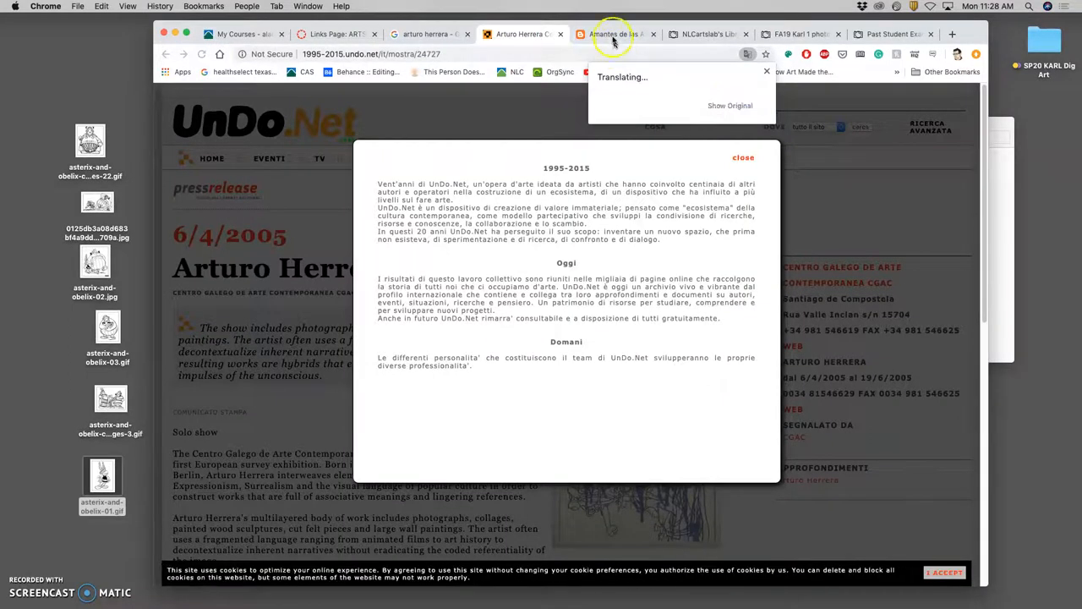
pyautogui.click(612, 34)
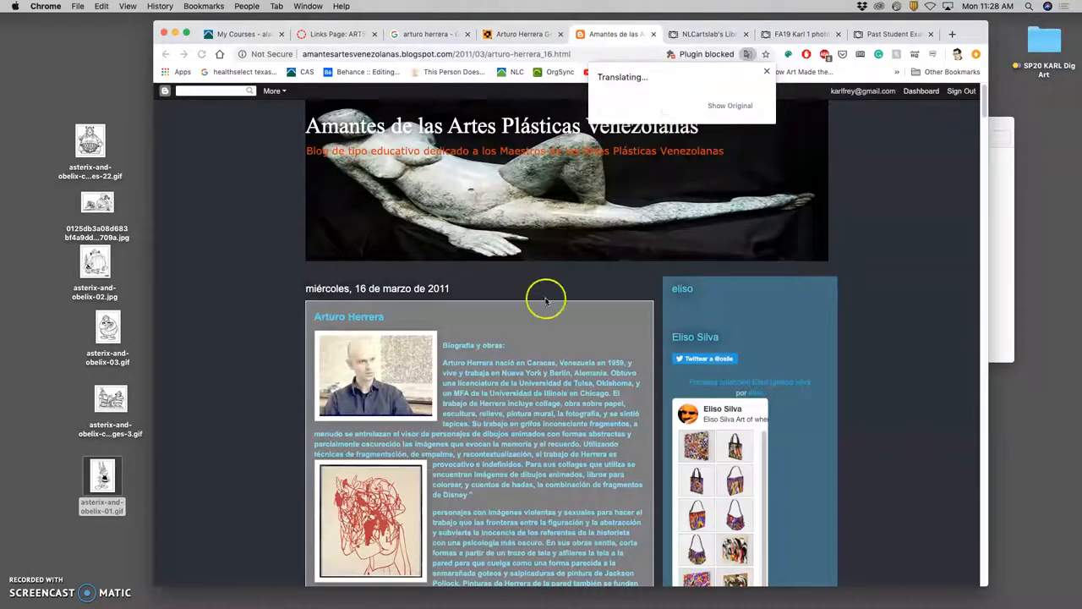
pyautogui.click(368, 521)
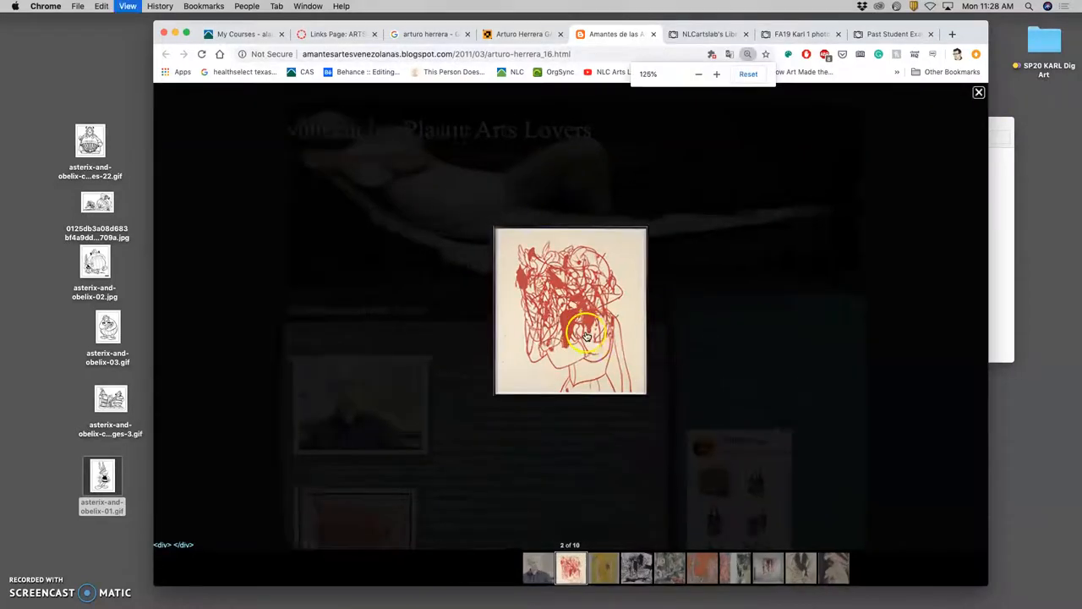
# - Advance the blog gallery to the next Herrera image
pyautogui.click(717, 74)
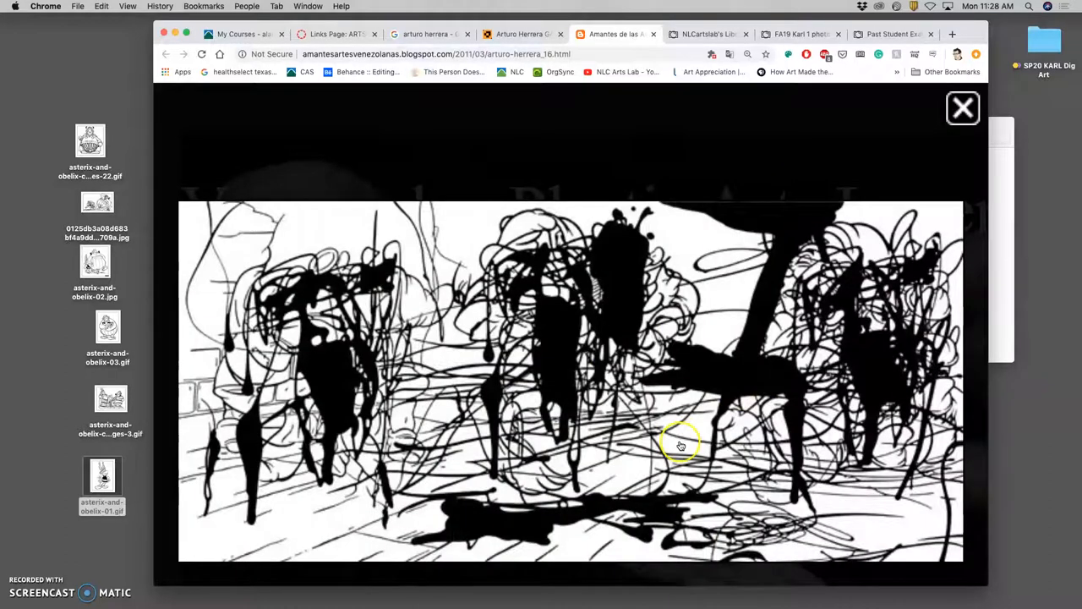
pyautogui.moveTo(853, 376)
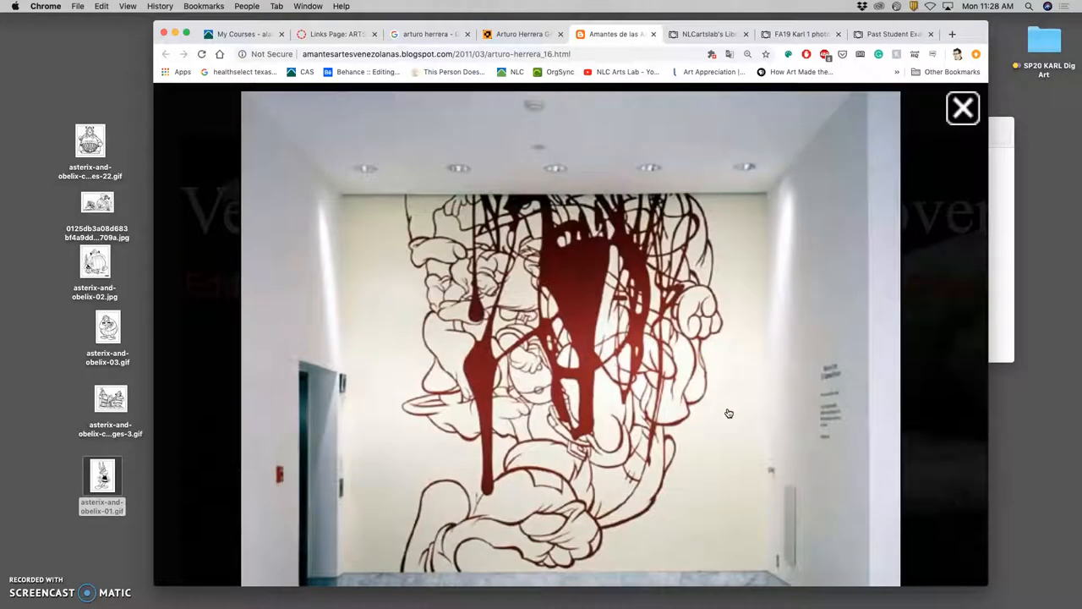
pyautogui.moveTo(836, 426)
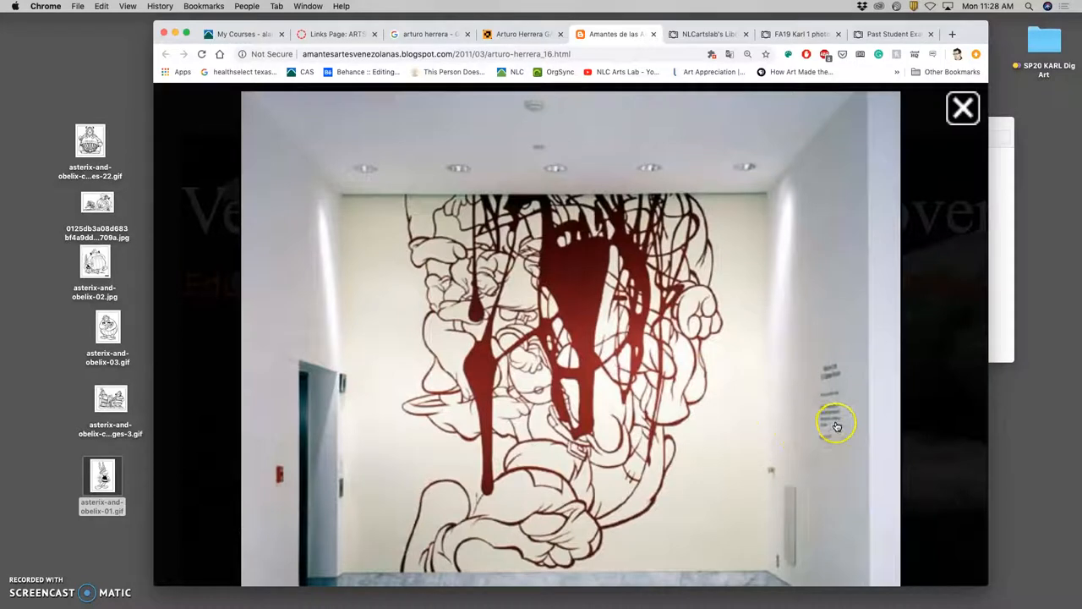
pyautogui.moveTo(842, 419)
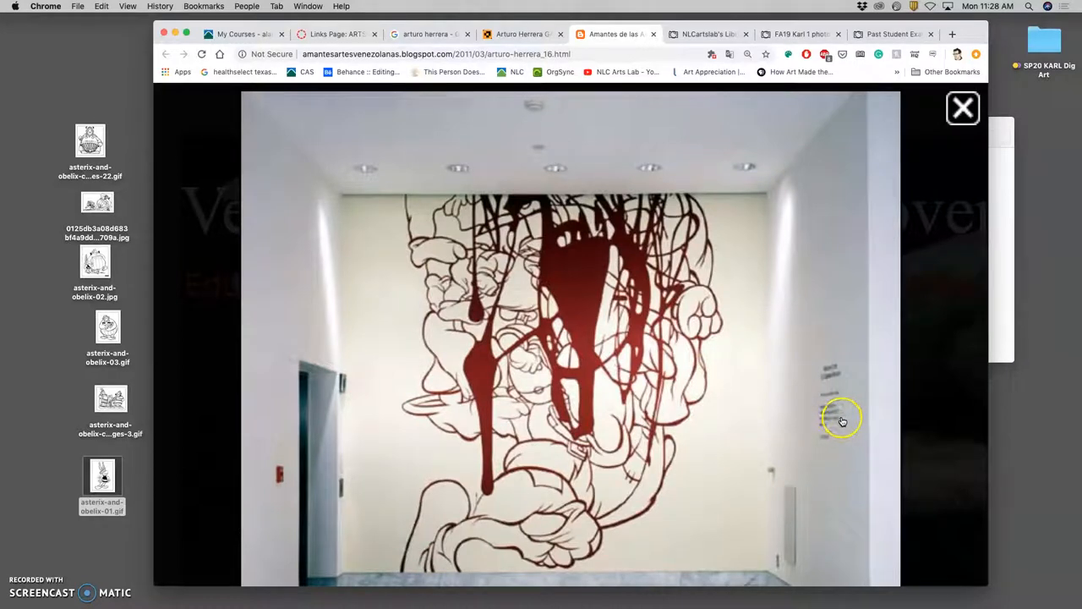
pyautogui.moveTo(842, 421)
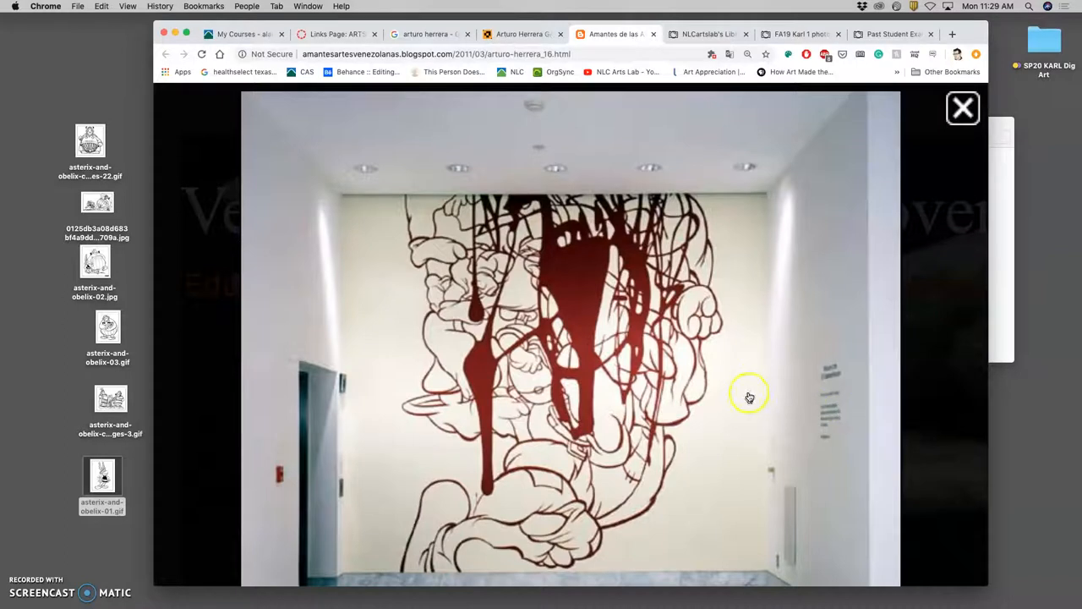
pyautogui.moveTo(592, 372)
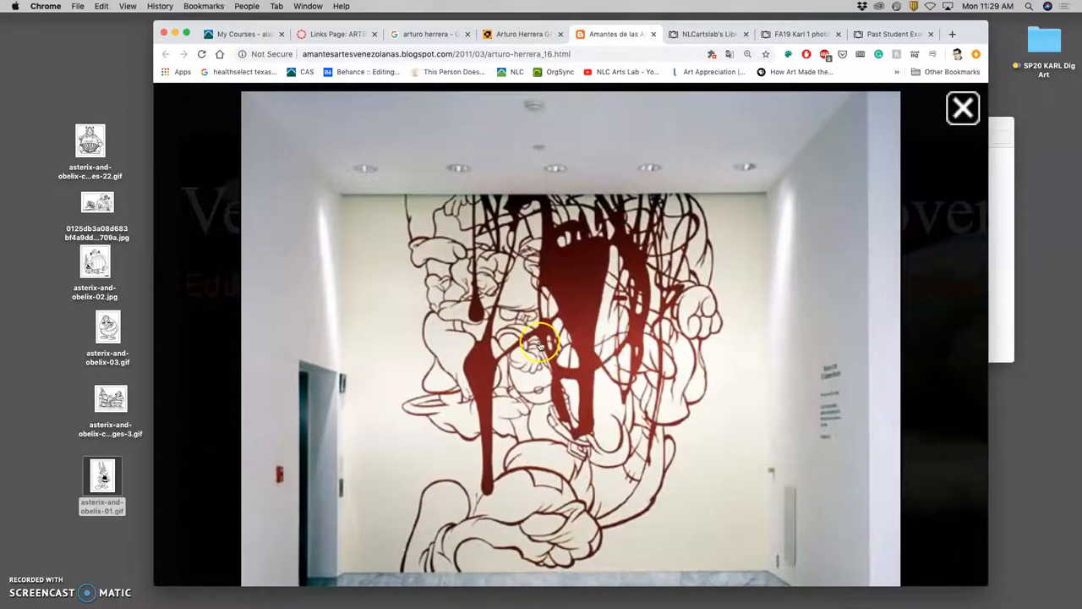
pyautogui.moveTo(511, 331)
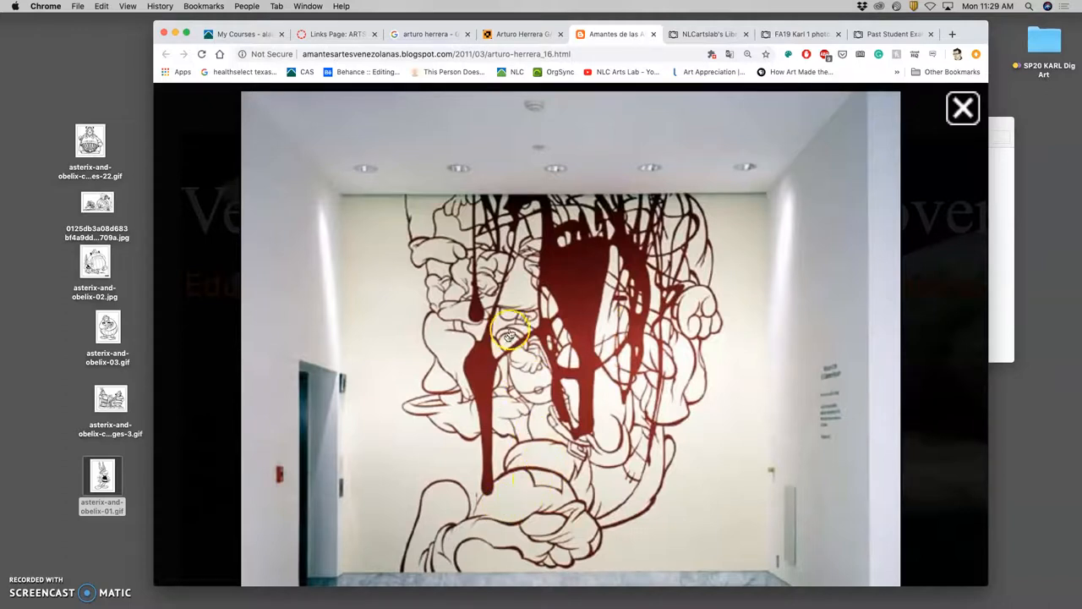
pyautogui.moveTo(499, 364)
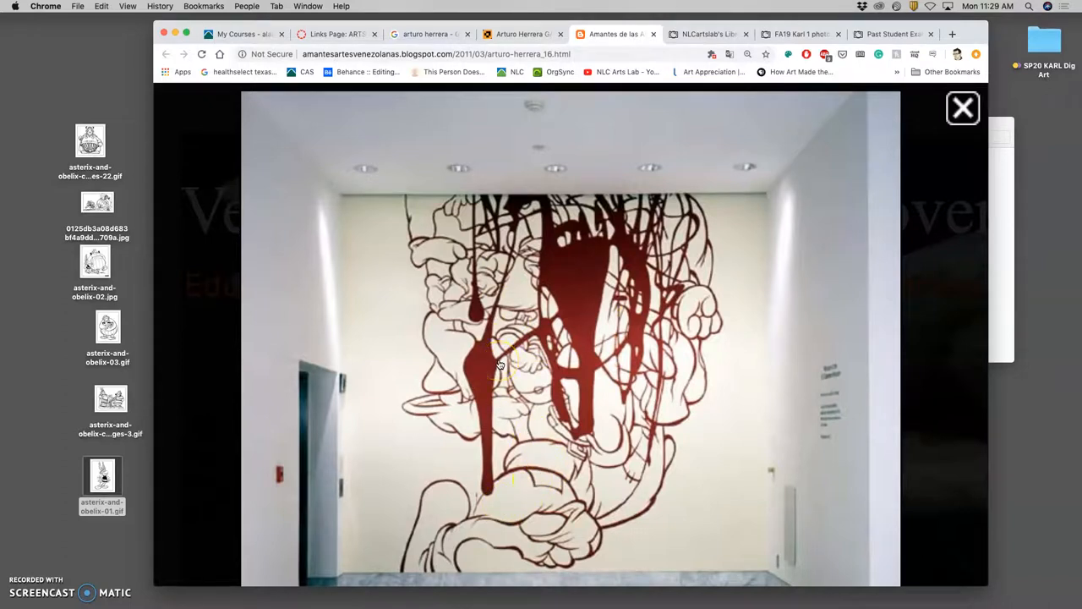
pyautogui.moveTo(296, 355)
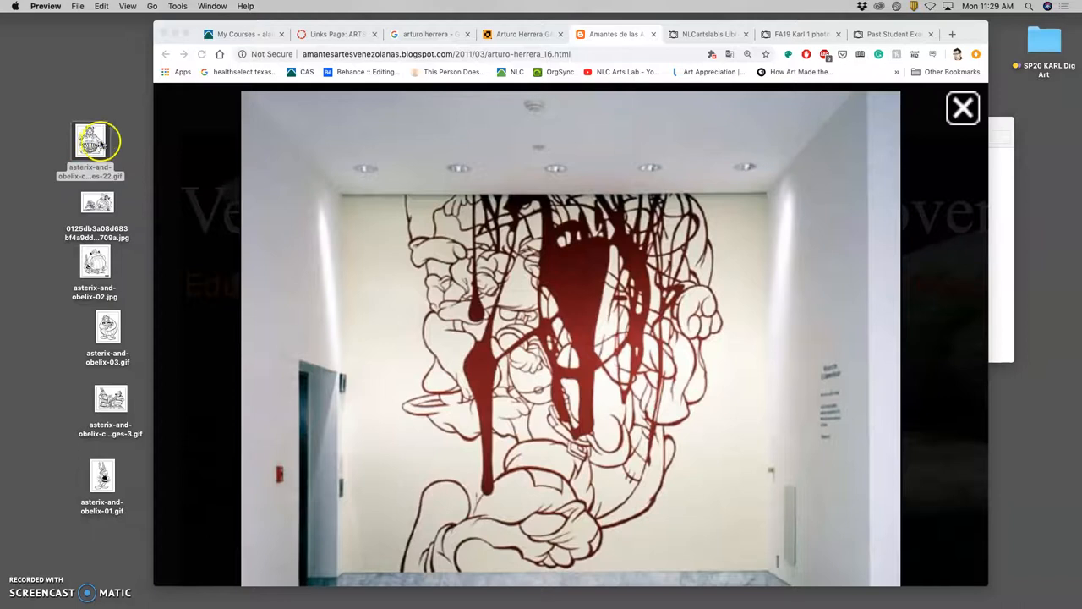
# - Open the saved Asterix and Obelix GIF from the desktop in Preview
pyautogui.doubleClick(94, 143)
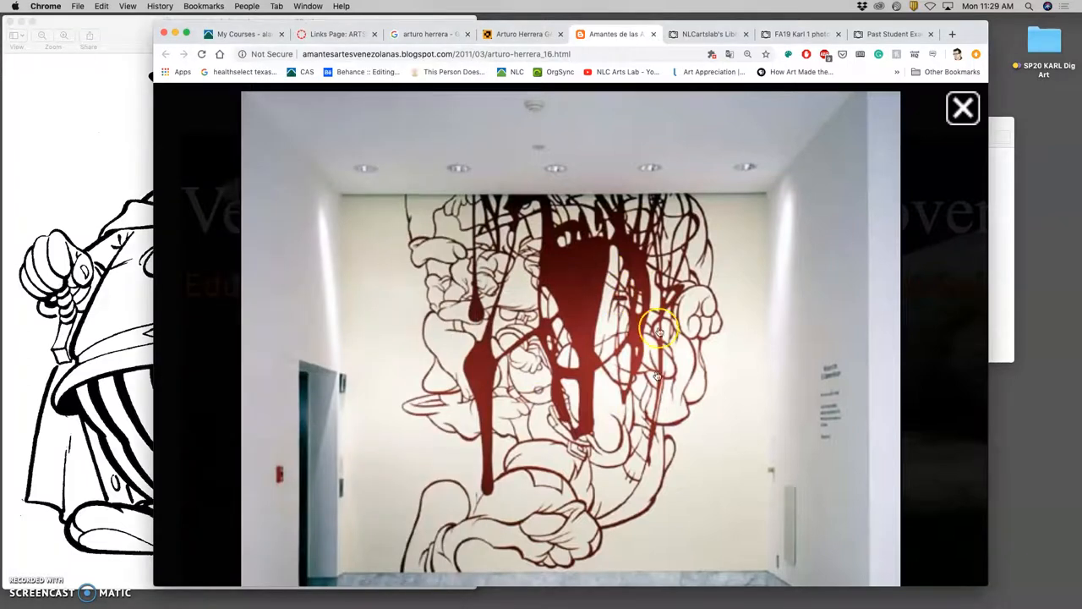
pyautogui.moveTo(537, 355)
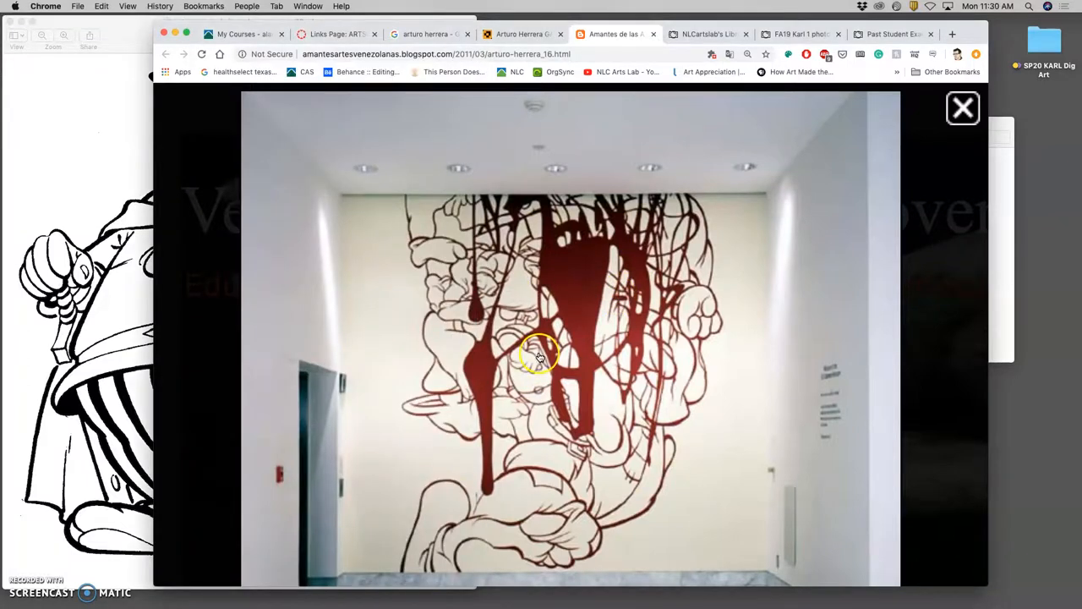